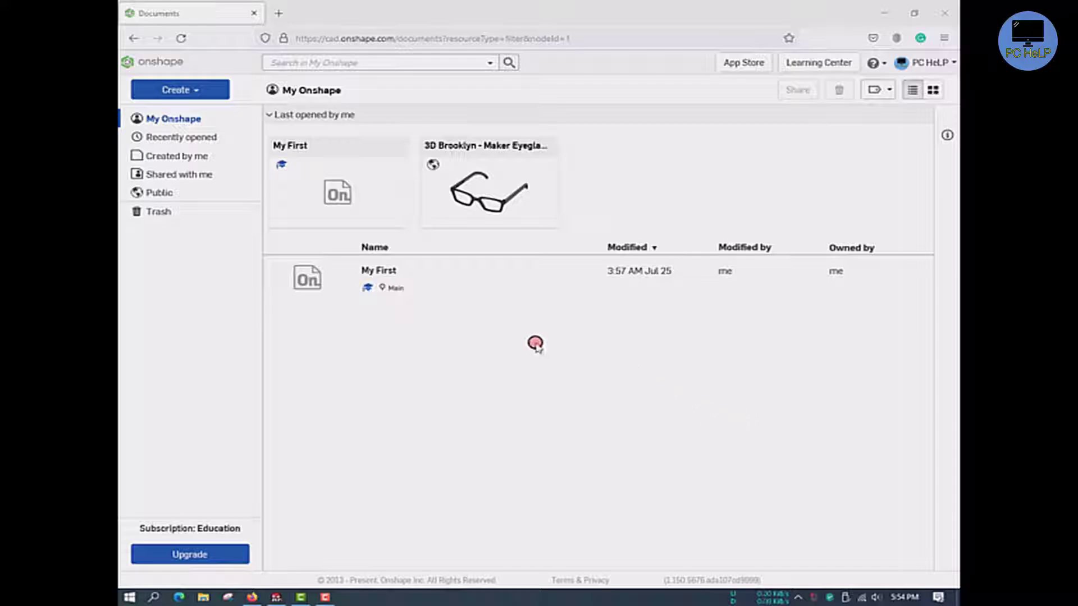
mouse_move(790, 177)
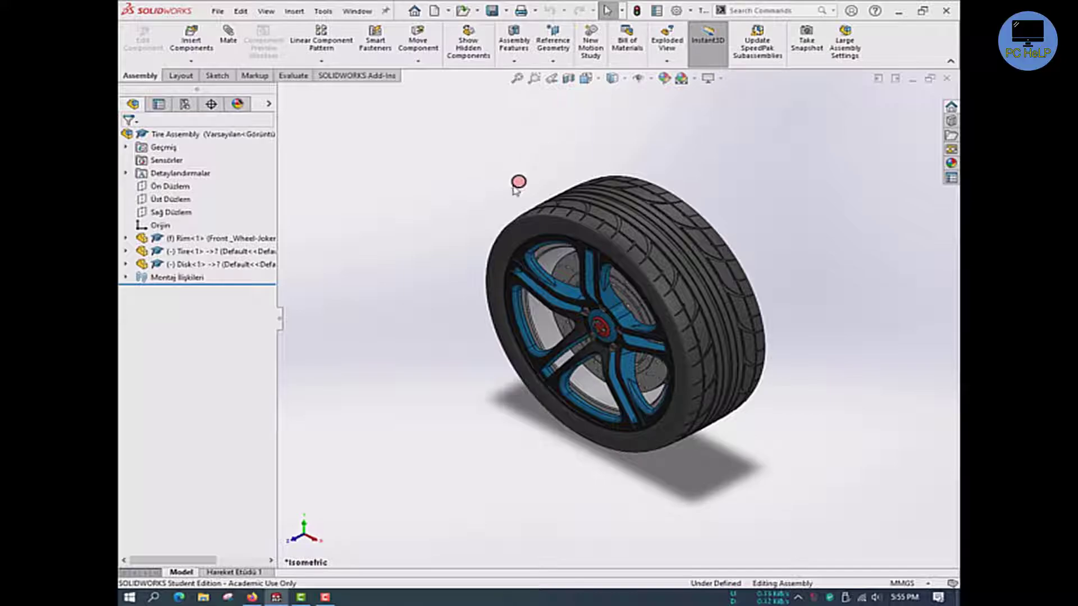
Save the tire assembly as a Parasolid (*.x_t) file in the Tyre Assembly folder
click(505, 10)
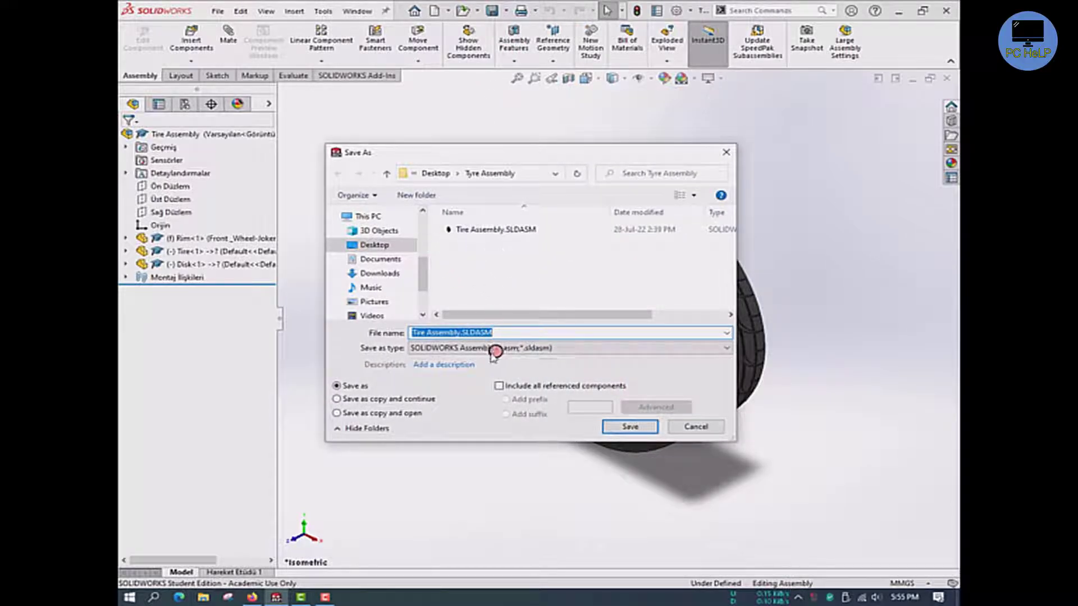
click(724, 348)
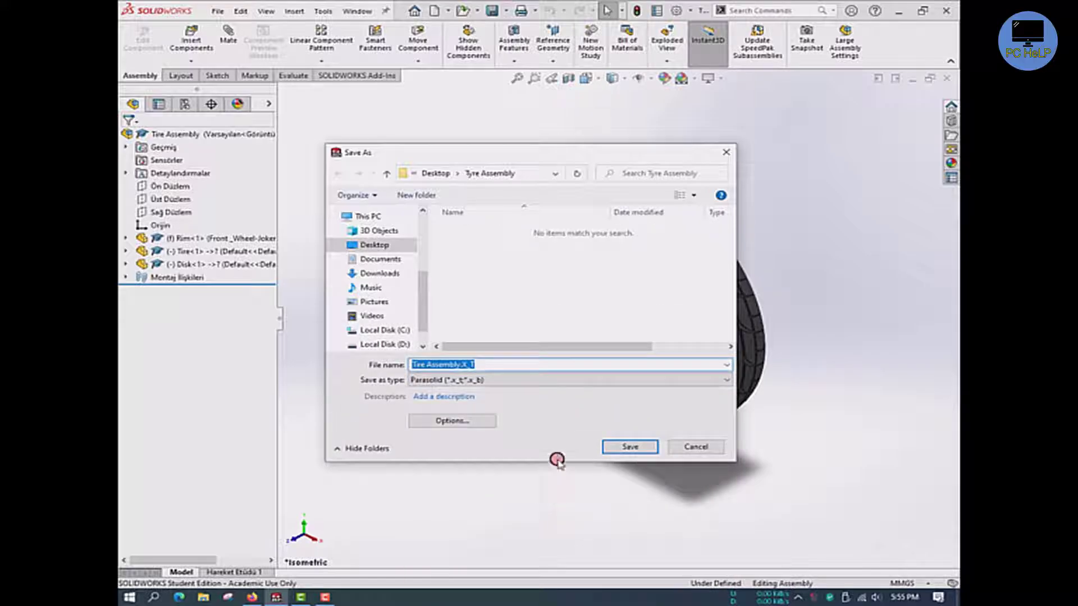
click(629, 447)
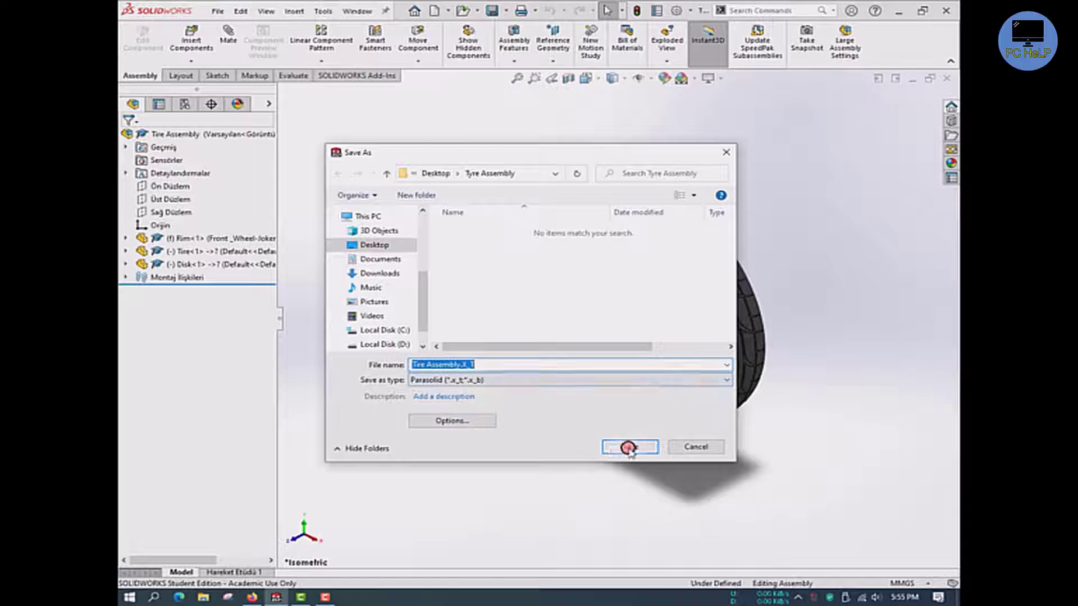
click(627, 447)
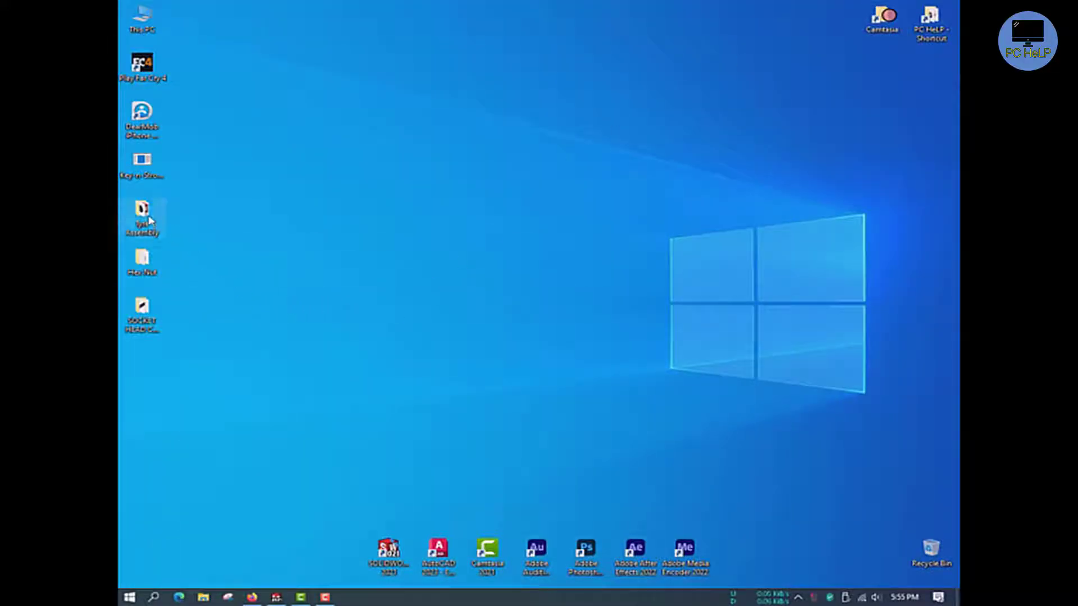
Open the Tyre Assembly desktop folder in File Explorer to see Tire Assembly.x_t
double_click(141, 217)
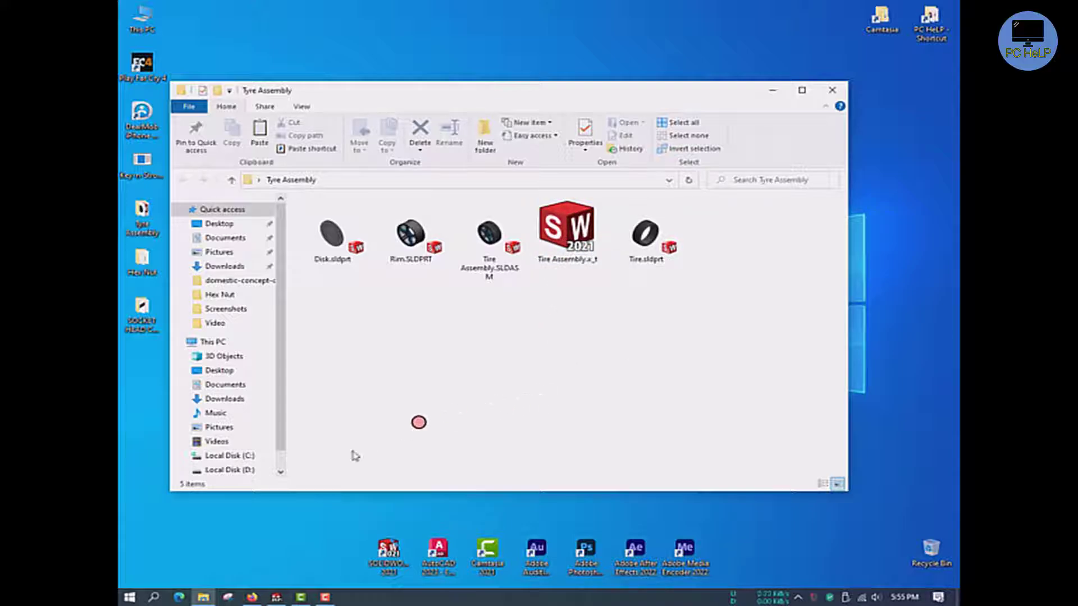
mouse_move(276, 597)
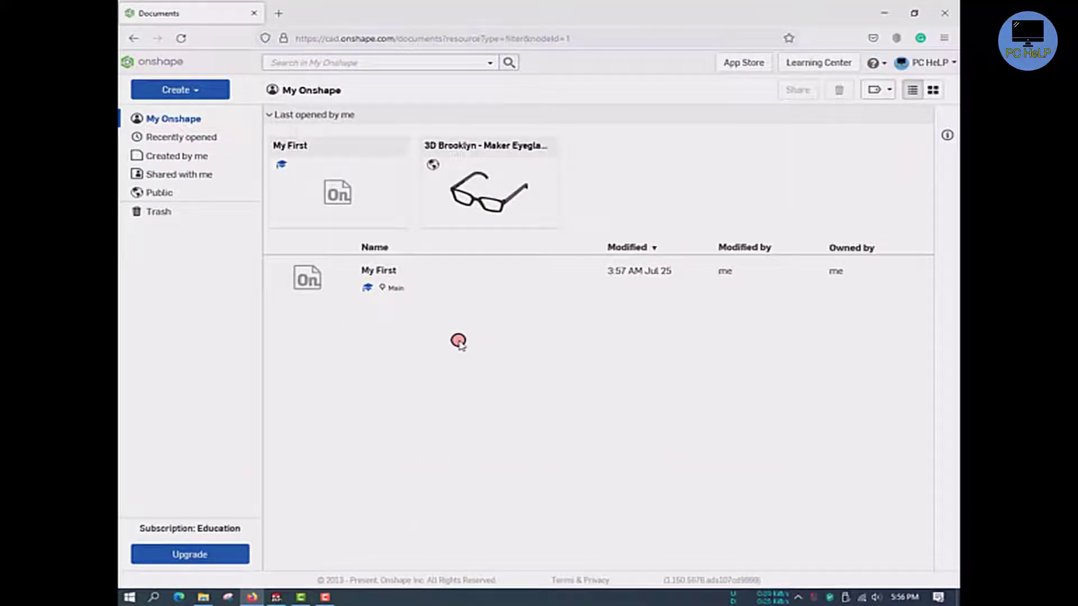
mouse_move(509, 325)
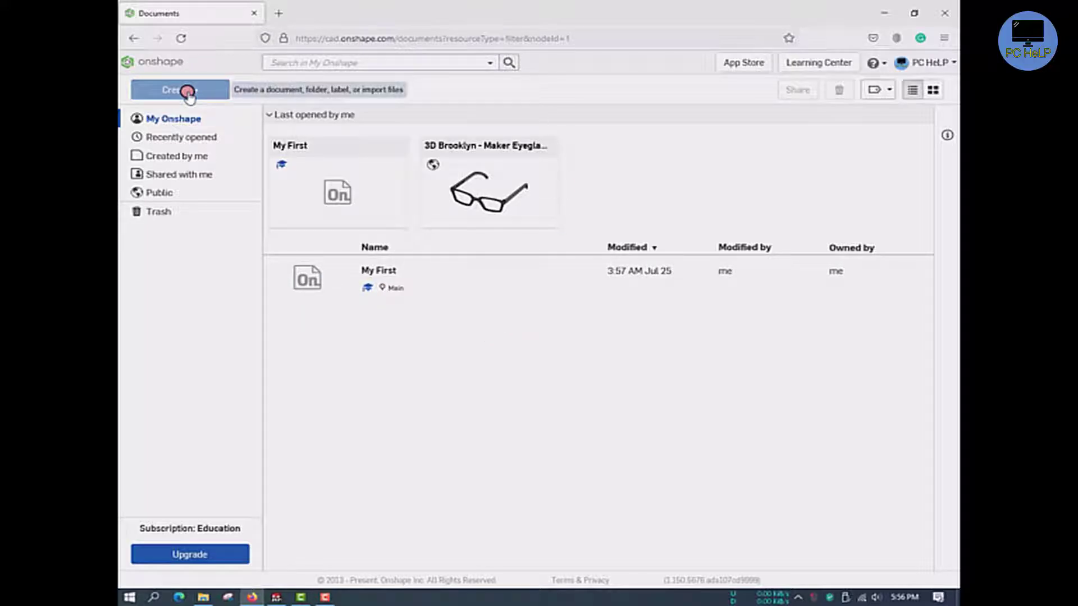
click(178, 90)
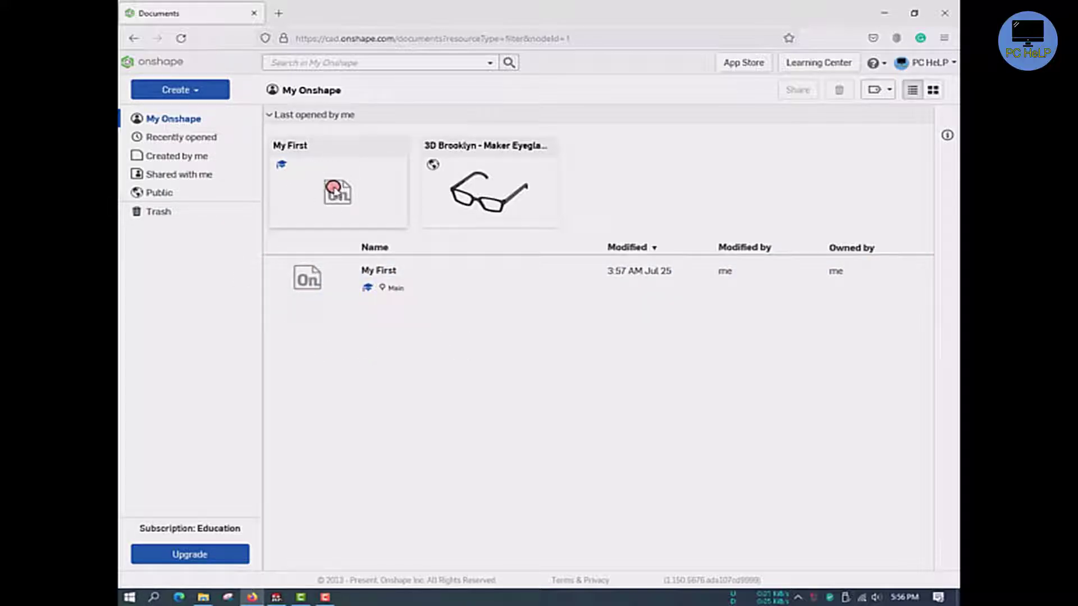
double_click(336, 191)
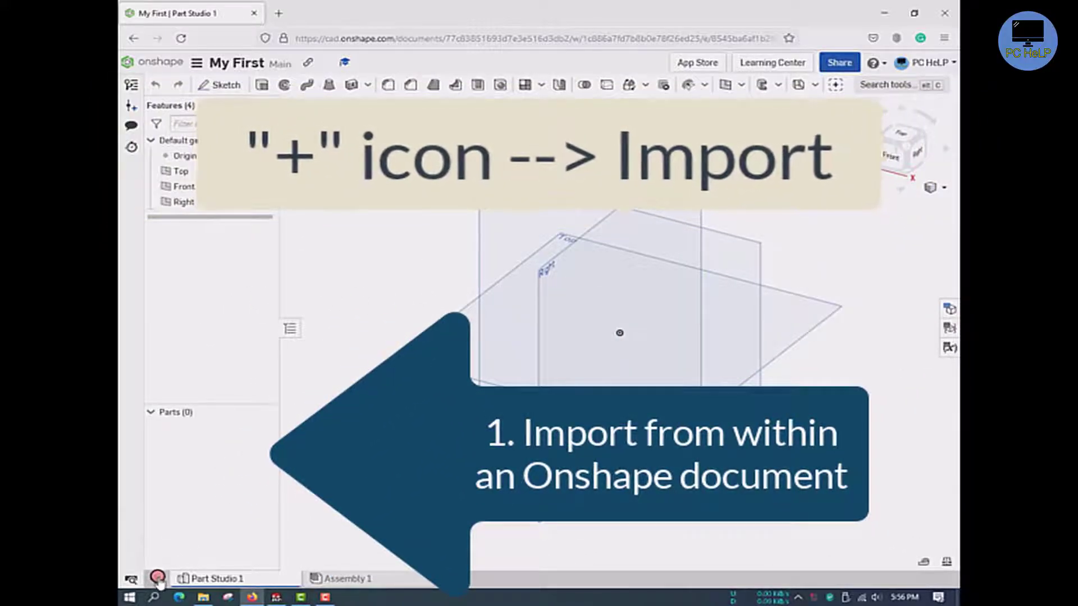
click(157, 579)
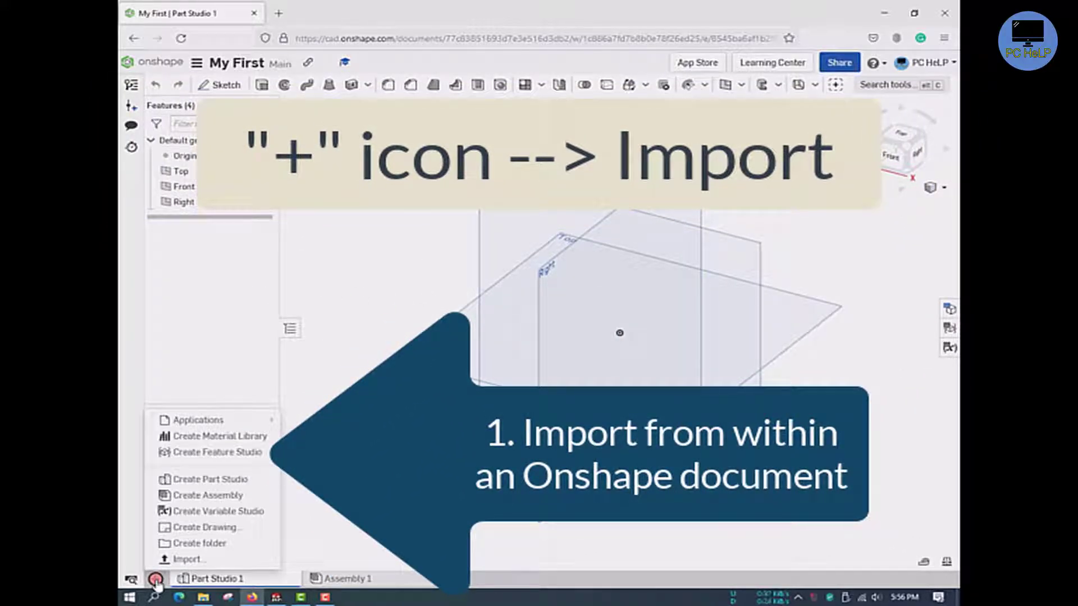
mouse_move(185, 559)
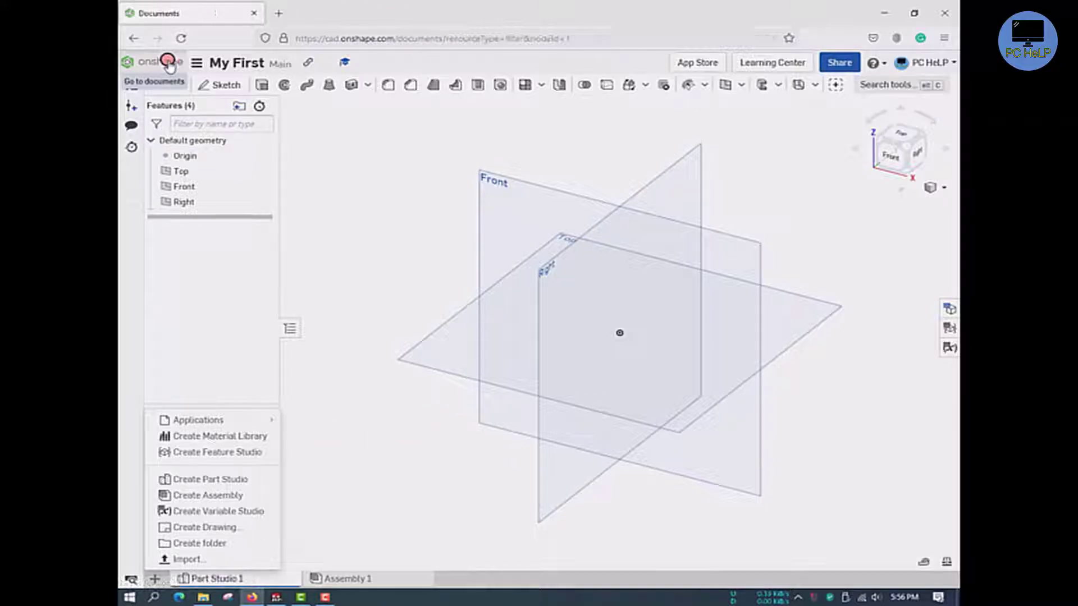
click(153, 81)
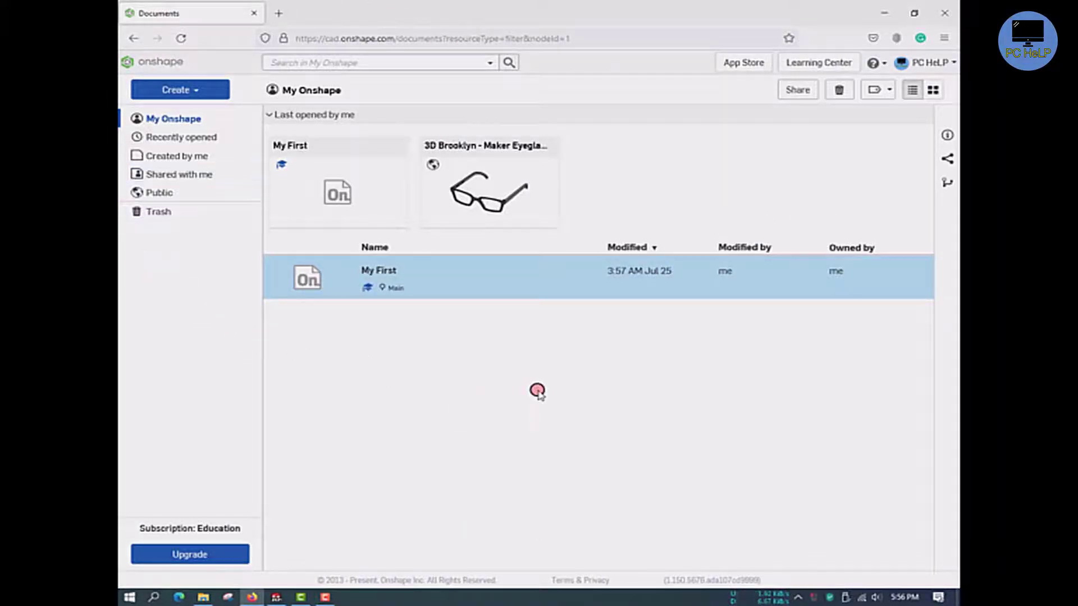
mouse_move(482, 403)
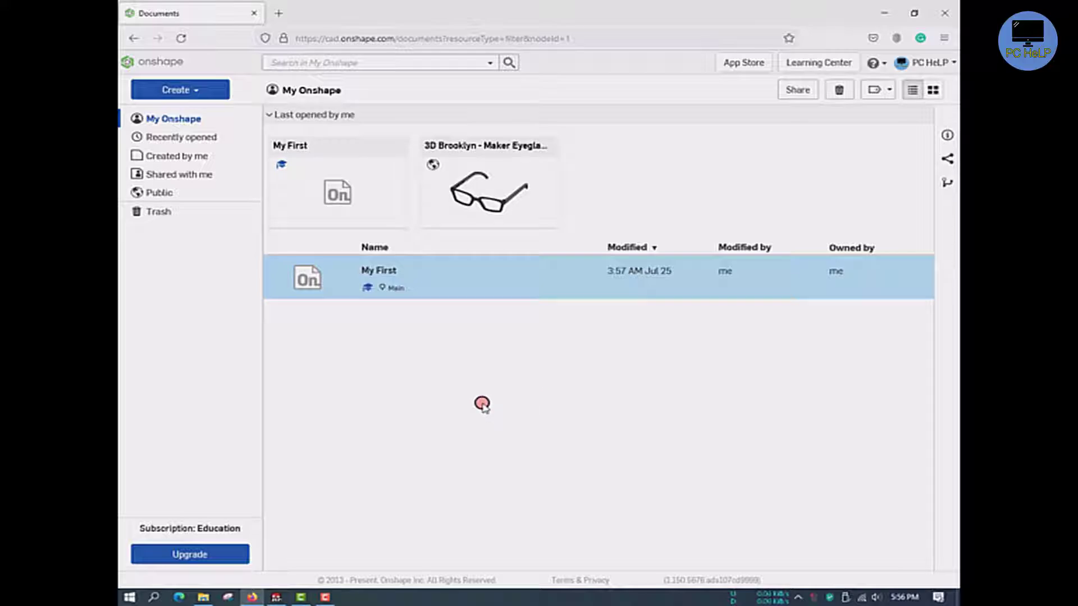
mouse_move(347, 411)
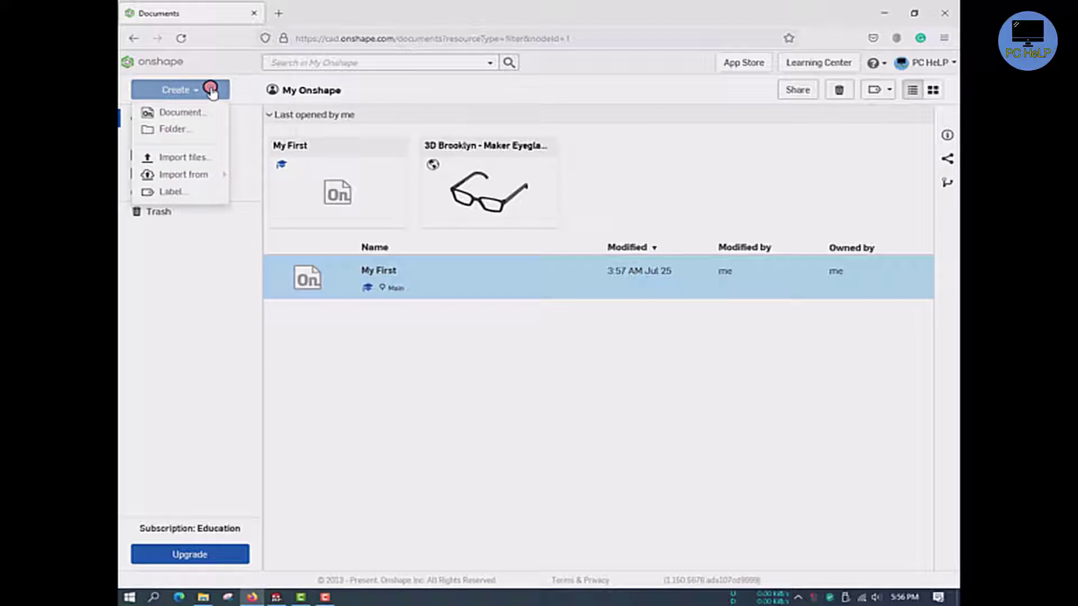
mouse_move(183, 157)
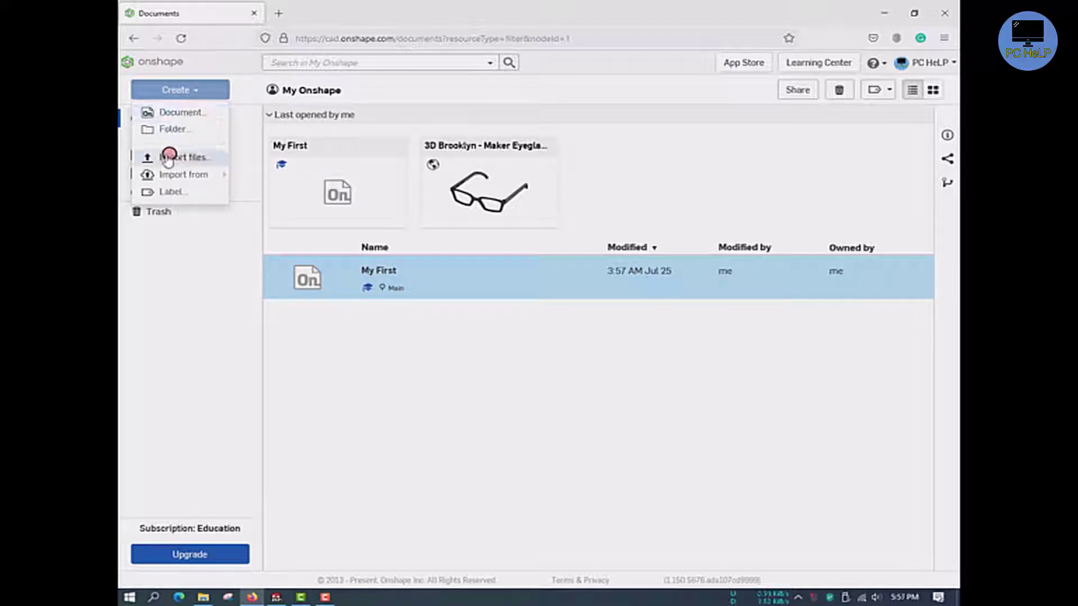
mouse_move(208, 160)
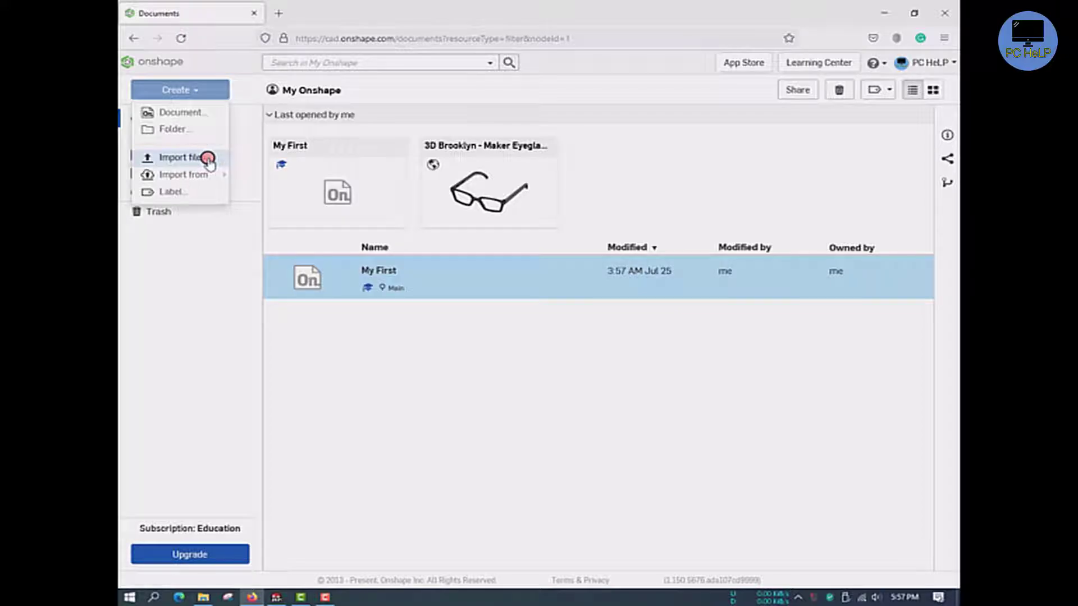
Choose Tire Assembly.x_t from the Tyre Assembly folder via Create > Import files
click(181, 157)
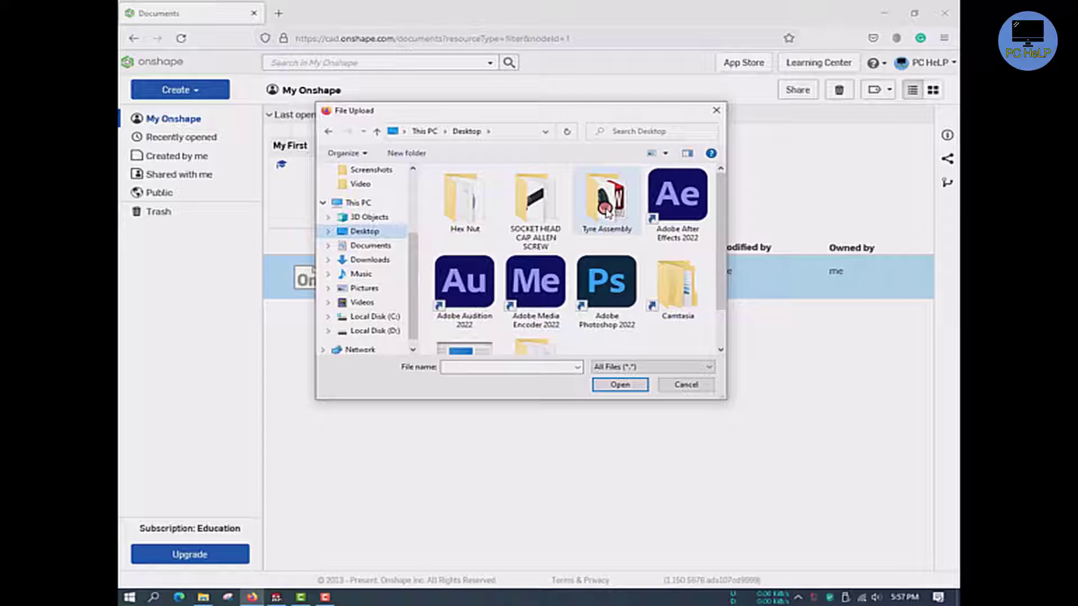
double_click(606, 200)
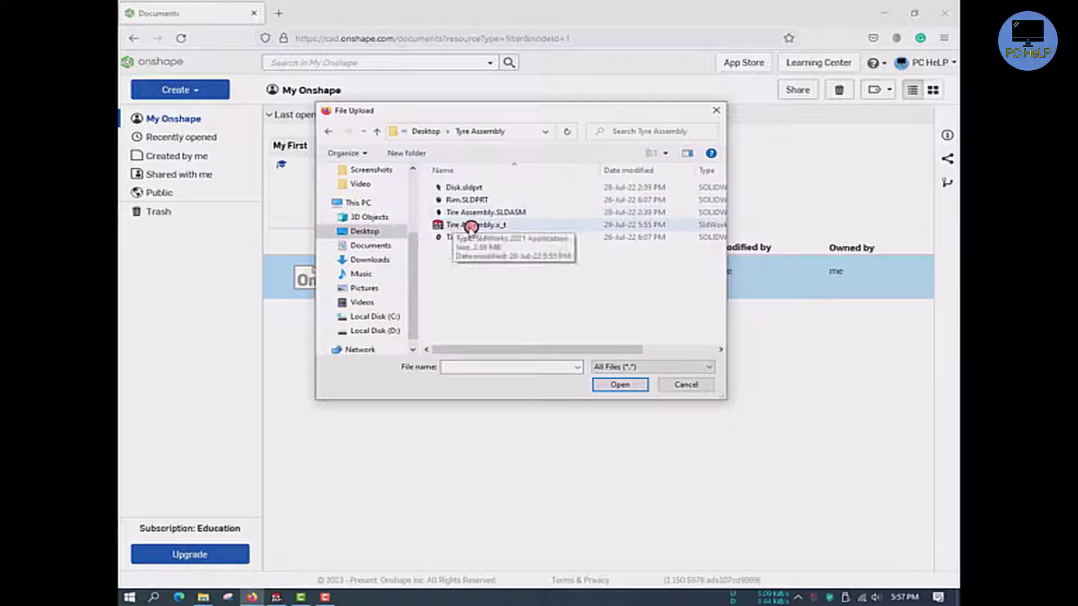
mouse_move(552, 227)
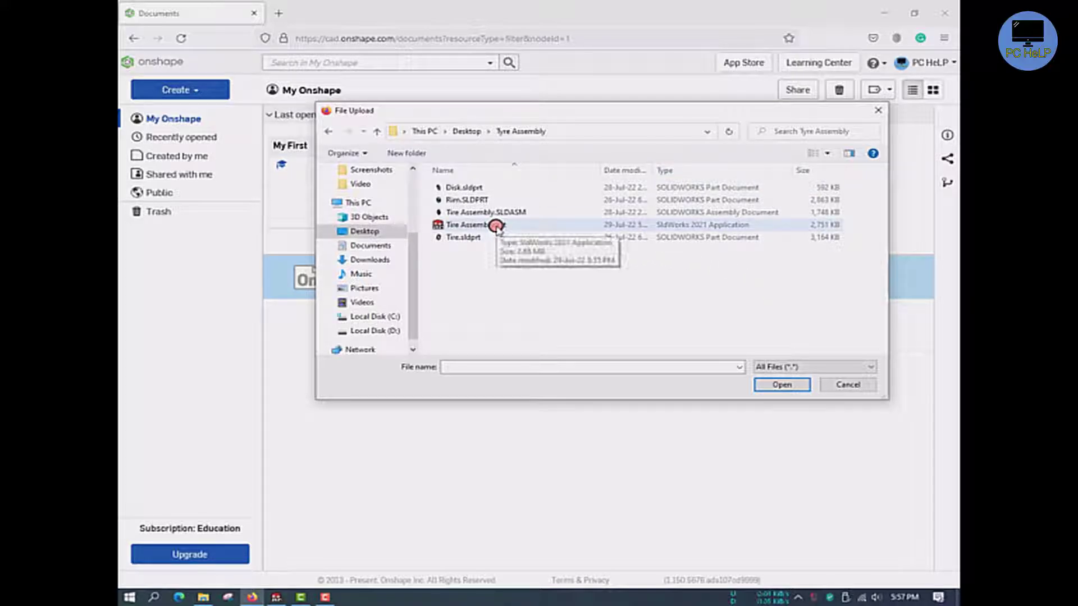
click(474, 224)
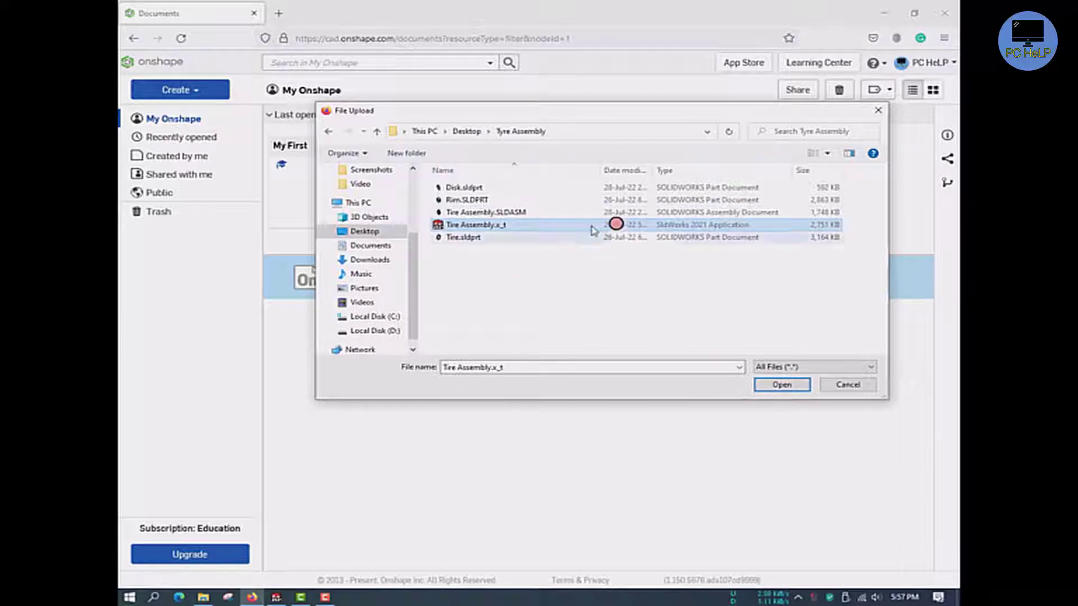
click(781, 384)
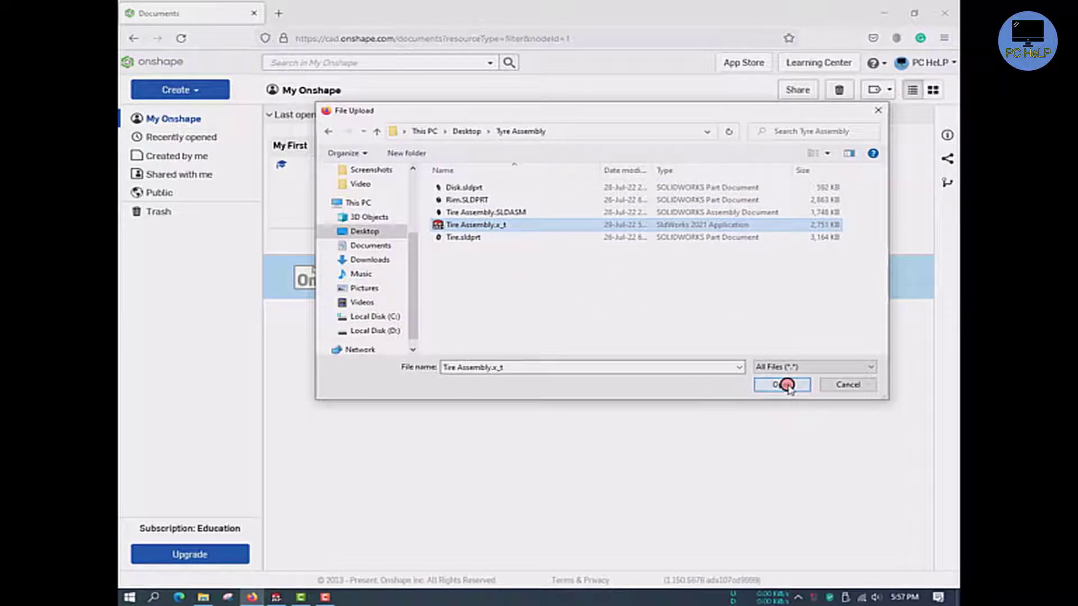
click(781, 384)
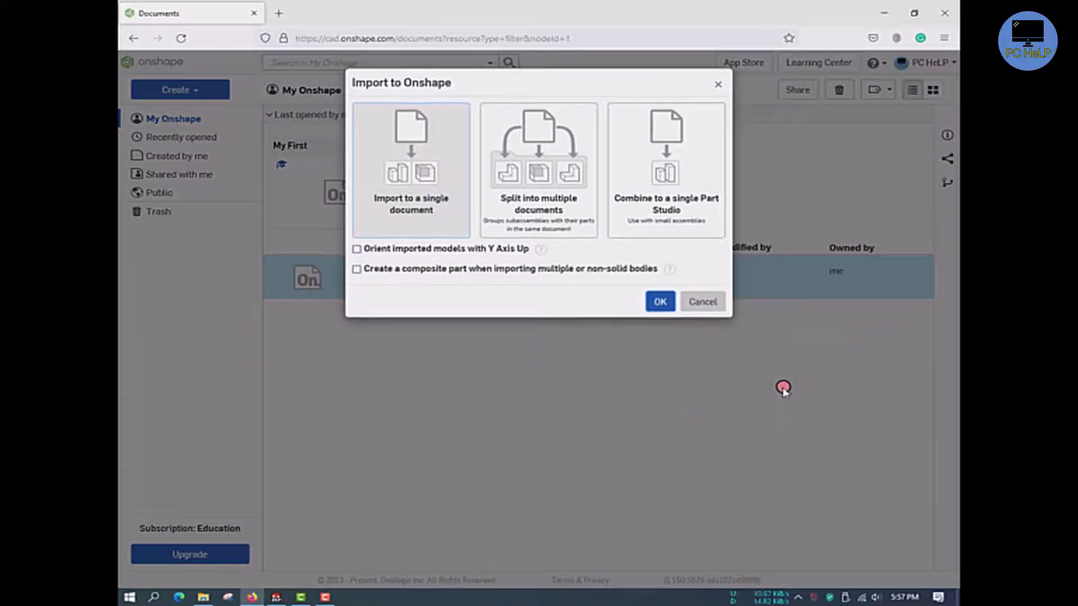
mouse_move(397, 296)
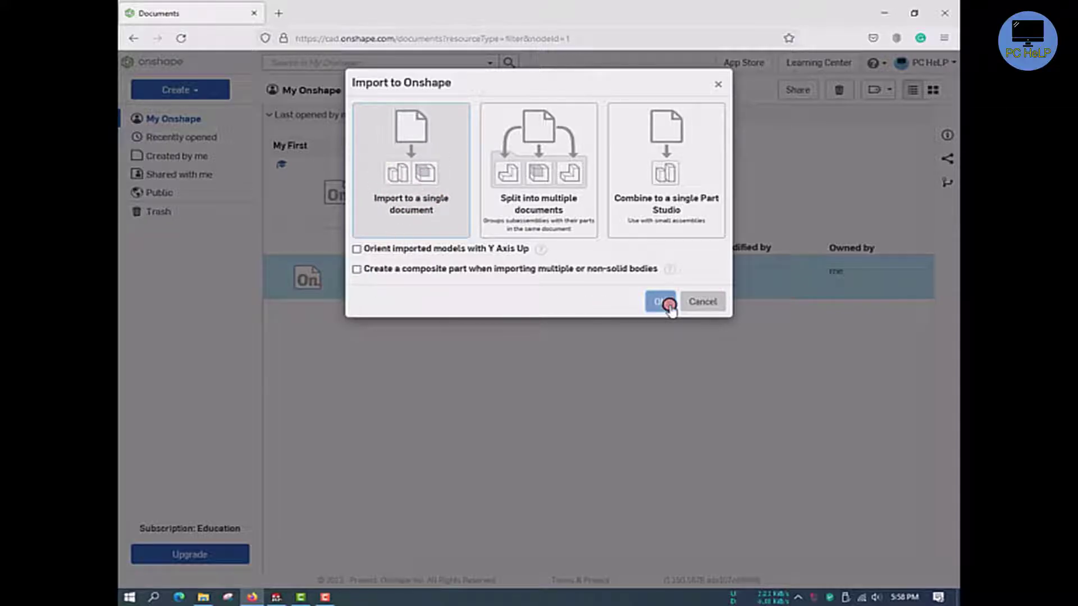
Confirm importing Tire Assembly.x_t into a single document and start the upload
click(659, 302)
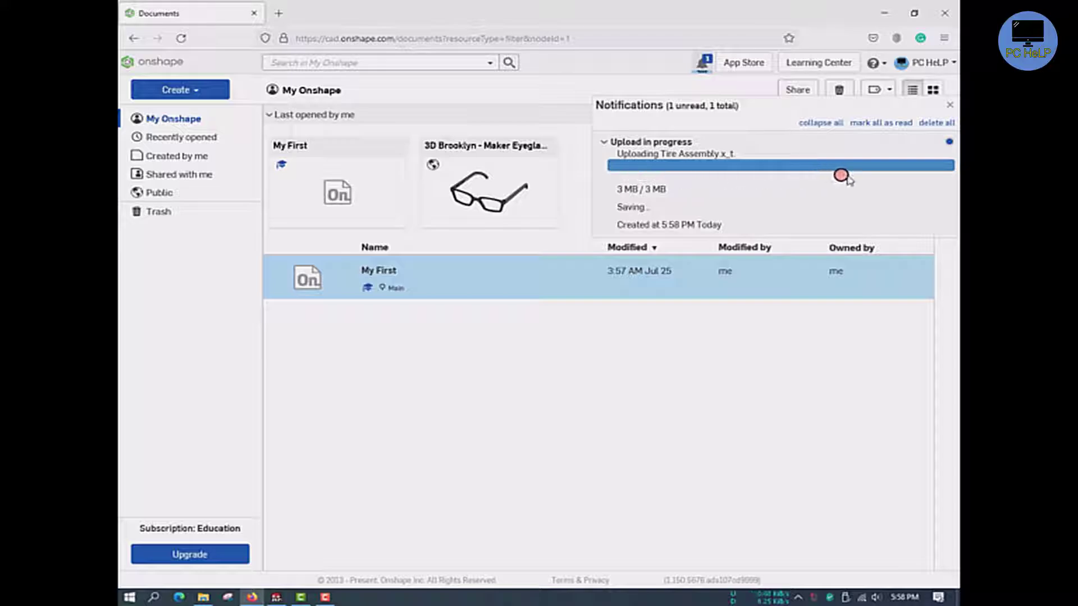
mouse_move(889, 174)
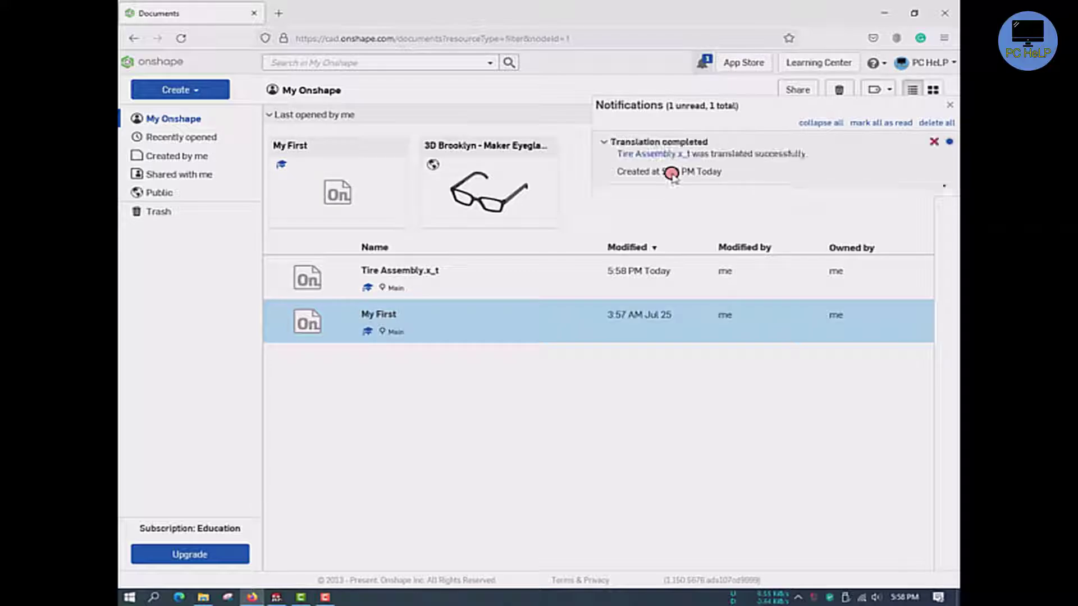
mouse_move(762, 173)
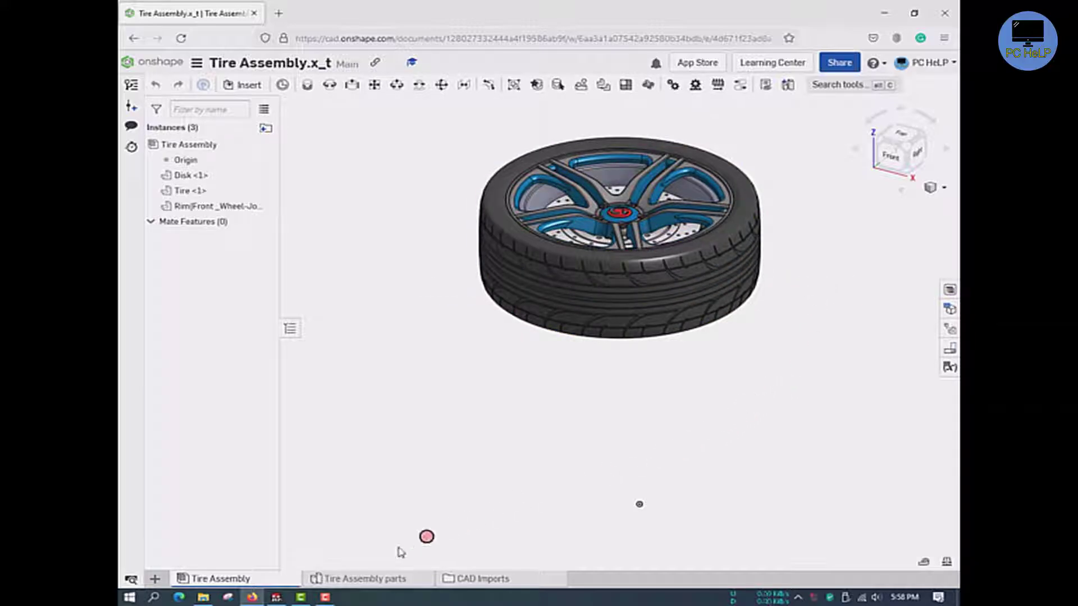
View the imported Tire Assembly.x_t document with its disk, tire and rim parts
click(276, 596)
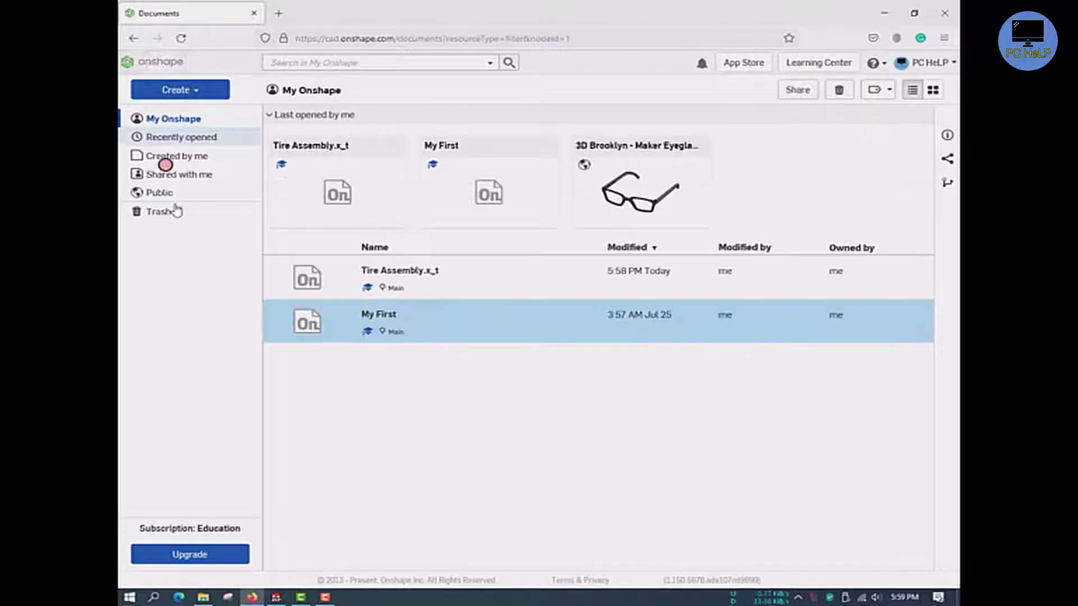
mouse_move(406, 275)
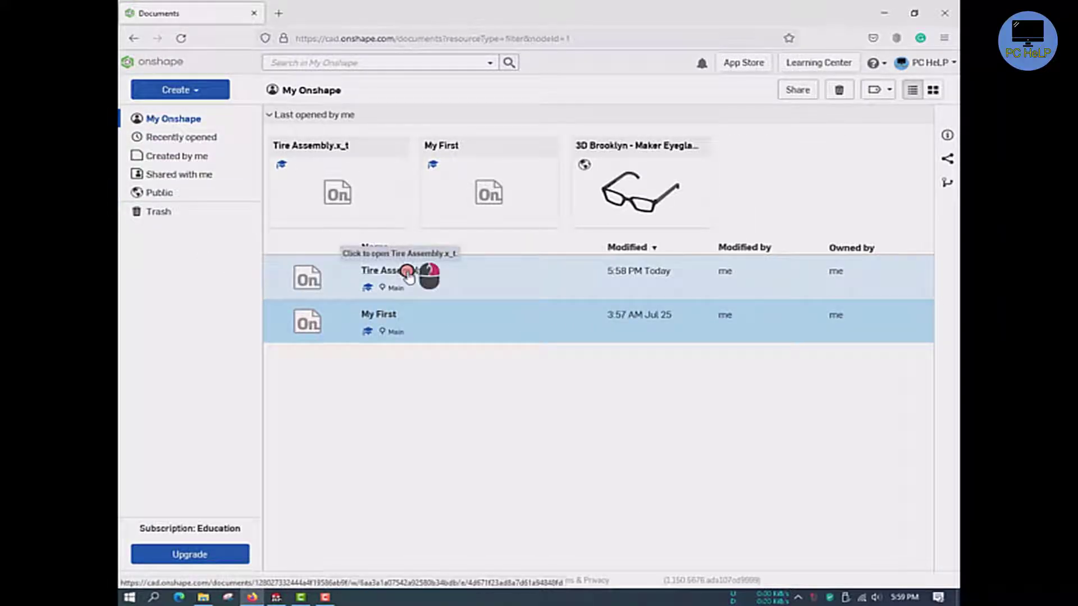
Send the old Tire Assembly.x_t document to the trash
right_click(406, 275)
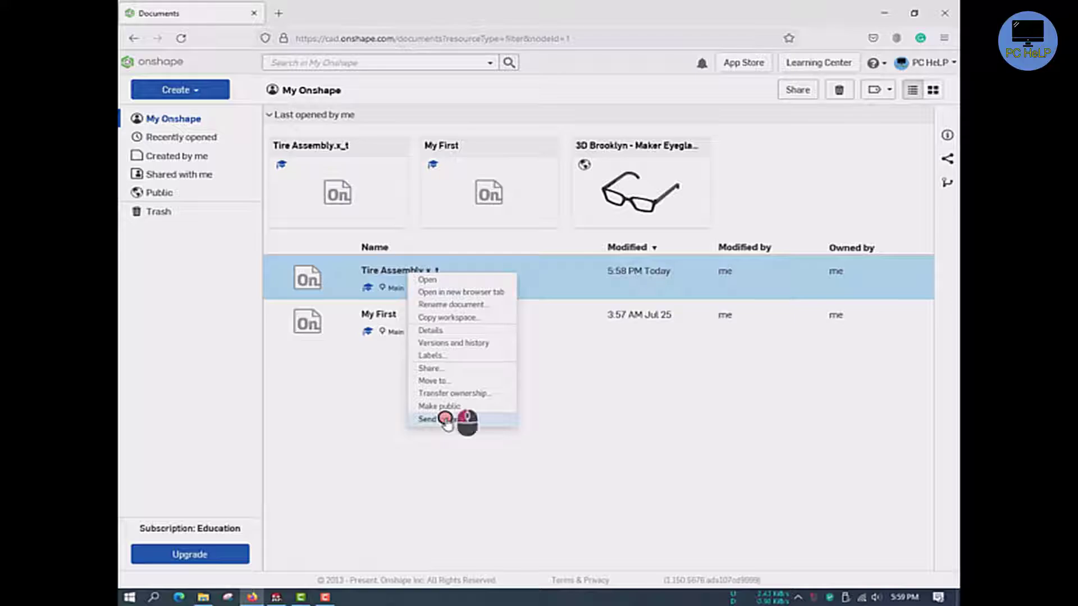
click(433, 418)
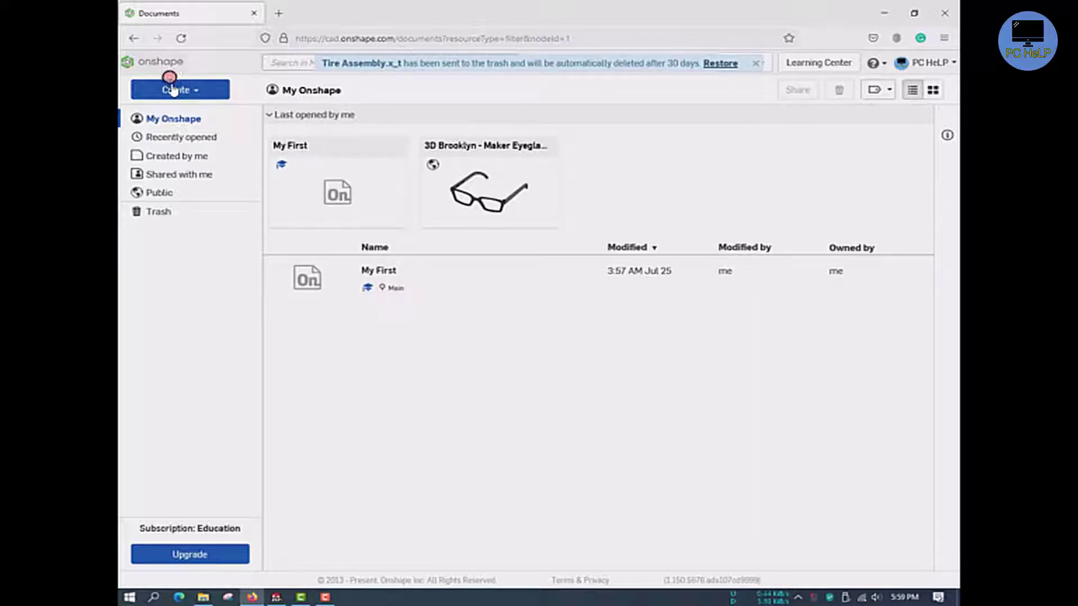
Re-import Tire Assembly.x_t as a single document oriented with Y axis up
click(176, 90)
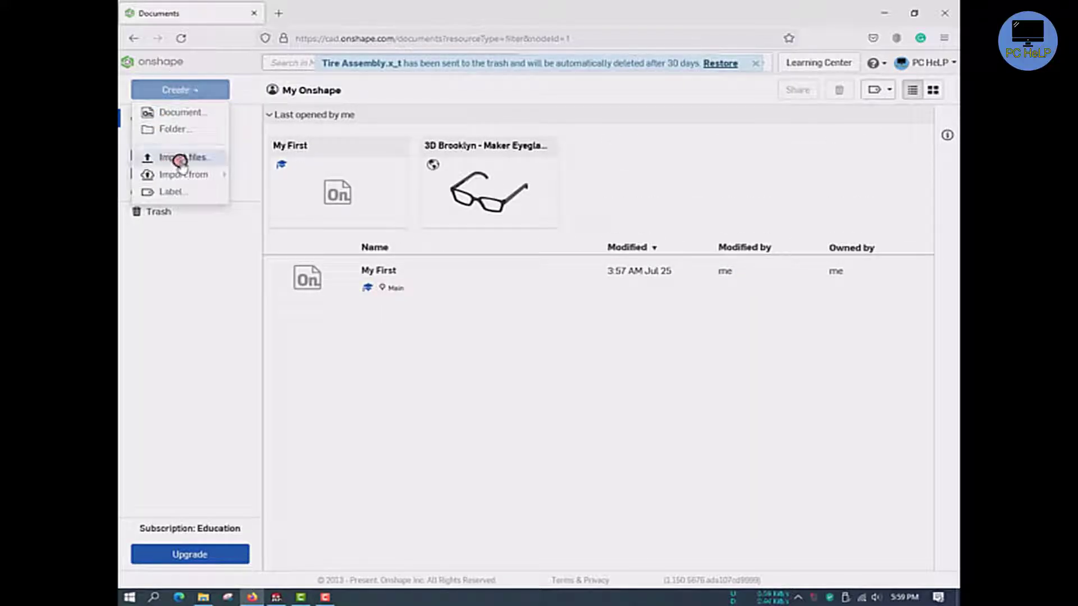
click(183, 158)
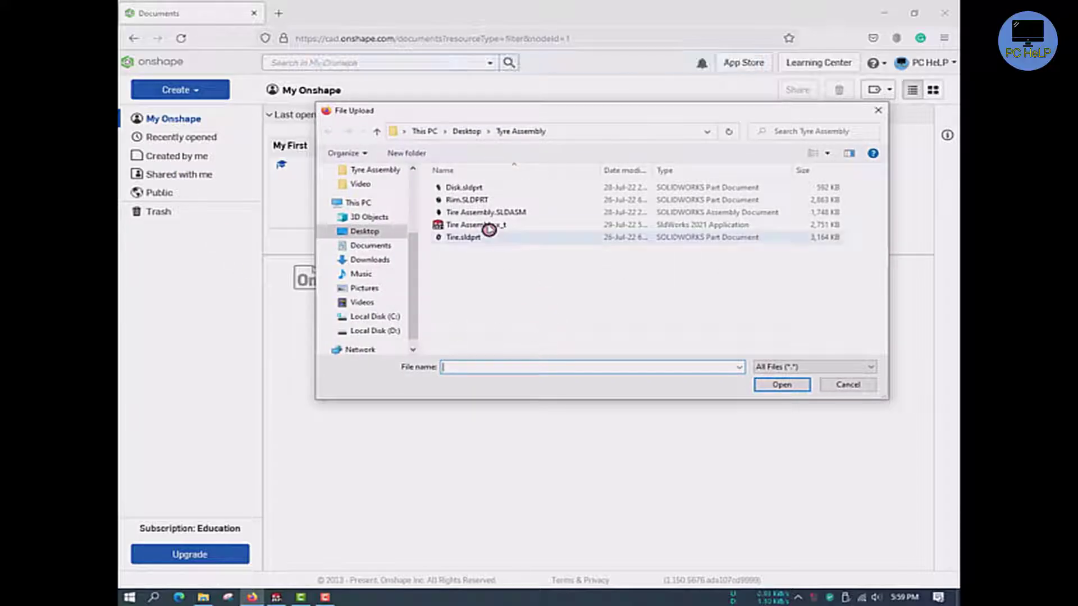
click(475, 225)
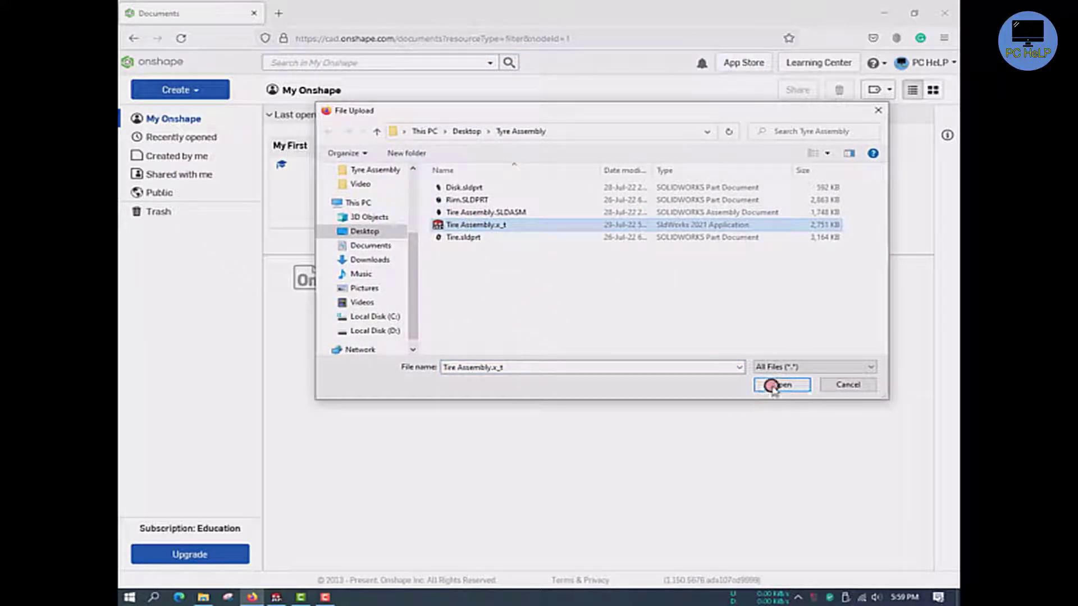
click(780, 384)
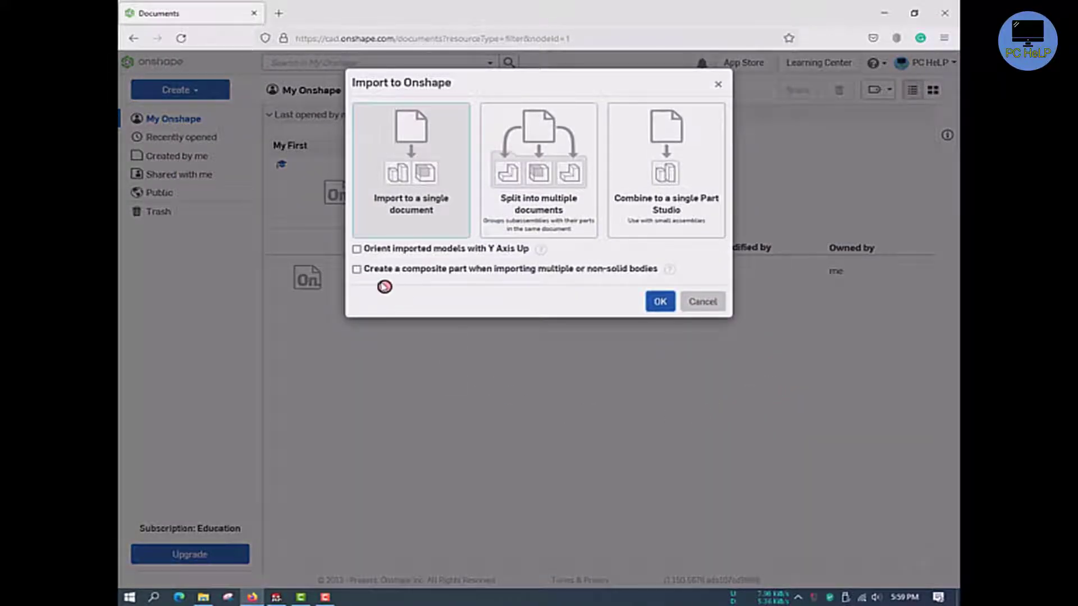
click(357, 249)
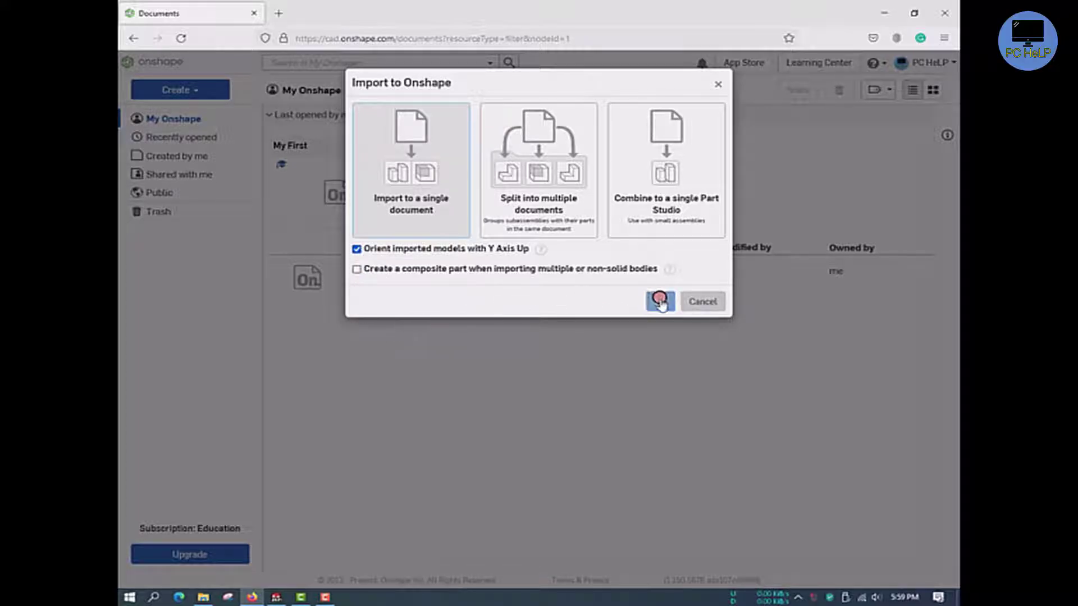
click(659, 301)
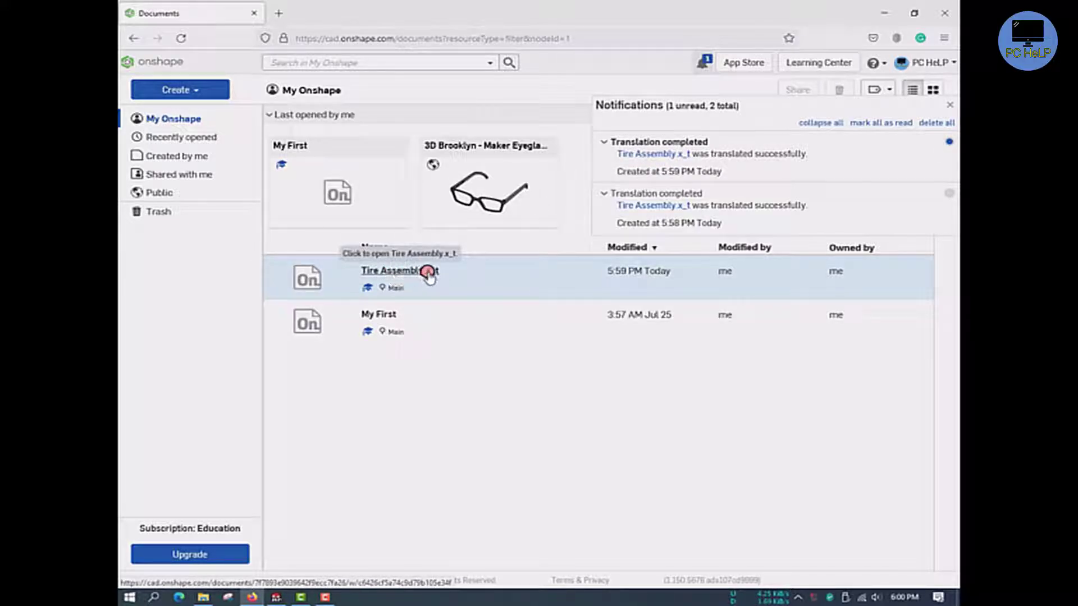
click(398, 270)
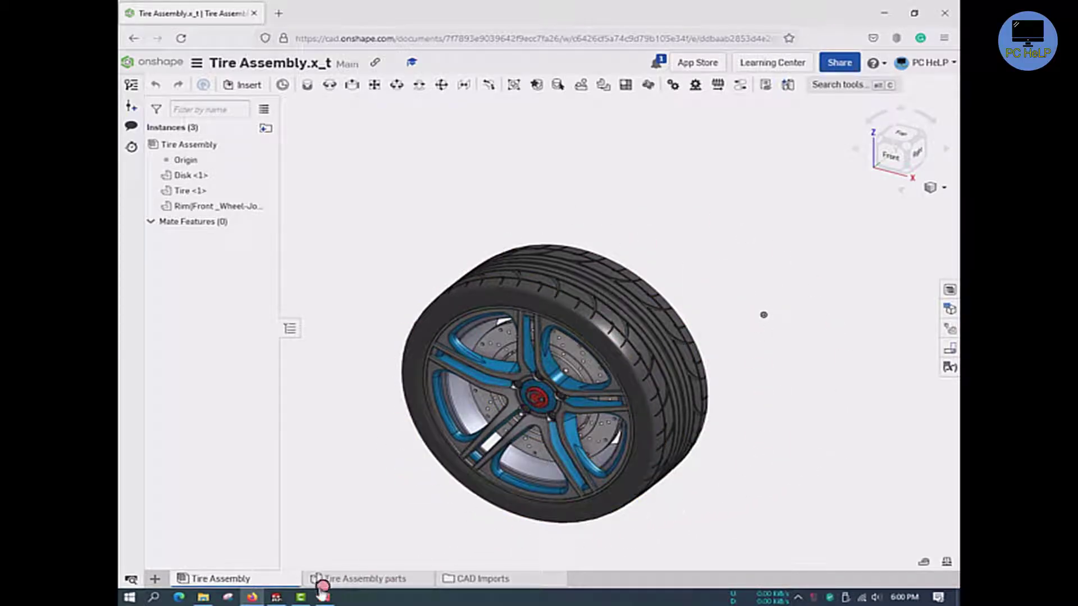
click(271, 597)
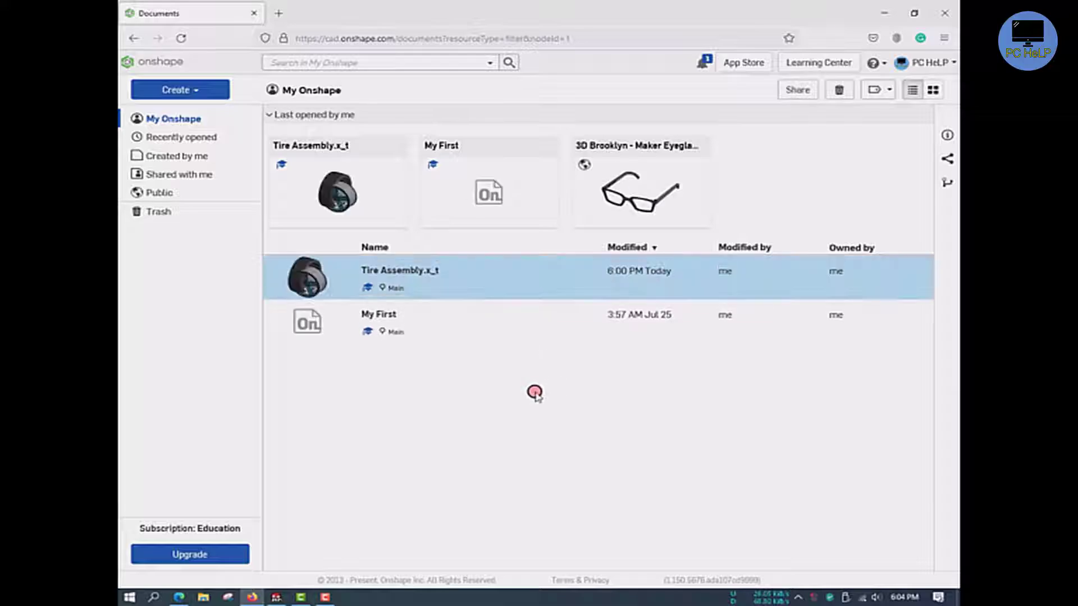
mouse_move(401, 271)
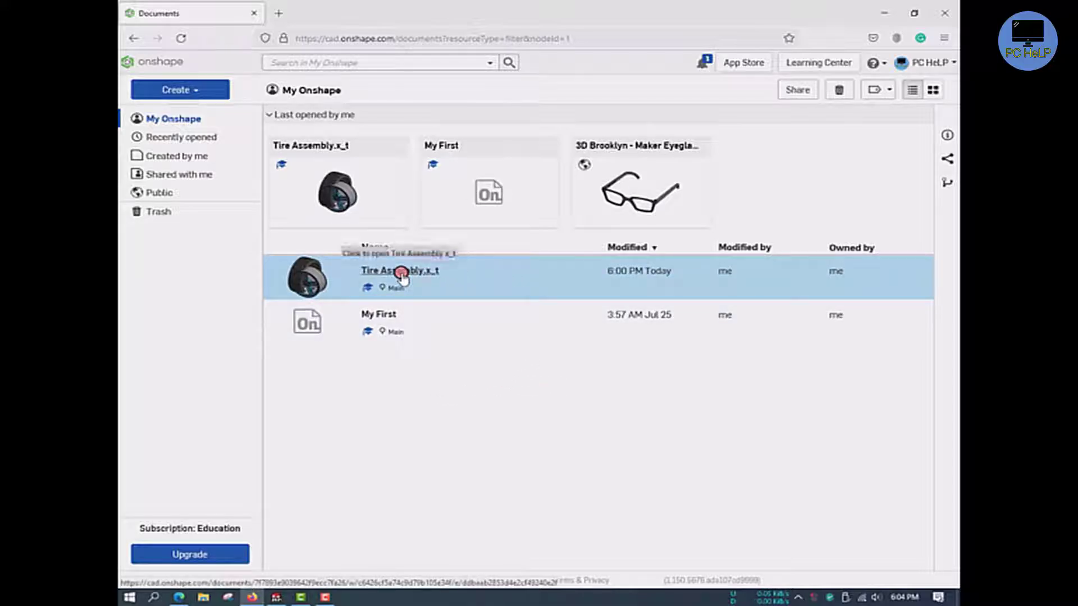
Send Tire Assembly.x_t to the trash and bring up the Create options
right_click(399, 271)
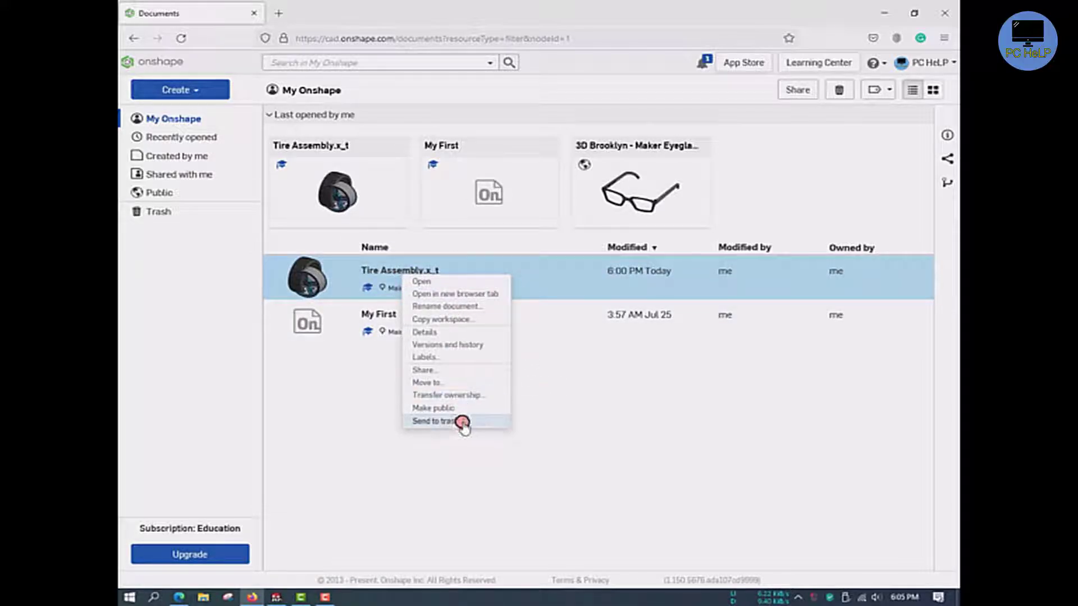
click(435, 421)
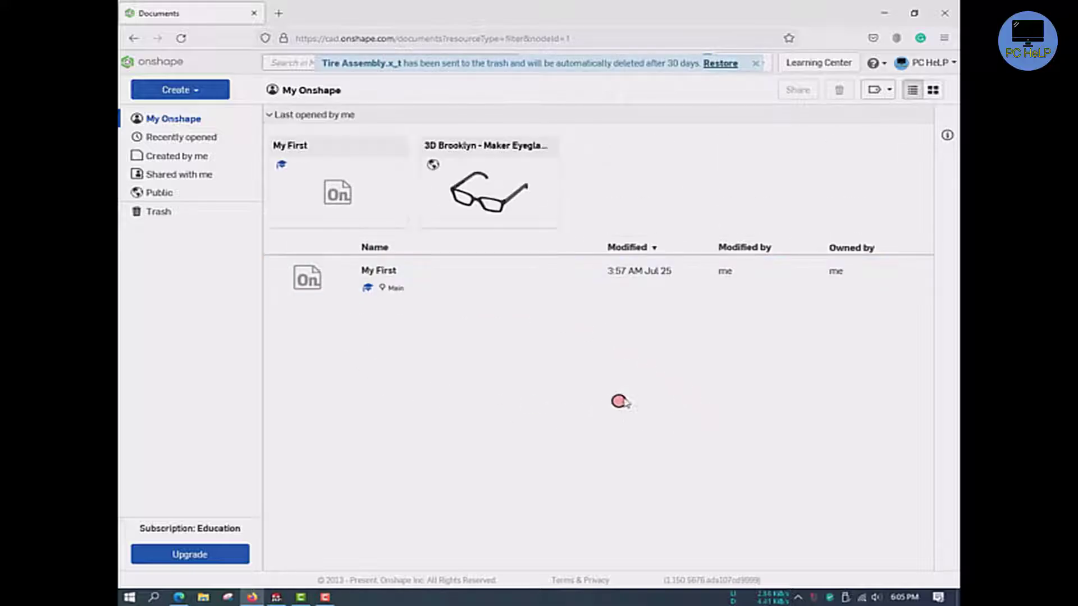
mouse_move(180, 90)
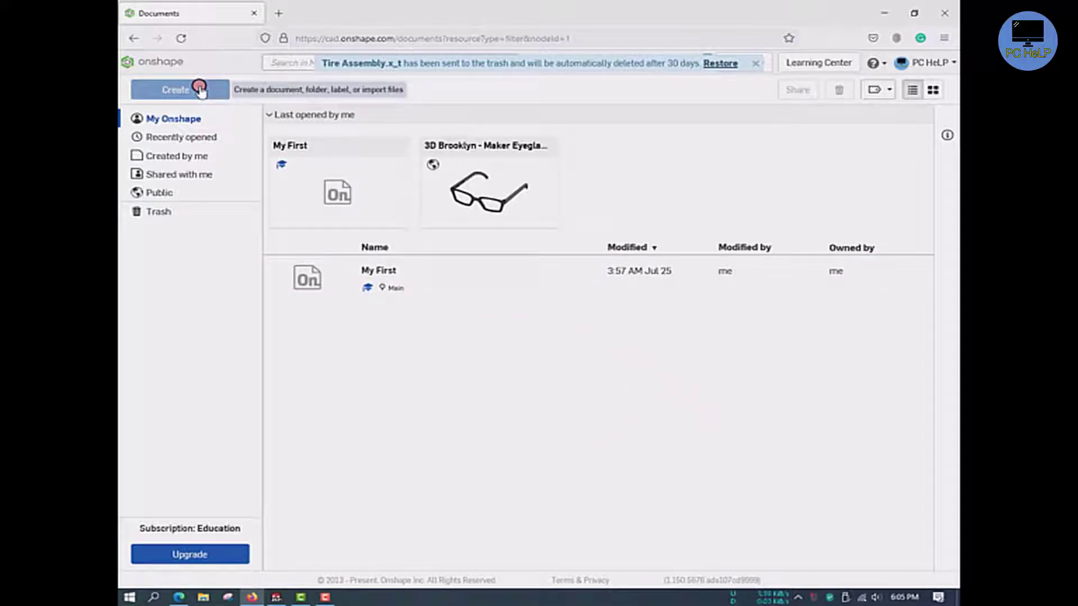
click(754, 63)
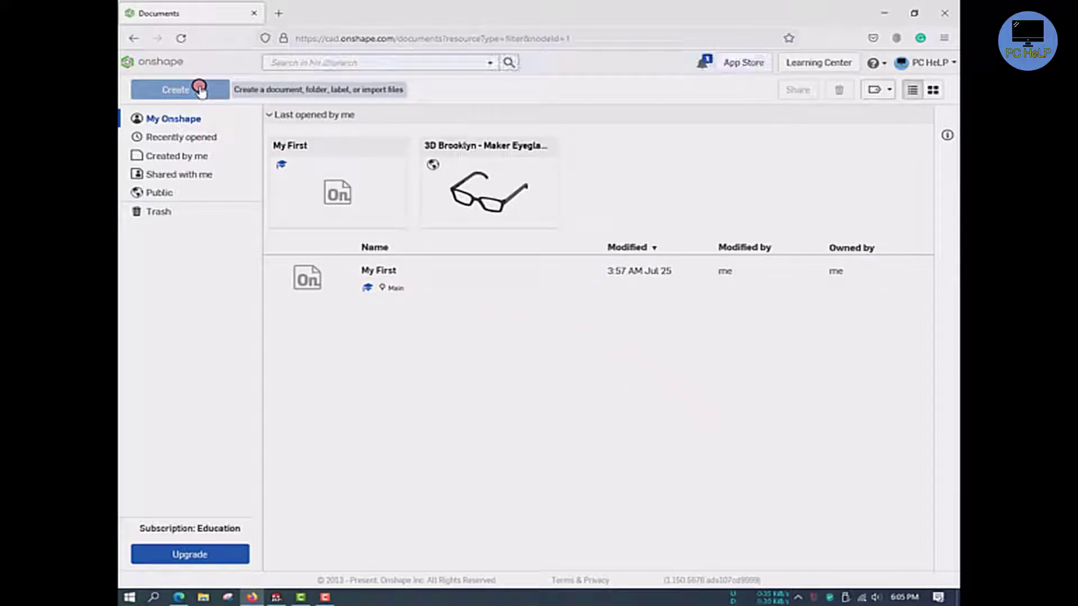
click(176, 90)
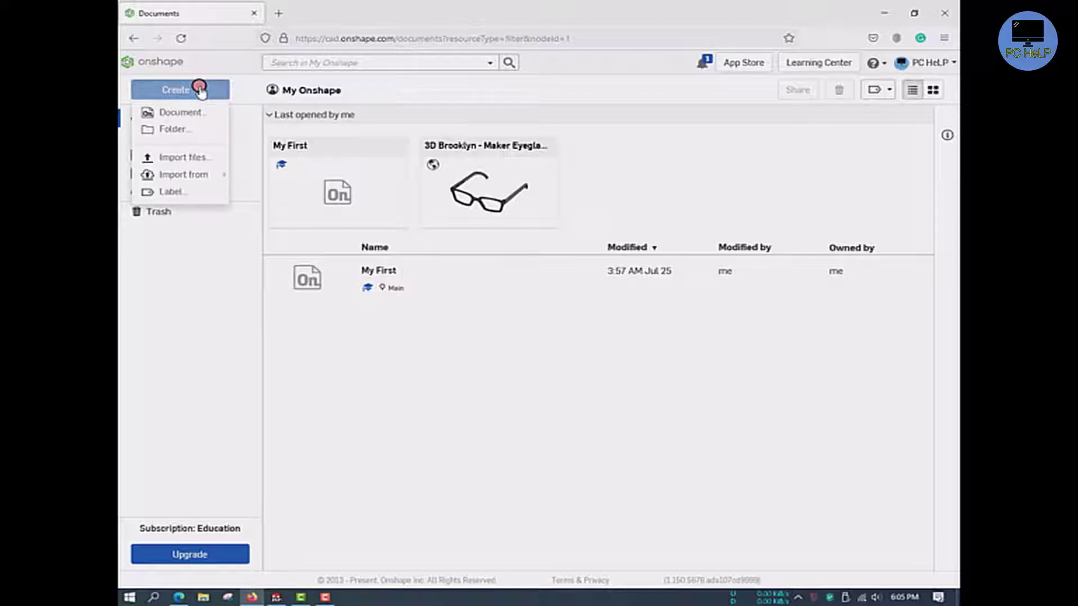
Choose Tire Assembly.x_t again for upload to reach the import options
click(187, 157)
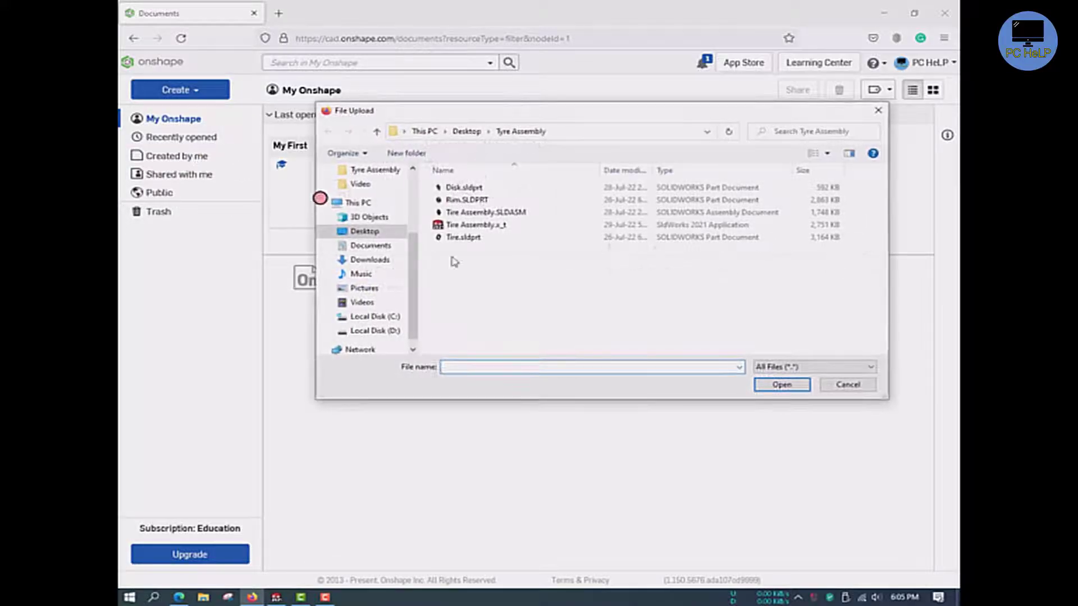
click(476, 225)
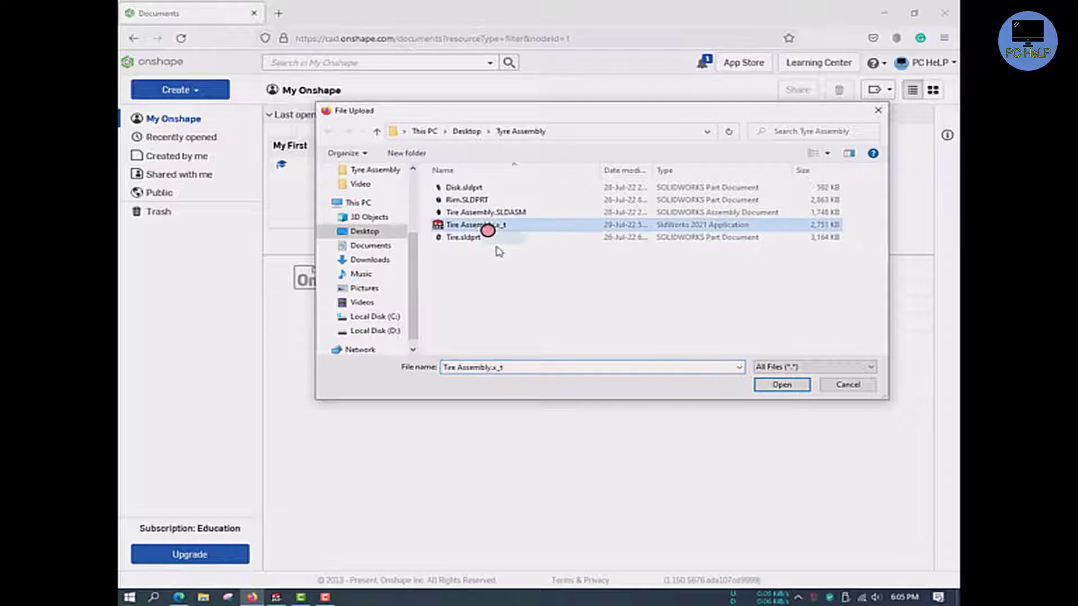
click(780, 384)
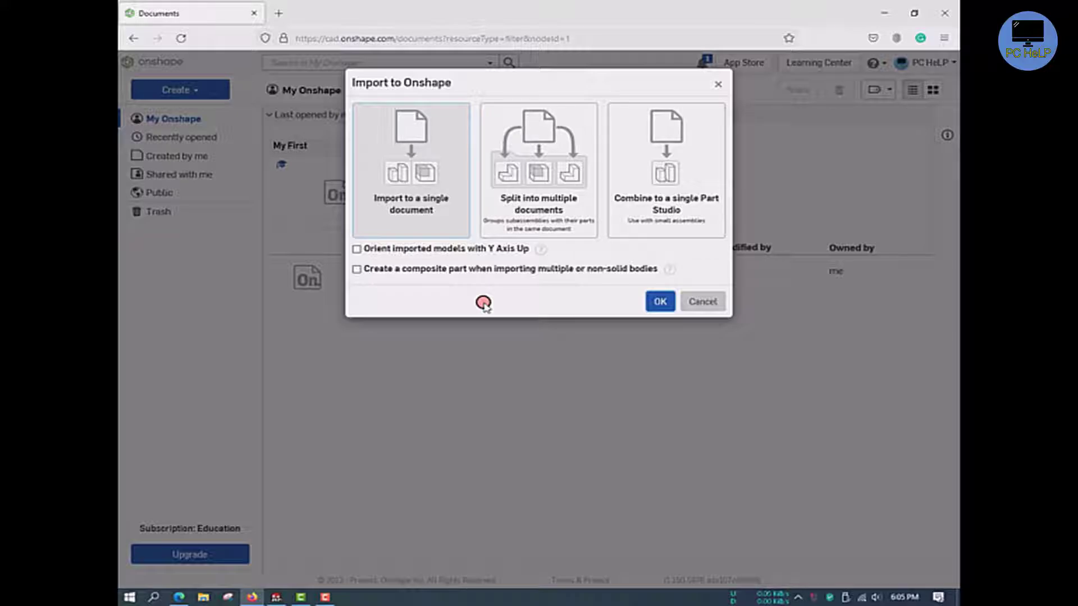
mouse_move(360, 201)
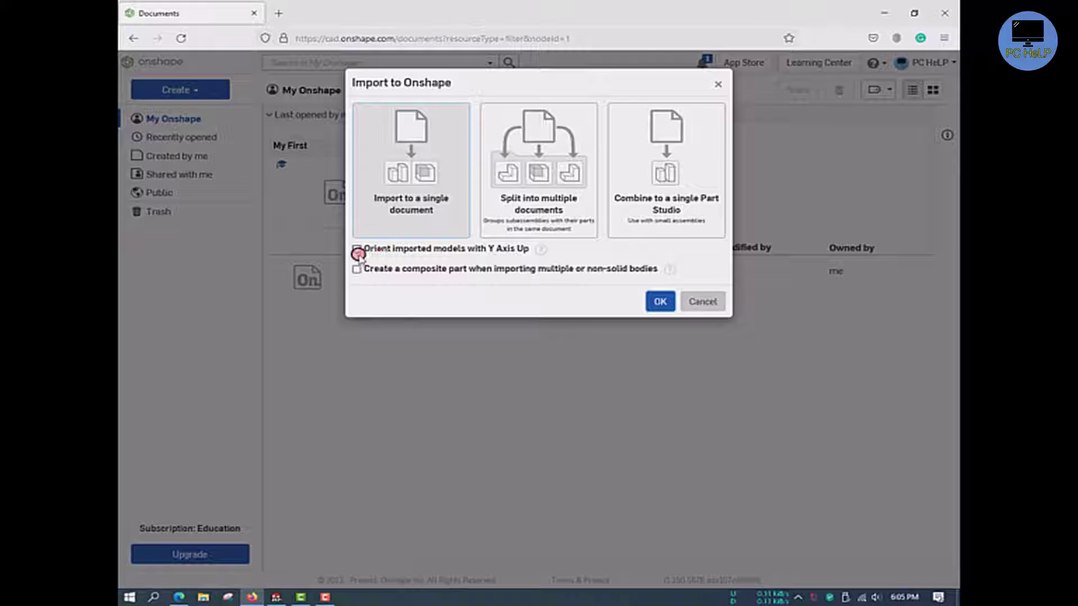
Import as a single document with Y axis up and composite part left off
click(357, 249)
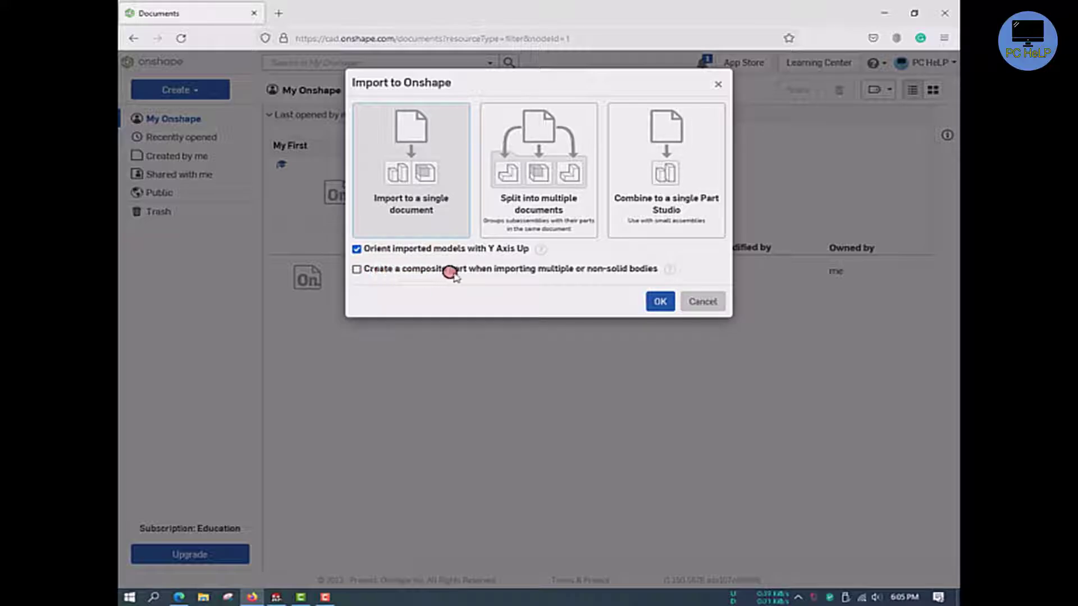
mouse_move(662, 270)
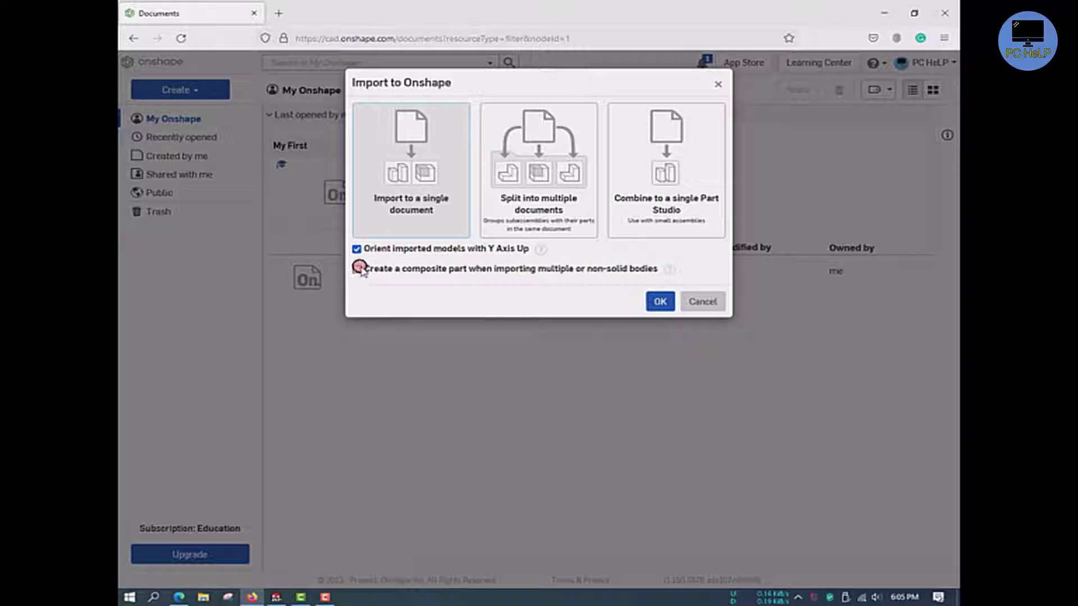
click(357, 269)
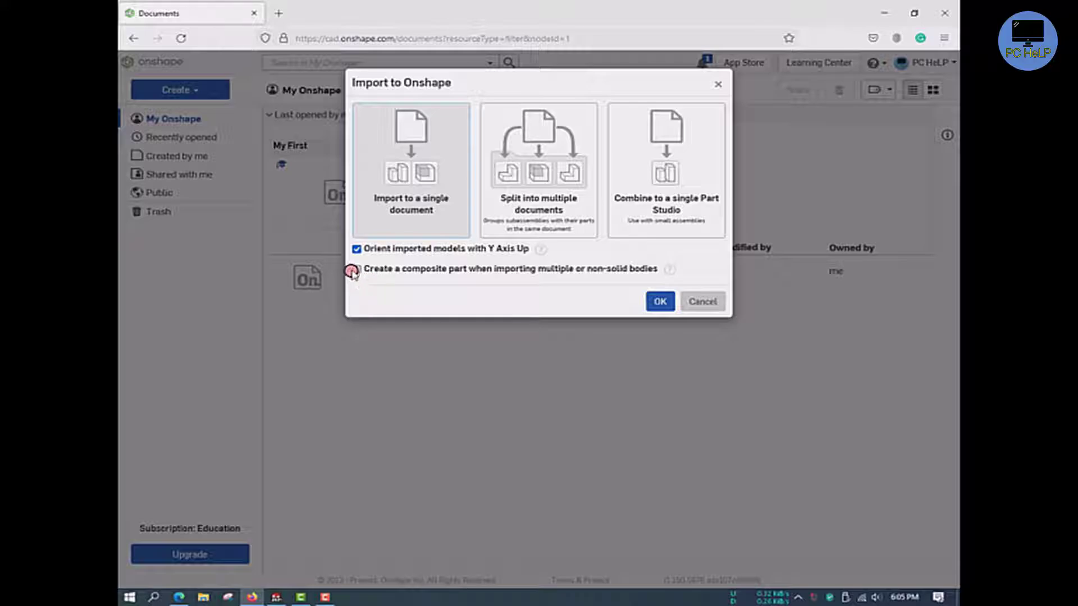
click(357, 269)
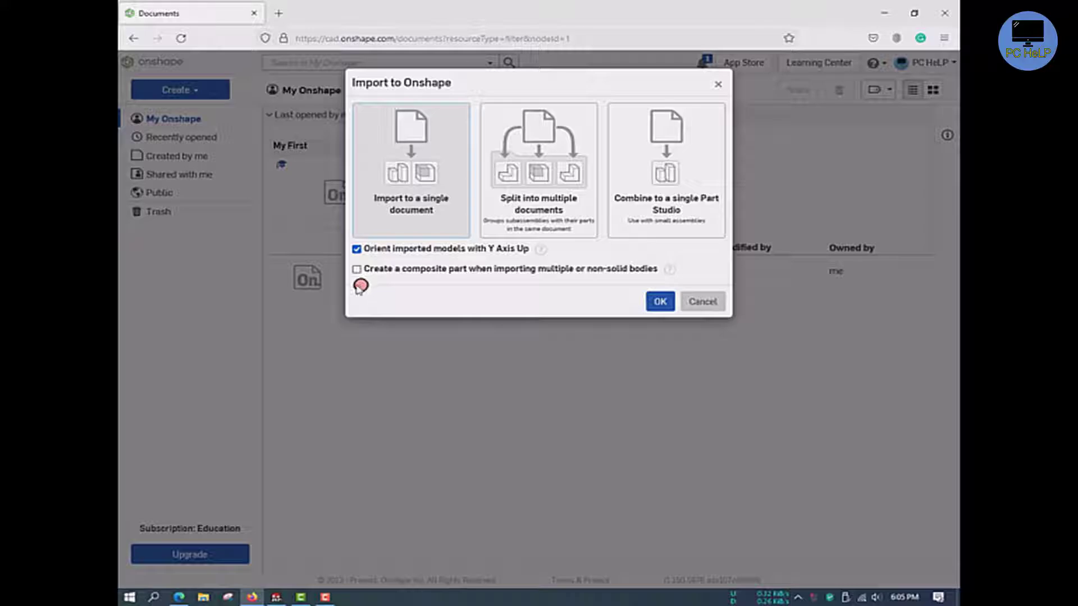
mouse_move(356, 269)
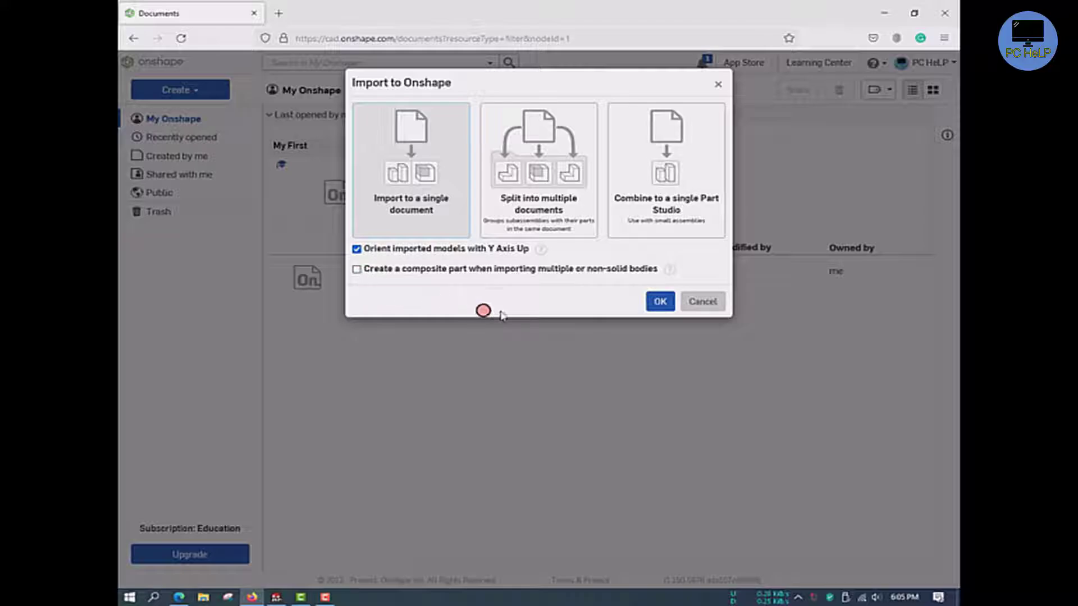
click(658, 301)
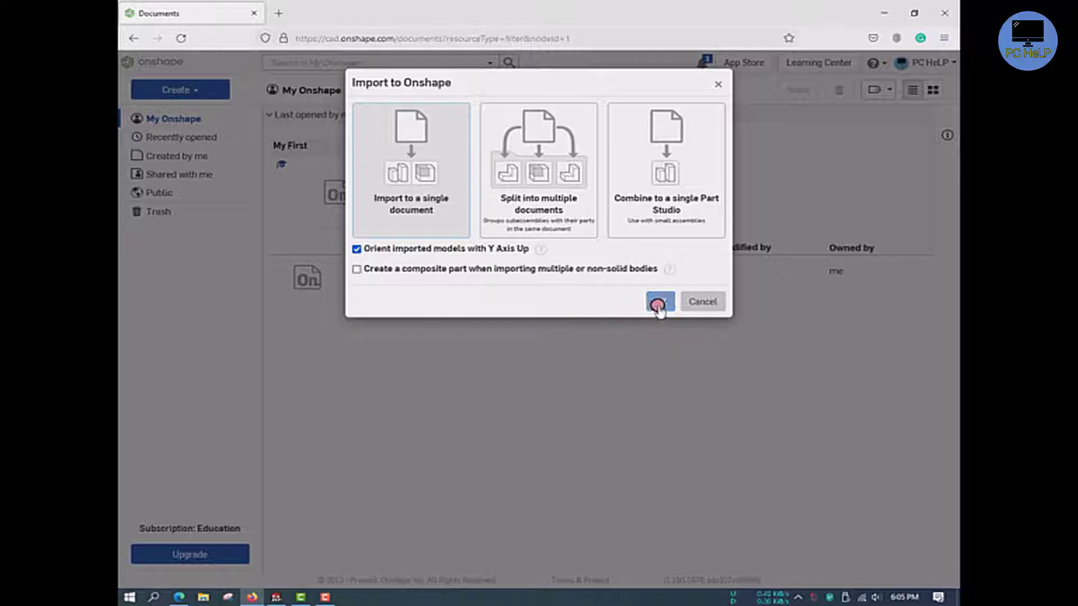
Confirm the import and locate the translated Tire Assembly.x_t in the documents list
click(659, 301)
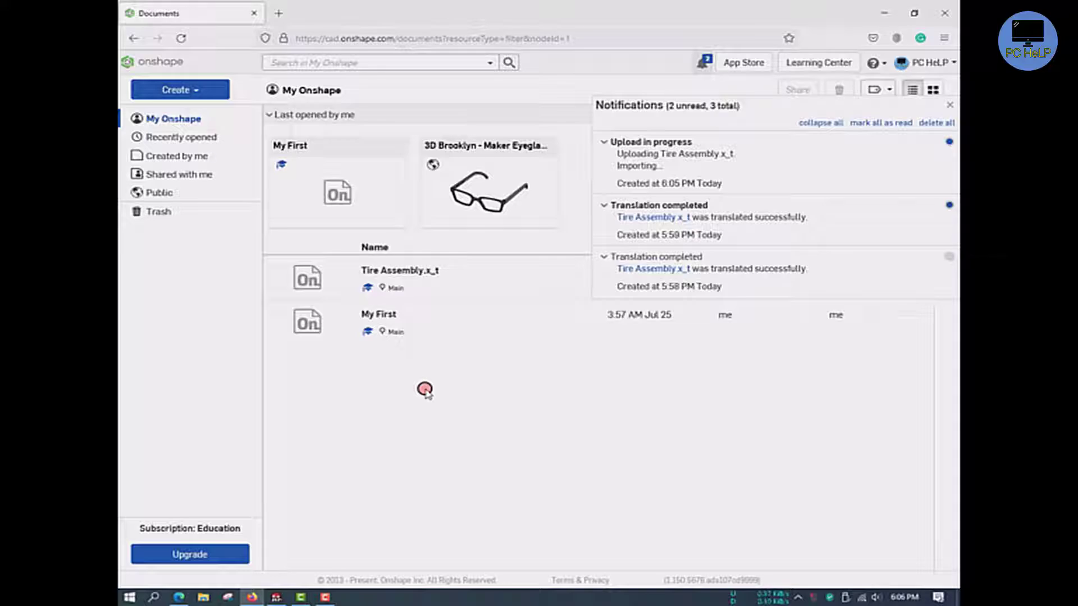
mouse_move(674, 168)
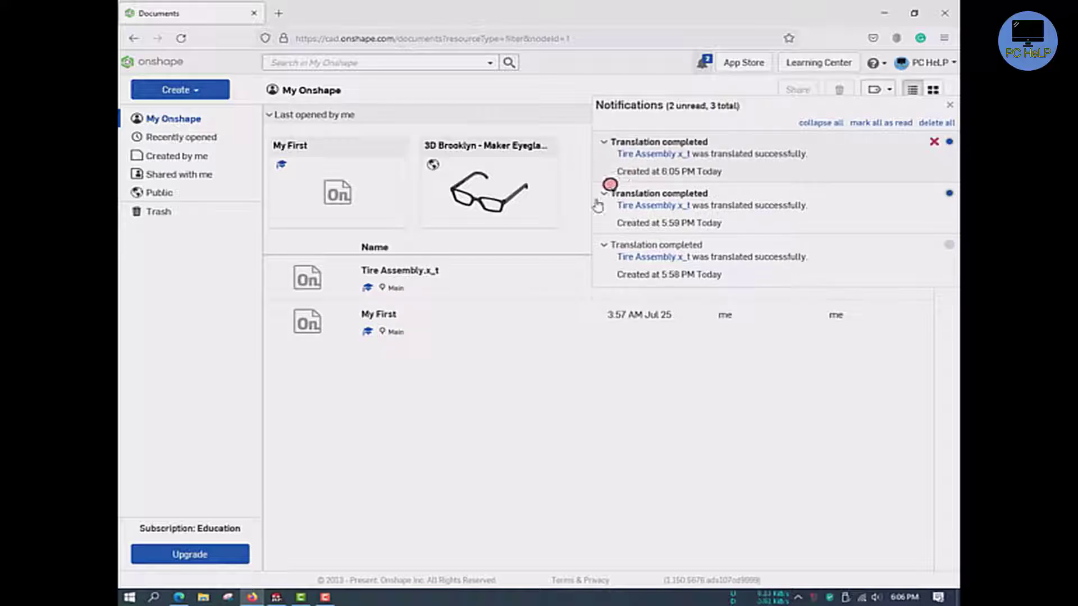
click(399, 270)
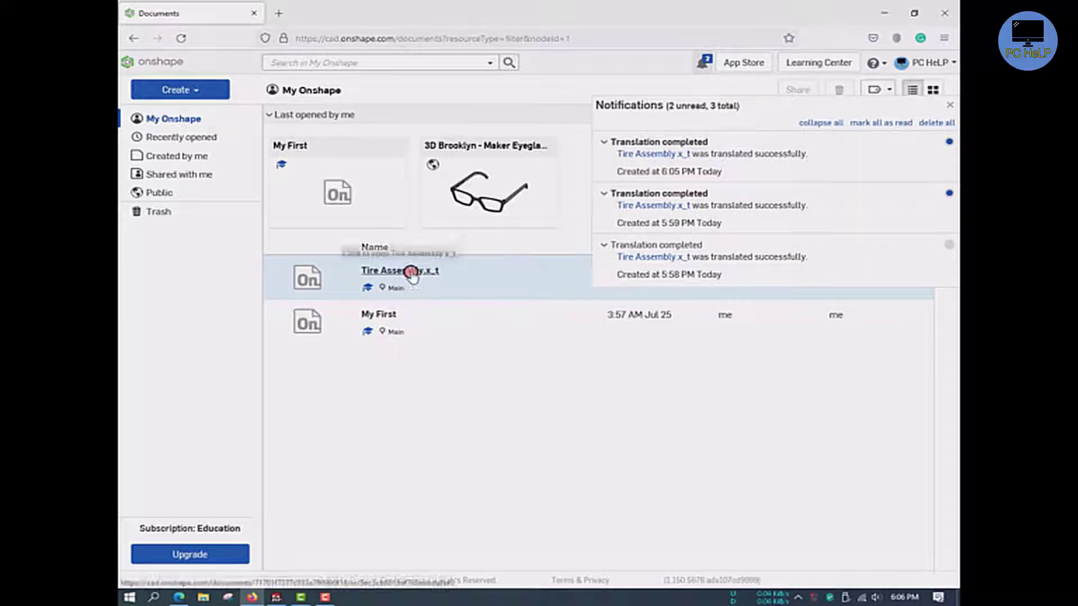
Open the imported Tire Assembly.x_t document and show its Part Studio with Disk, Tire and Rim
right_click(410, 271)
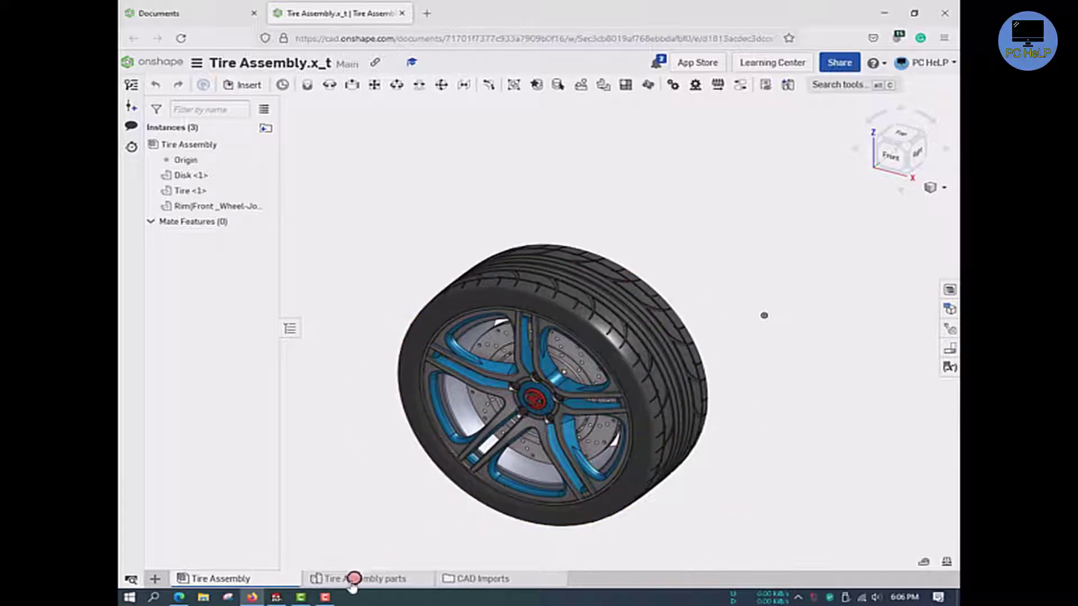
click(366, 579)
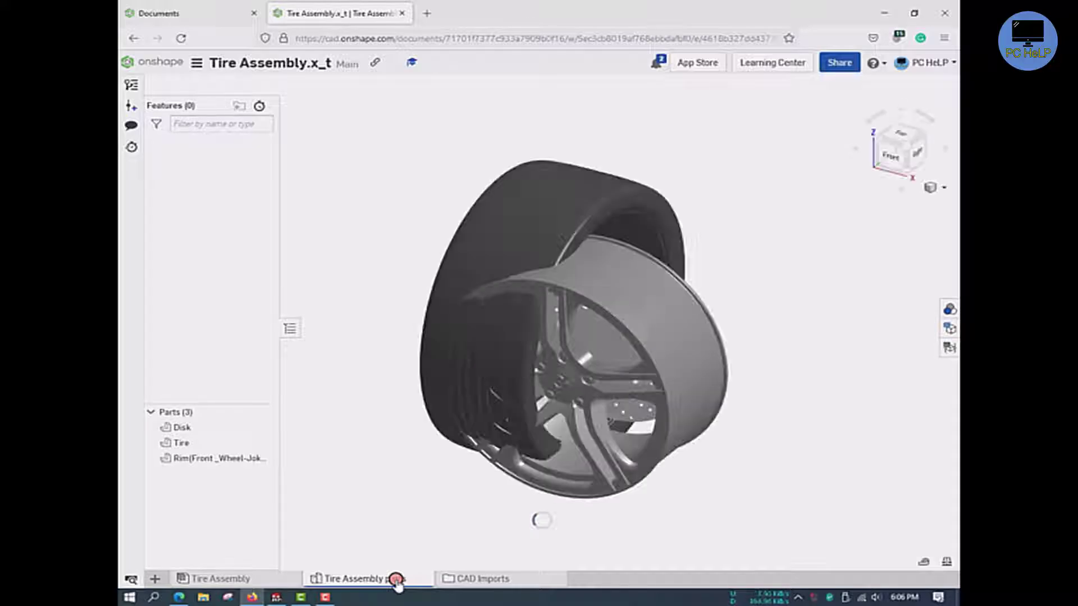
Dismiss the custom table tip, inspect the three parts, and return to the Tire Assembly tab
click(364, 579)
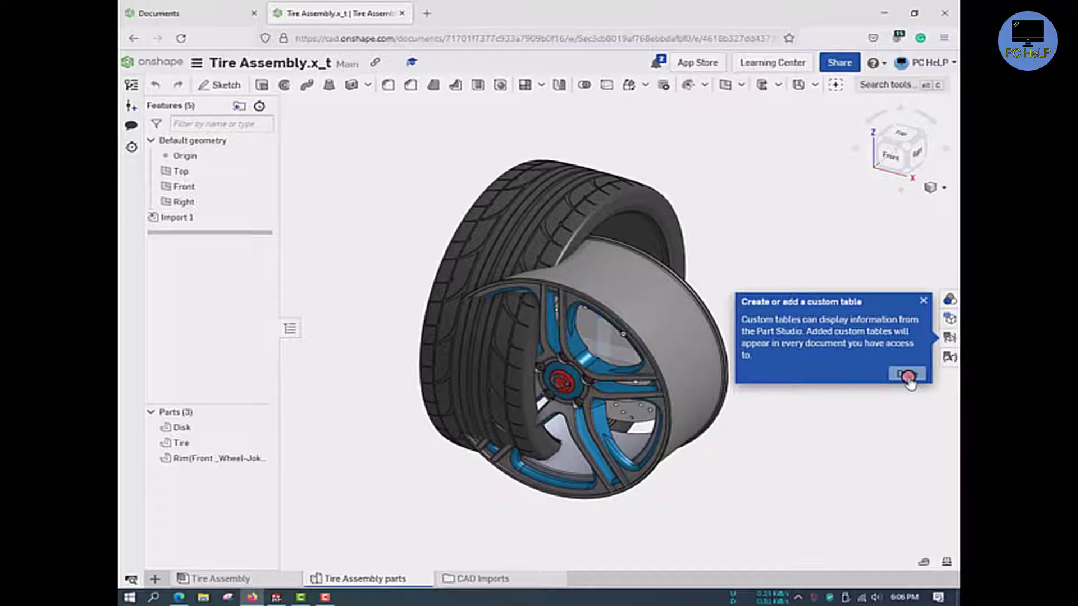
click(906, 373)
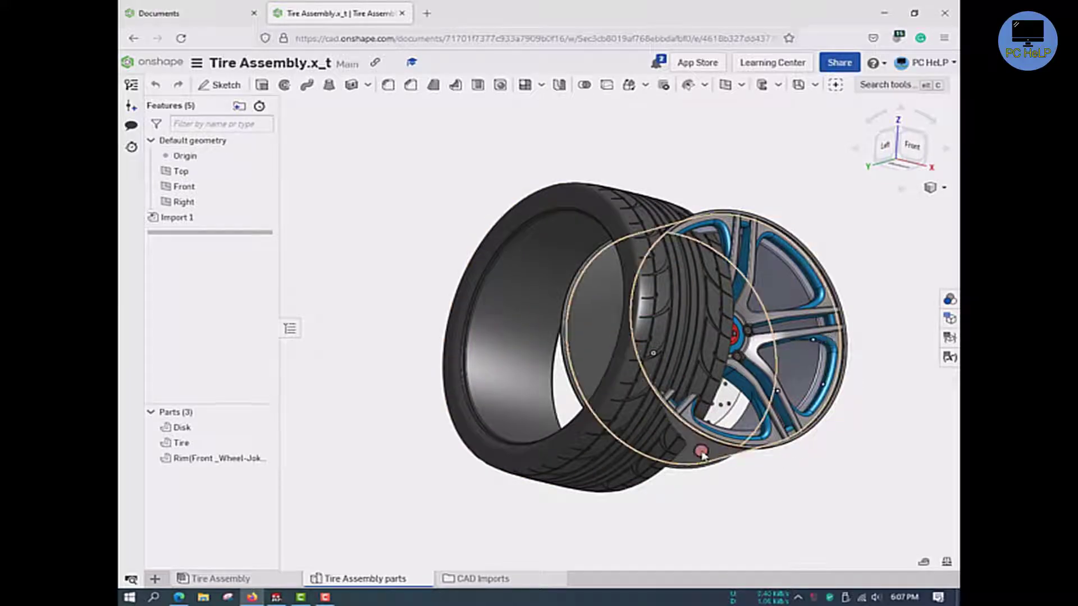
mouse_move(251, 584)
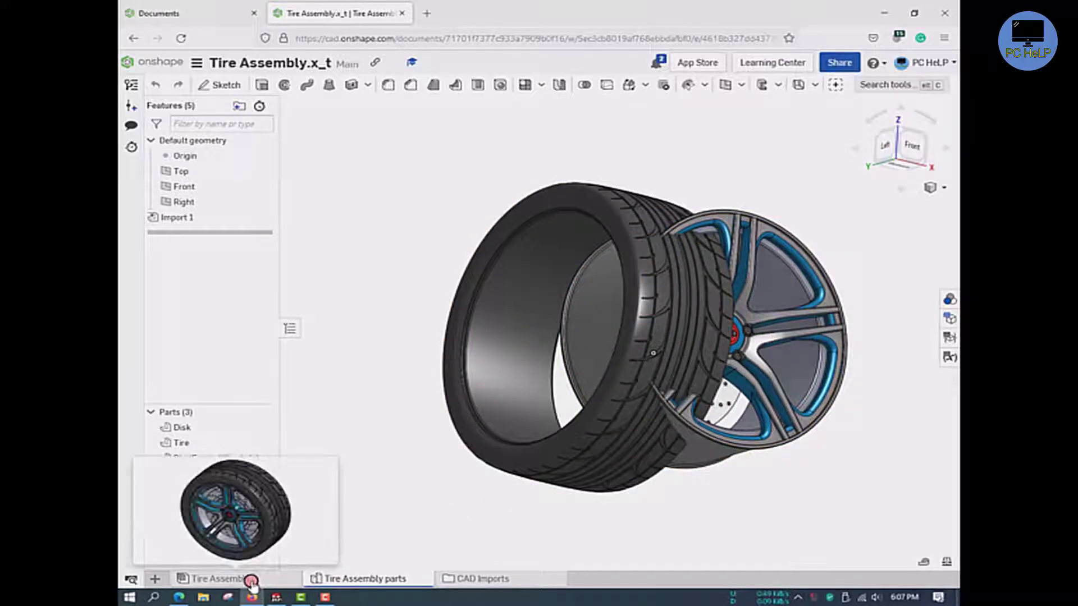
click(220, 578)
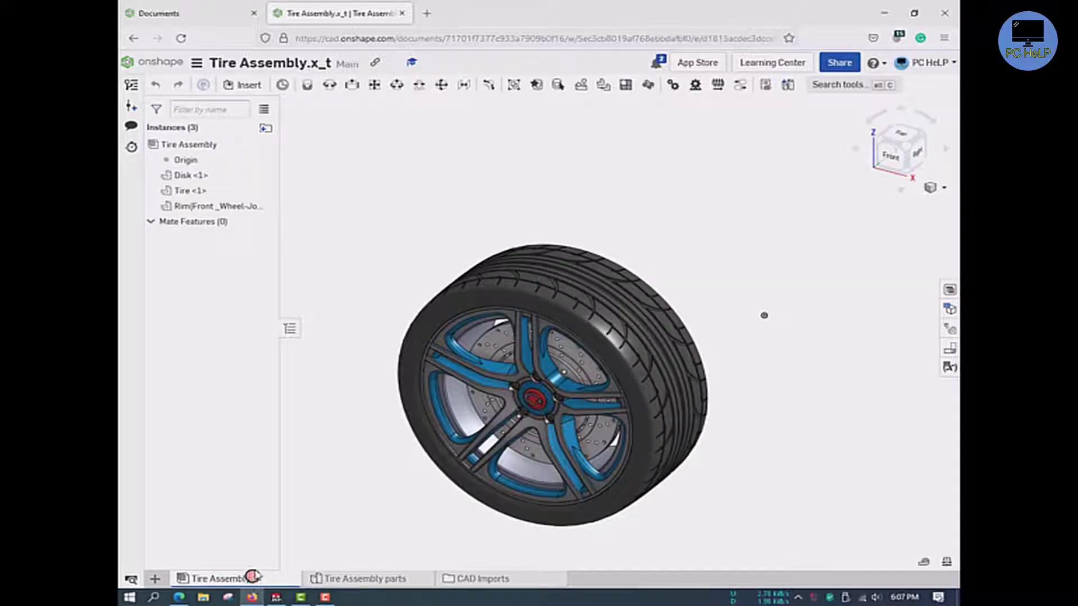
Start a new import of Tire Assembly.x_t, set to split into multiple documents with Y axis up
click(158, 14)
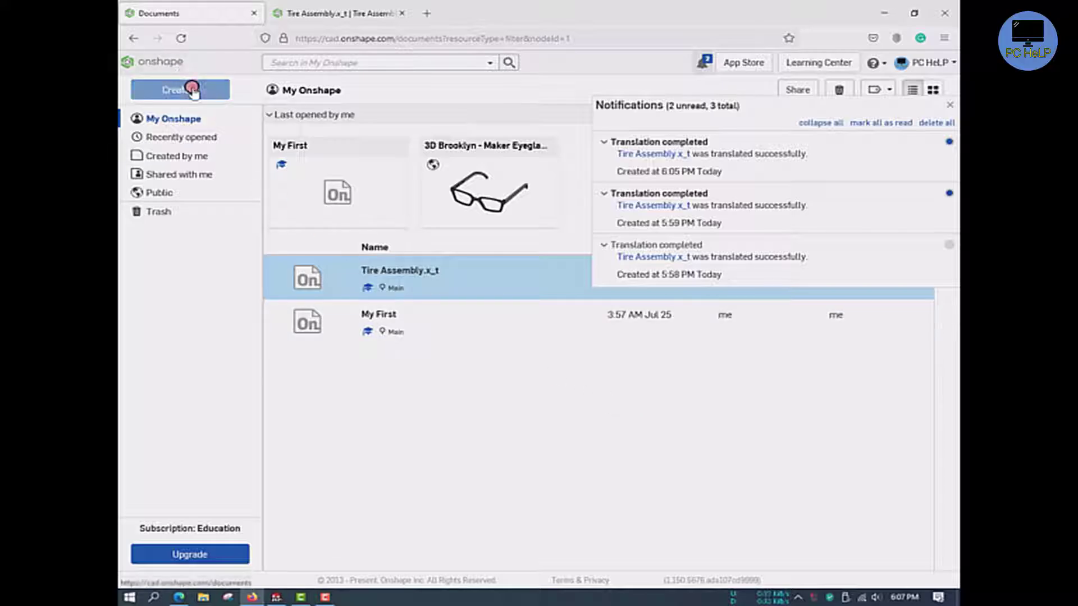
click(180, 90)
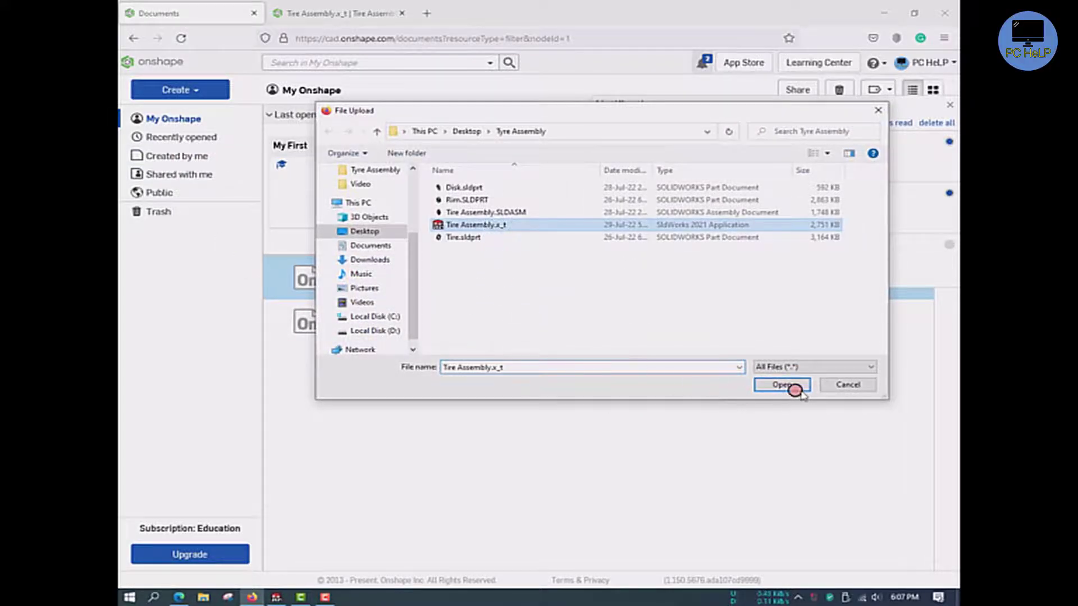
click(781, 384)
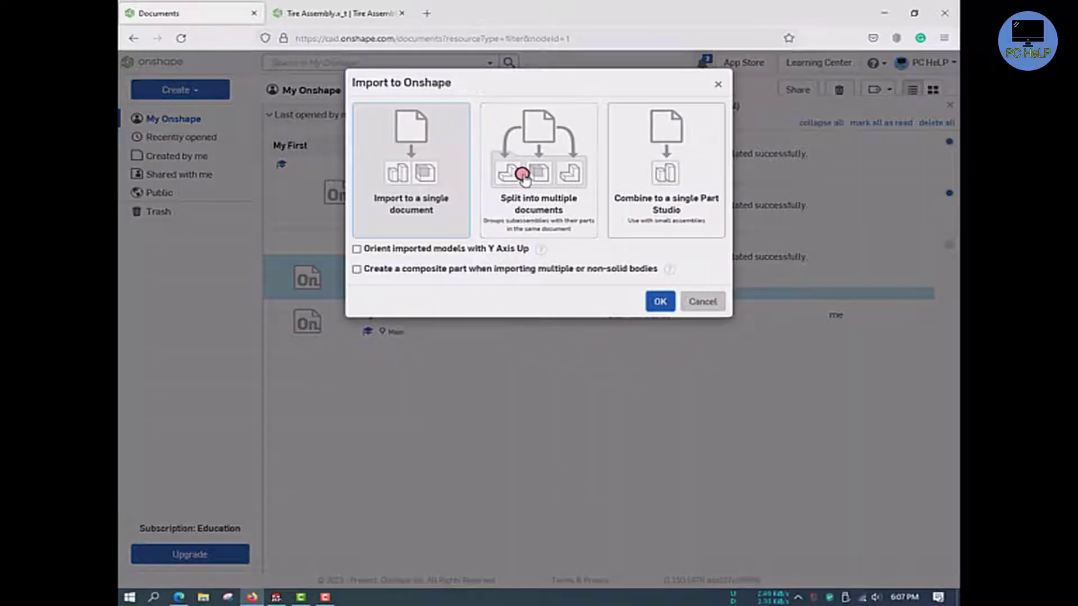
click(538, 171)
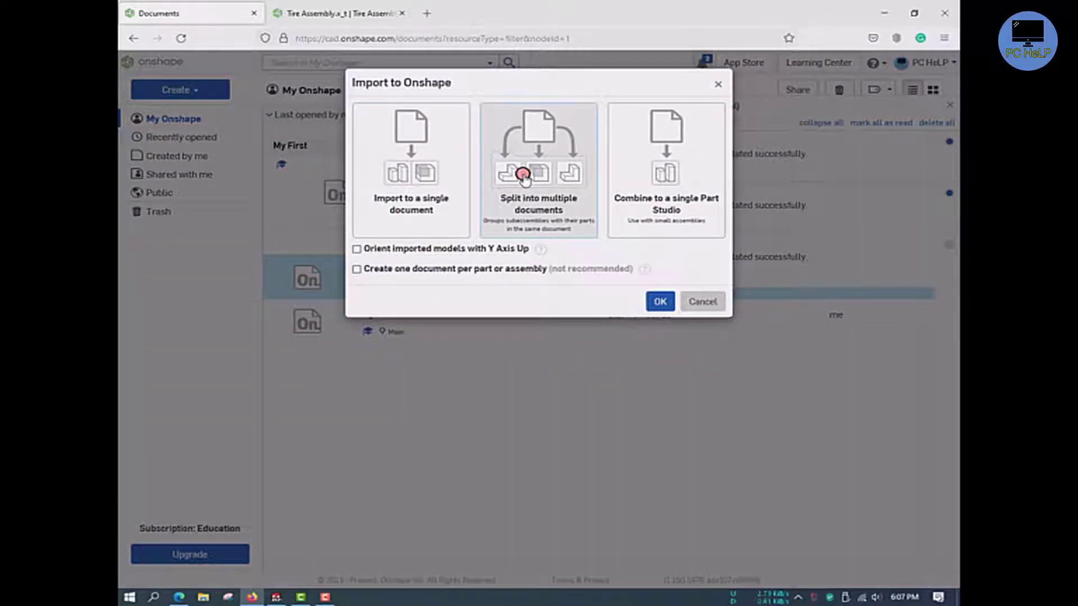
click(357, 250)
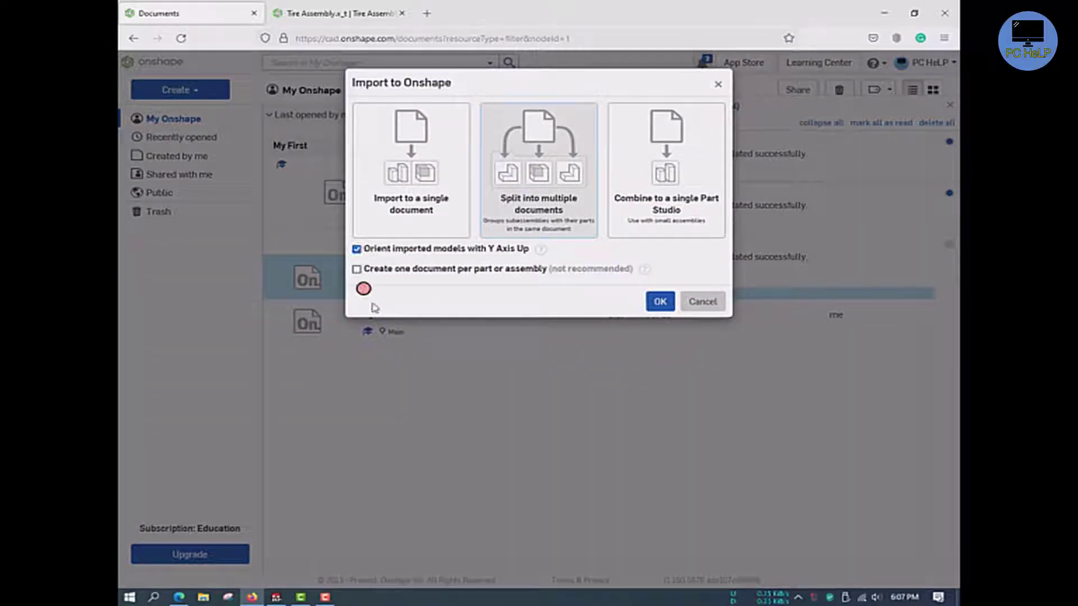
click(659, 302)
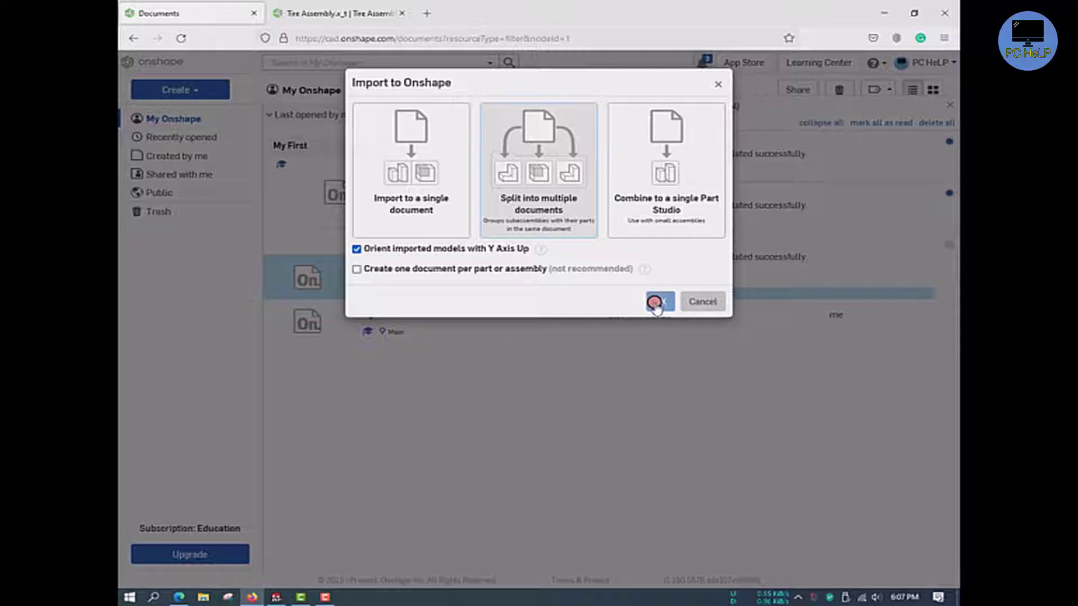
Run the split import and open the resulting Tire Assembly.x_t folder and document
click(657, 301)
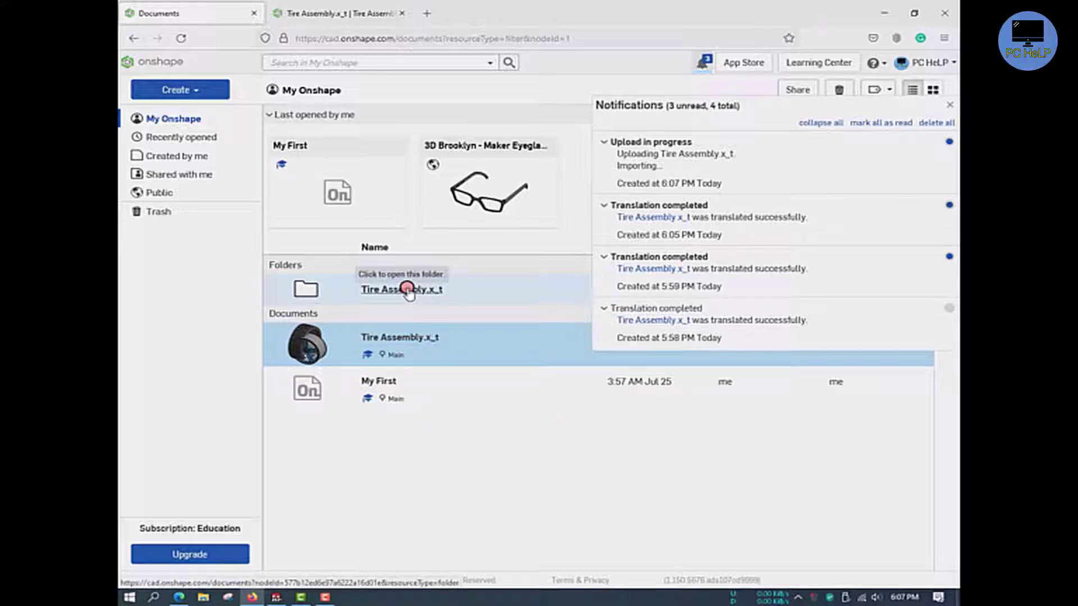
click(401, 289)
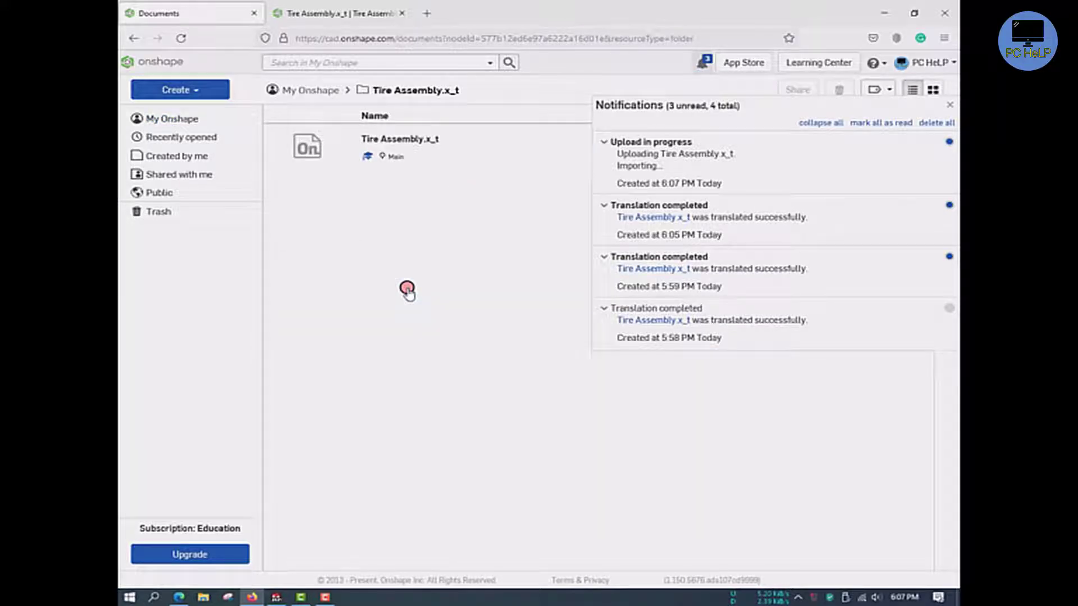
mouse_move(400, 143)
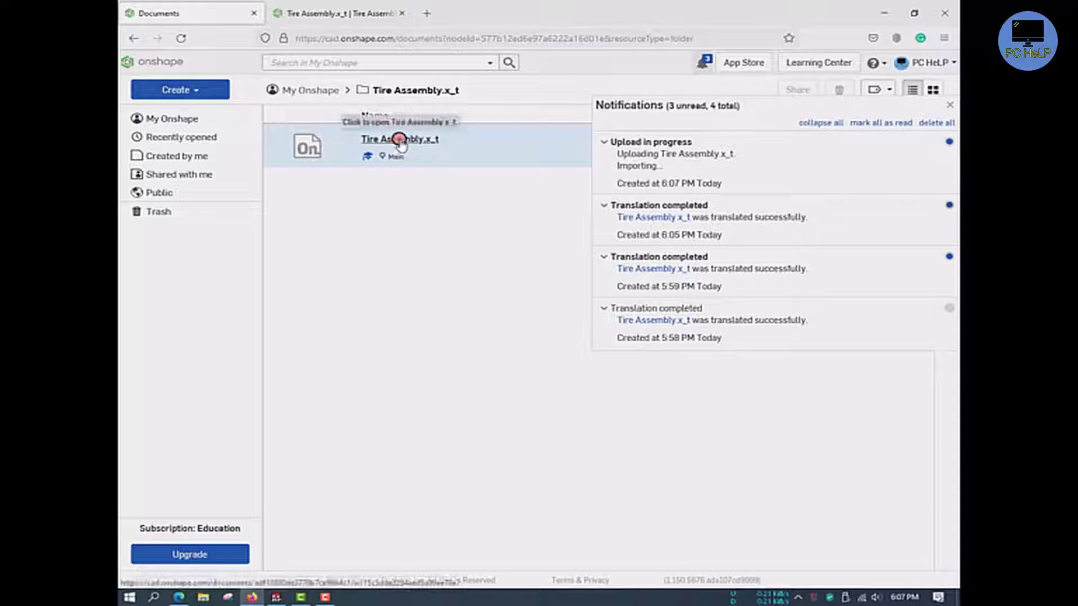
click(400, 139)
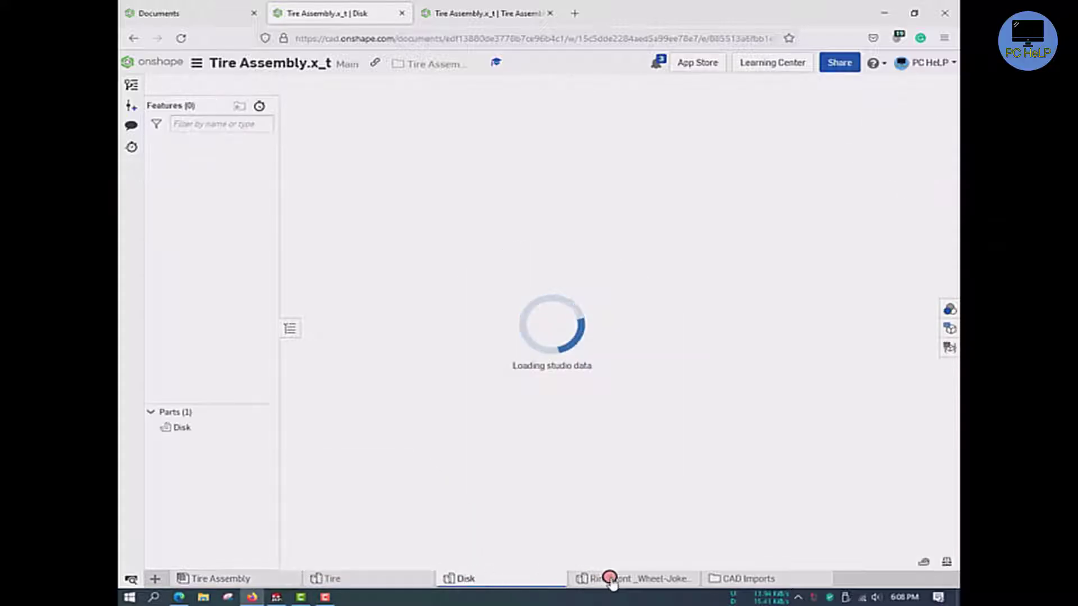
Browse the separate Rim and Disk Part Studios, compare with the earlier import, then return to the documents list
click(639, 579)
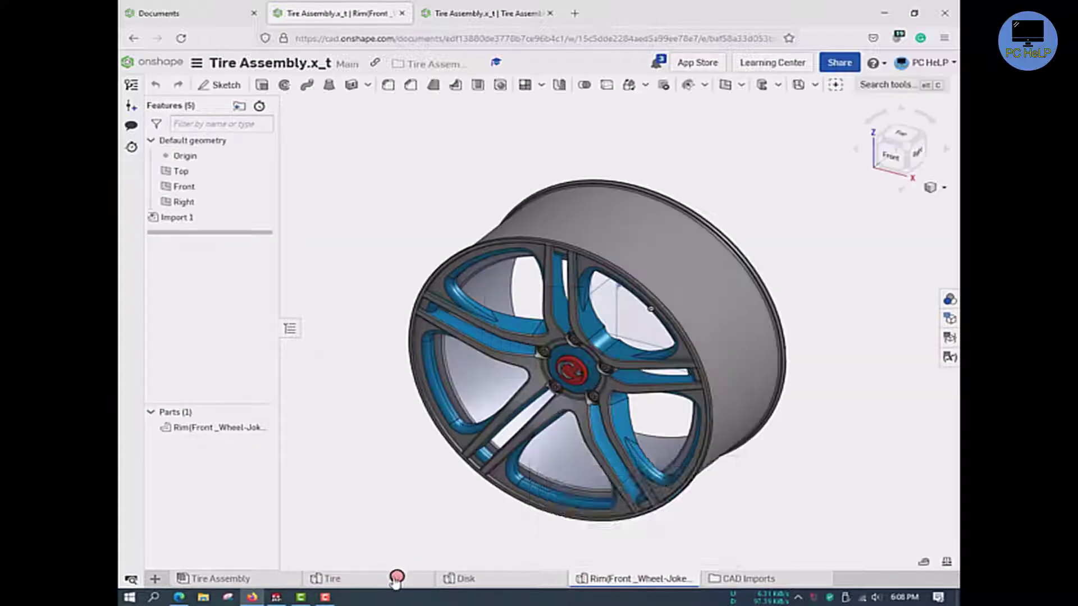
click(331, 578)
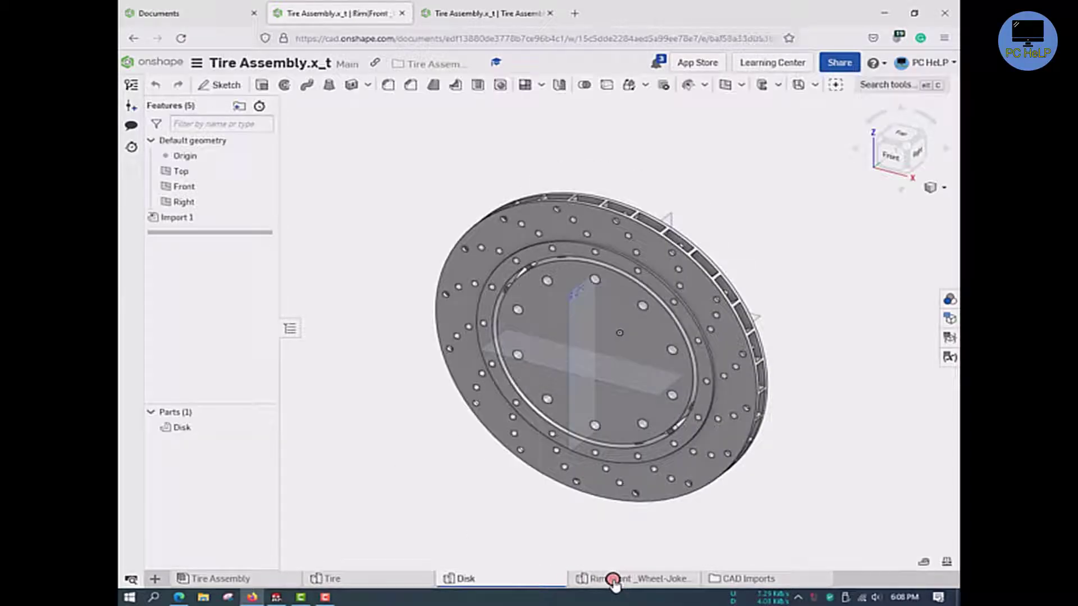
click(638, 578)
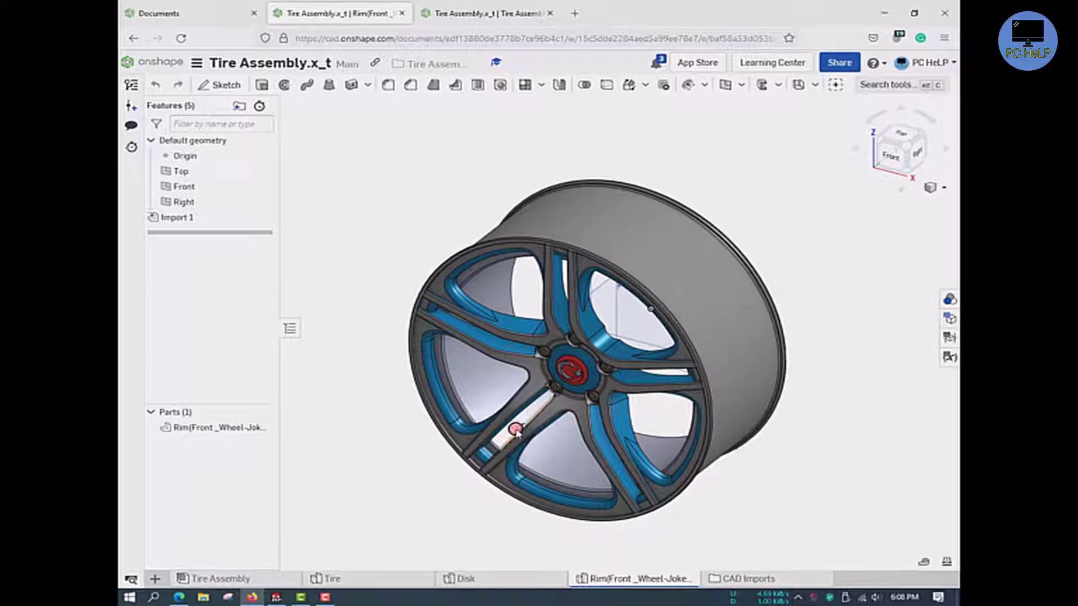
click(484, 12)
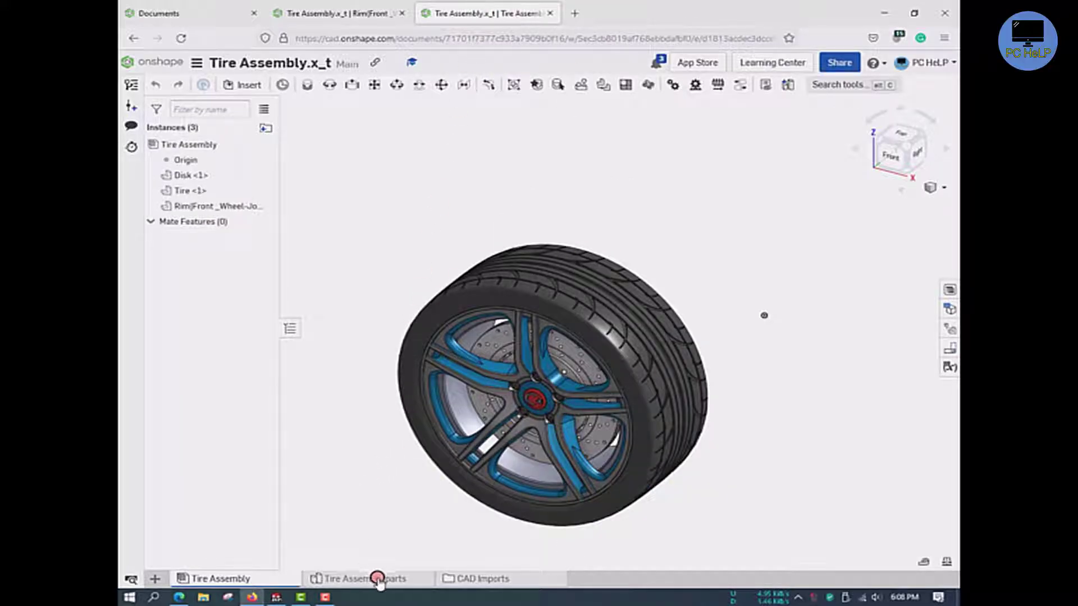
click(364, 578)
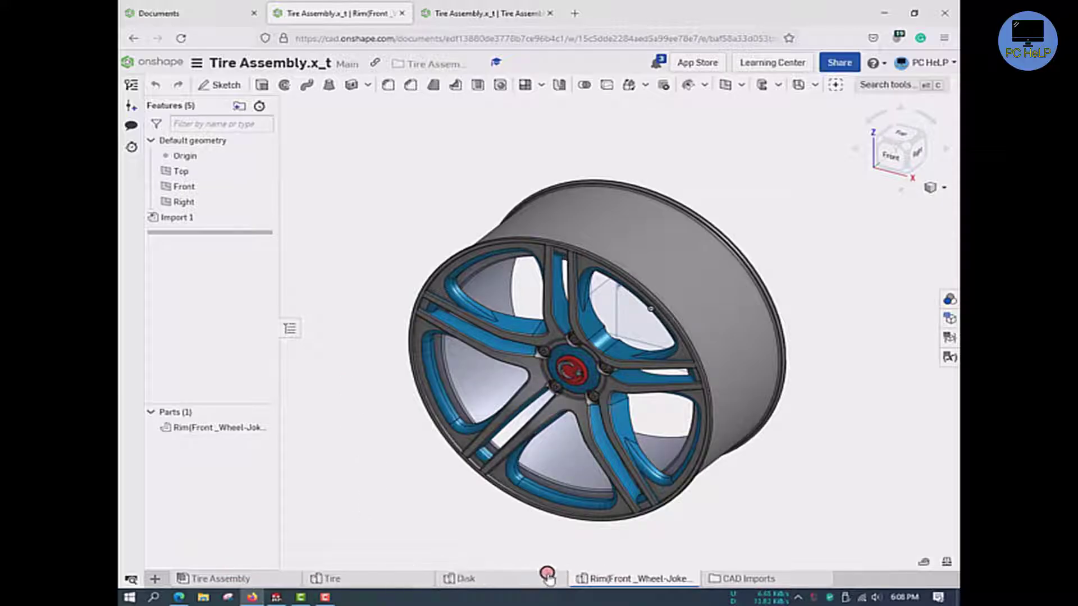
click(160, 13)
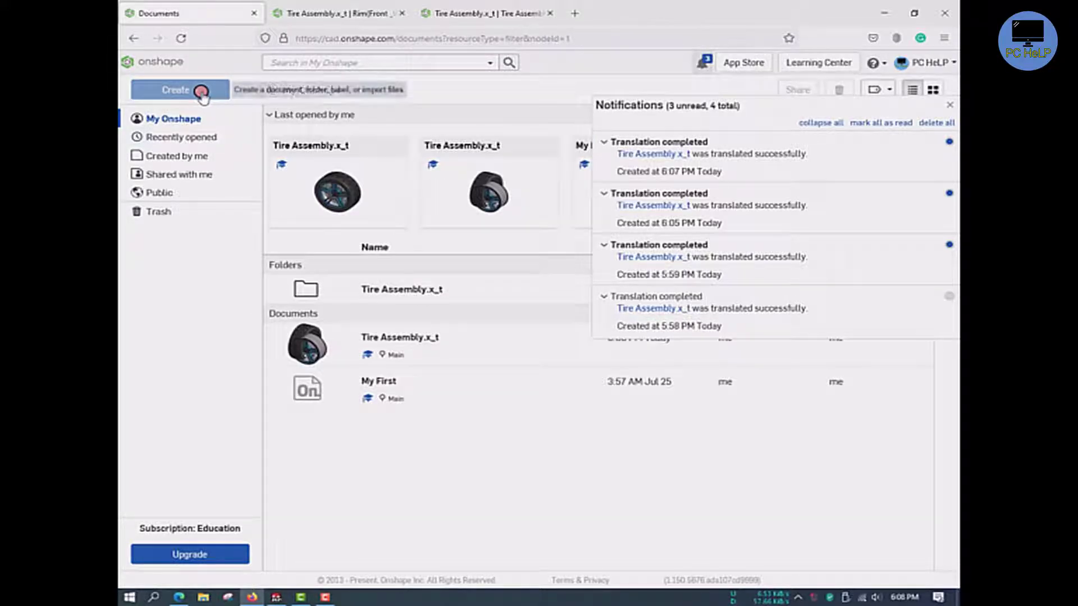
Import Tire Assembly.x_t again, combined into a single Part Studio with Y axis up
click(175, 90)
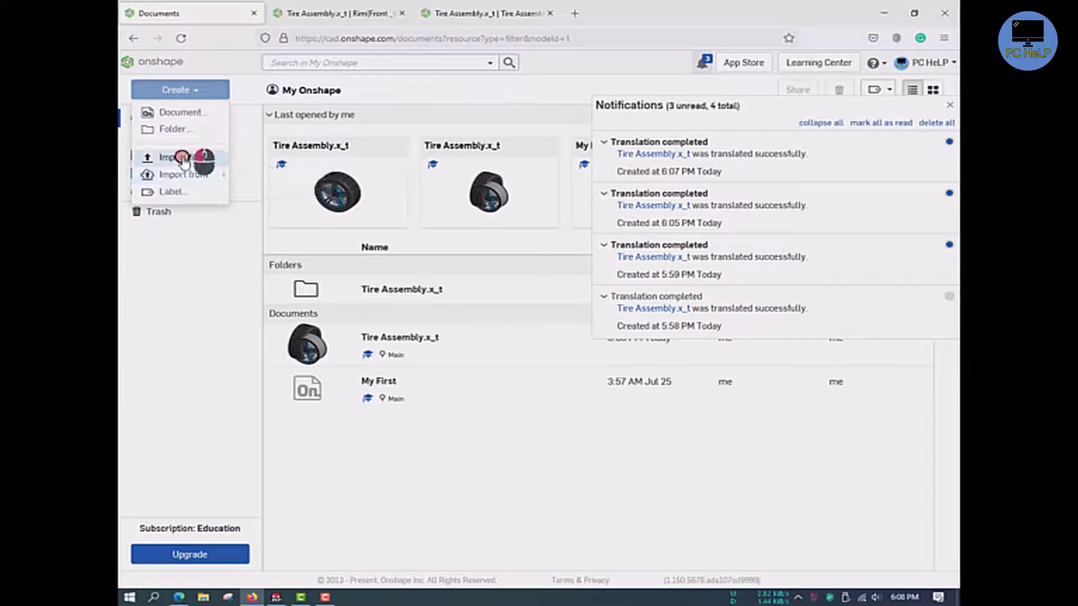
click(175, 157)
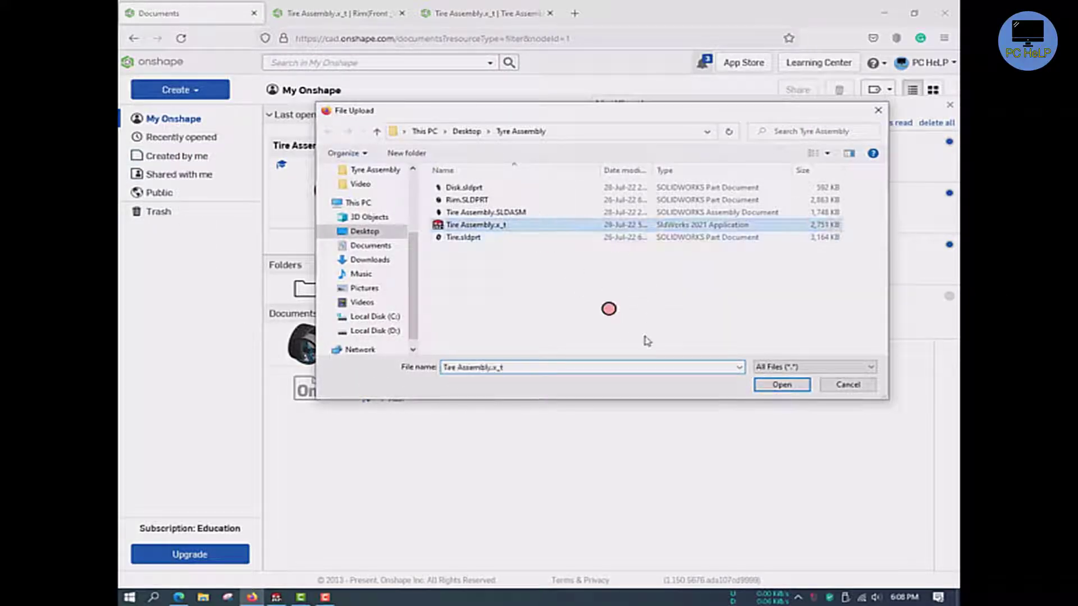
click(782, 384)
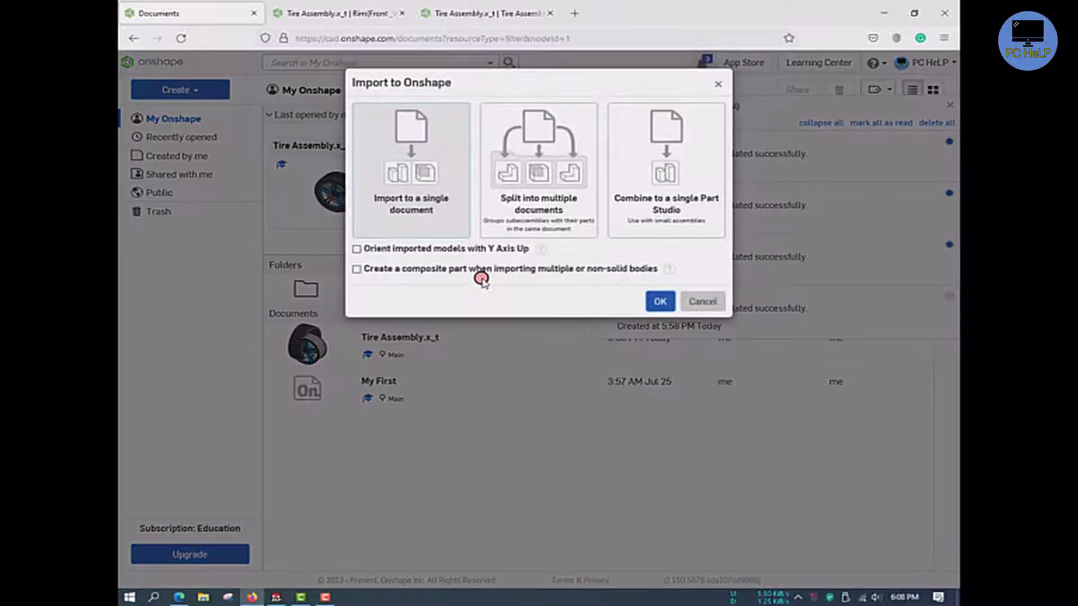
mouse_move(666, 199)
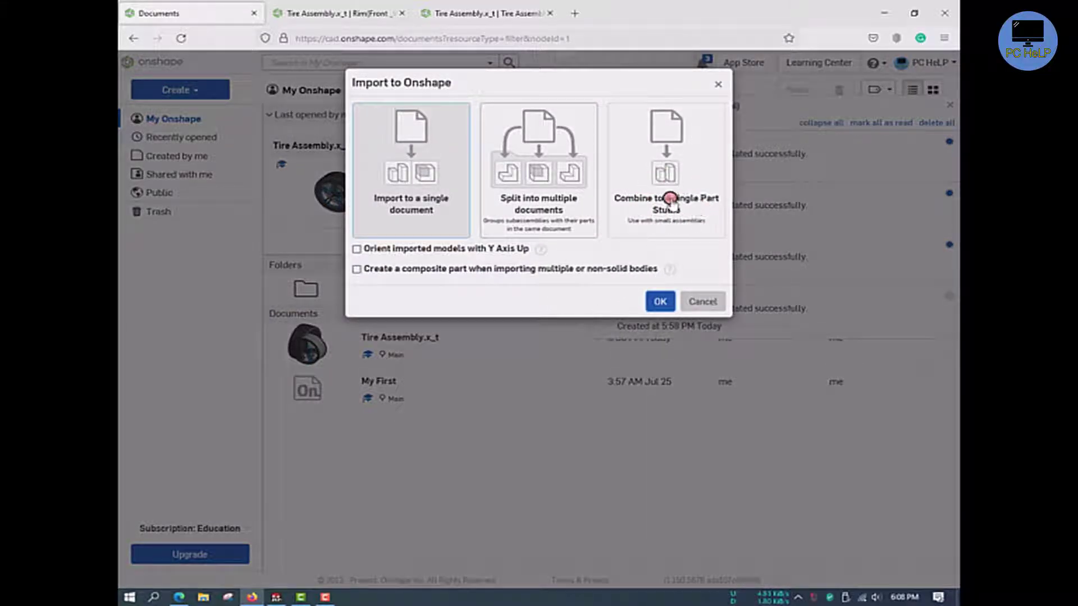
click(666, 171)
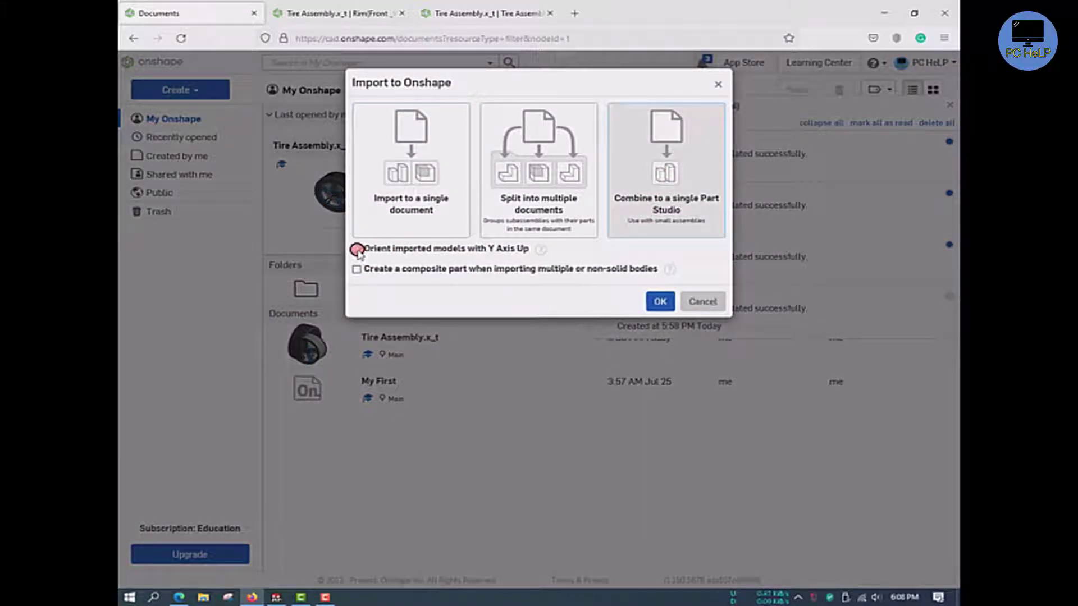
click(658, 301)
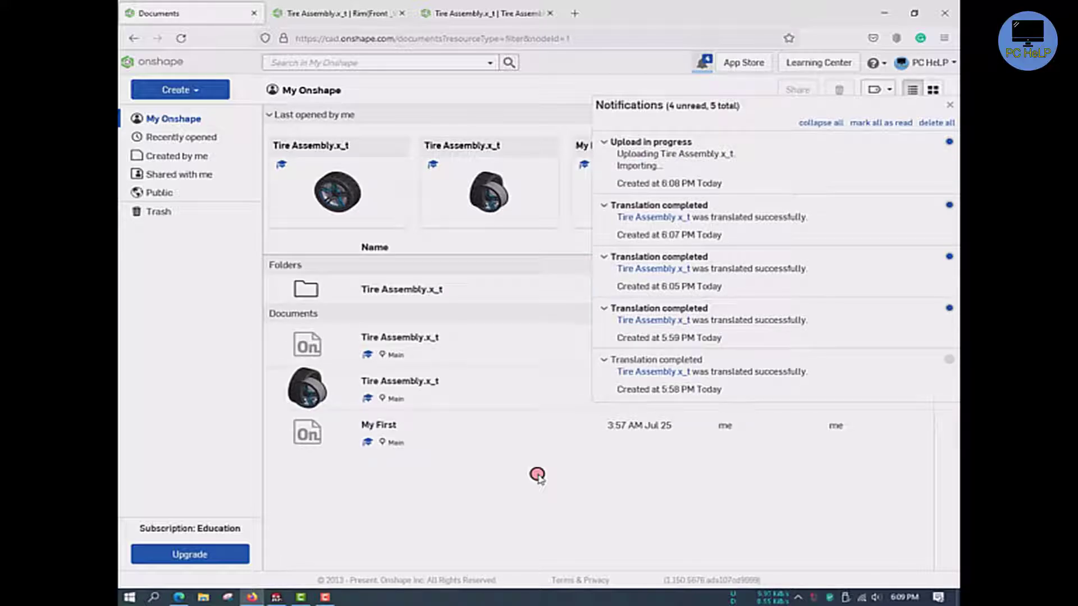
mouse_move(482, 463)
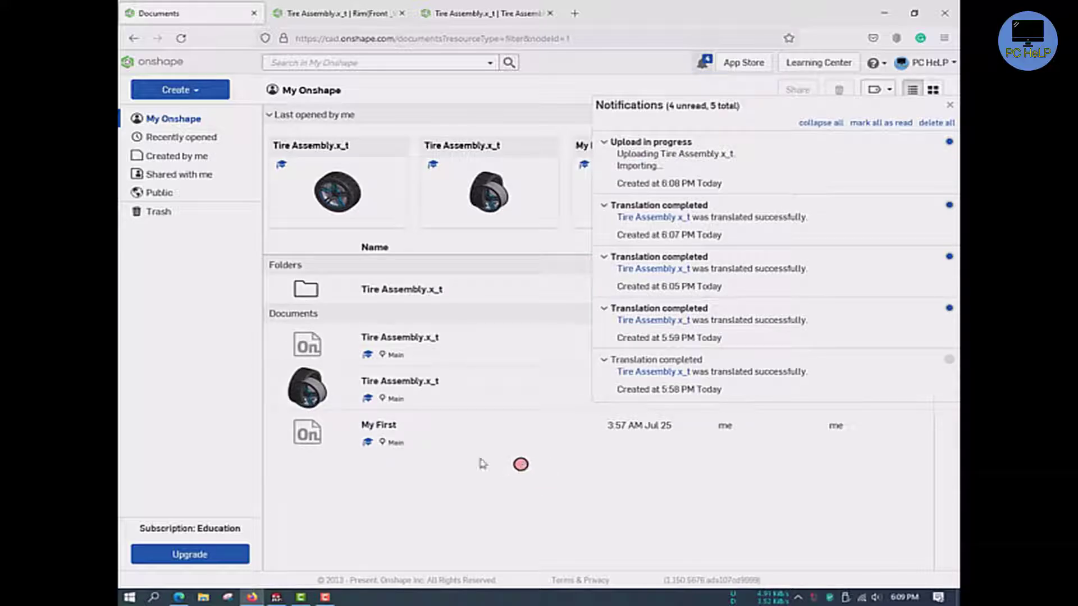
mouse_move(855, 117)
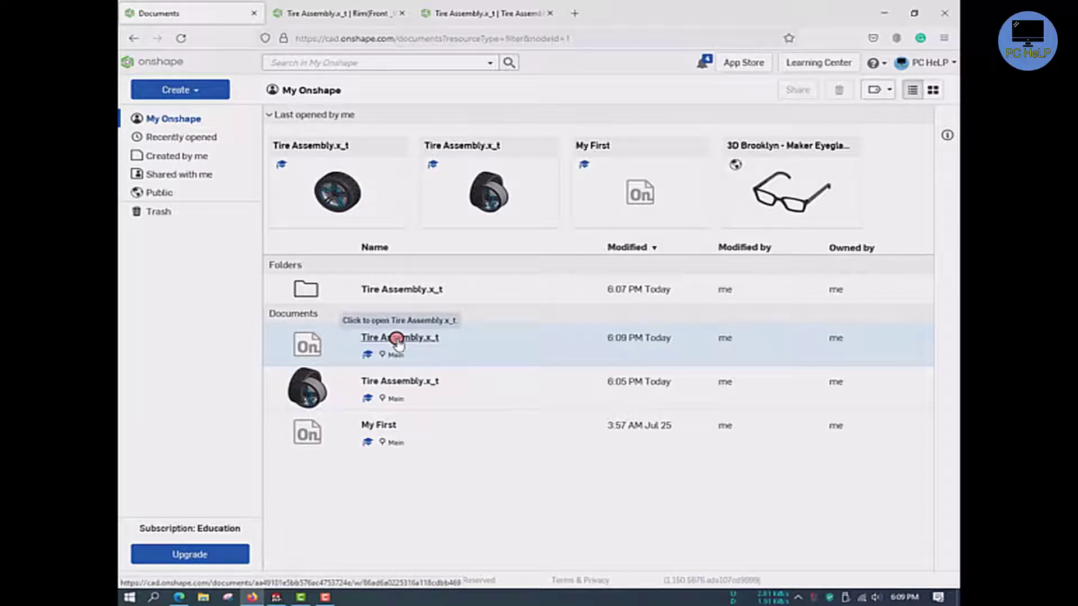
click(399, 338)
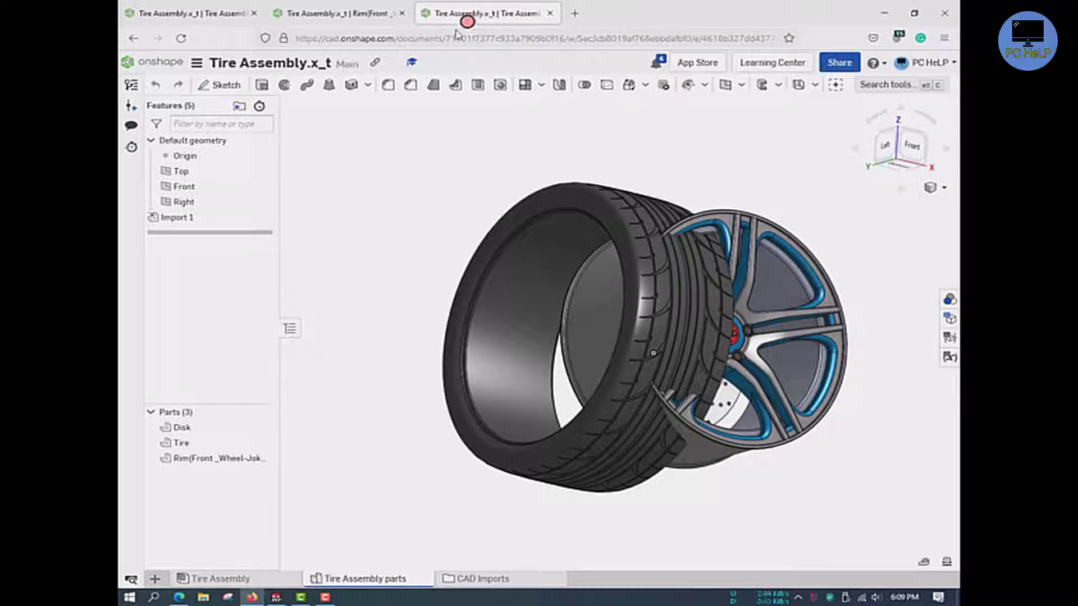
click(337, 13)
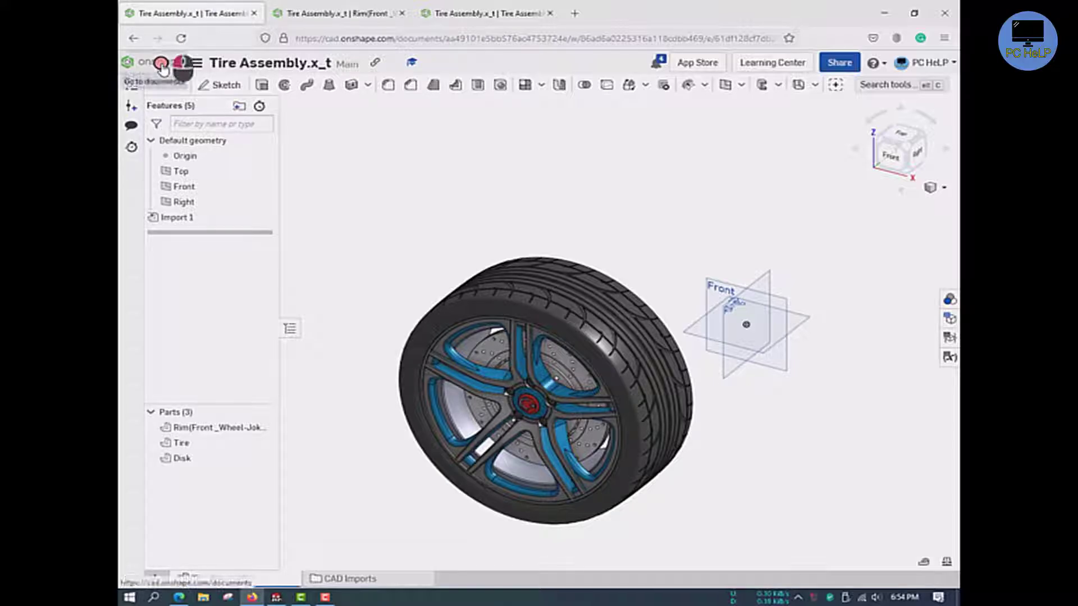
click(160, 62)
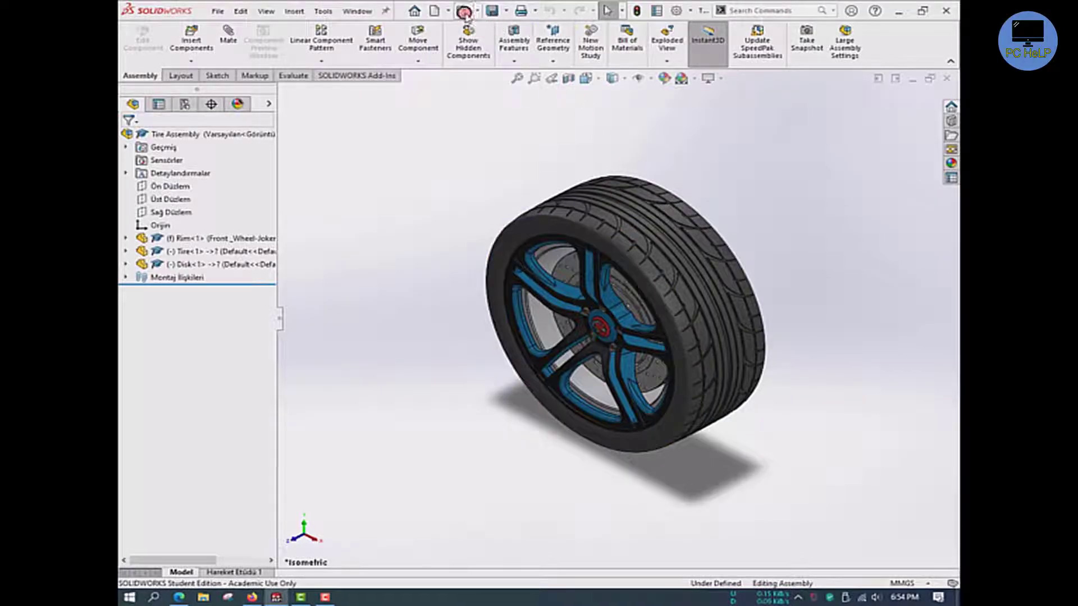
Open SOCKET HEAD CAP ALLEN SCREW.SLDPRT in SOLIDWORKS from its folder
click(460, 10)
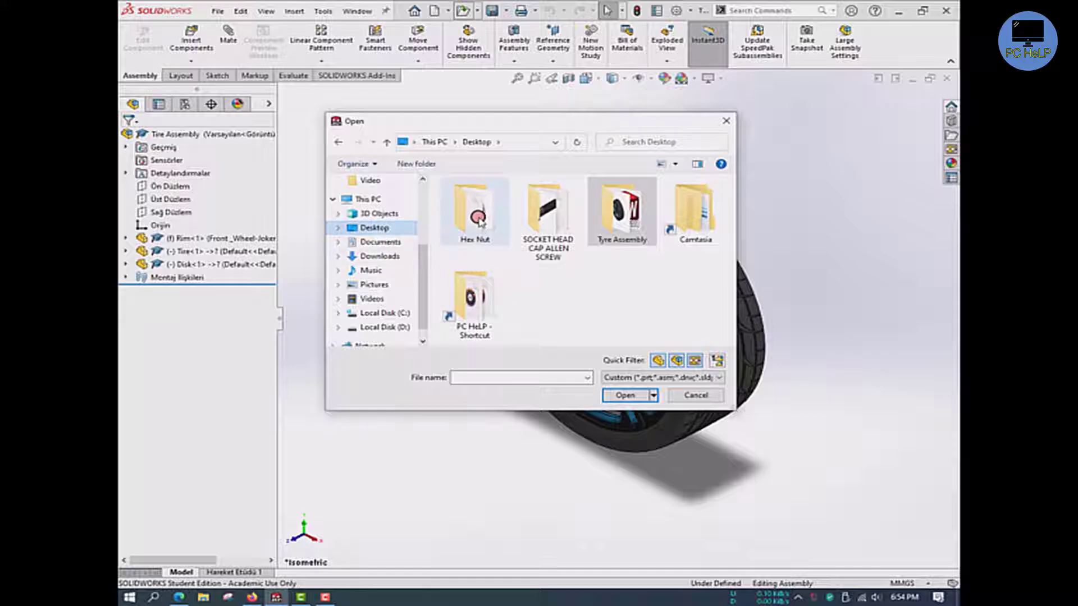
double_click(547, 207)
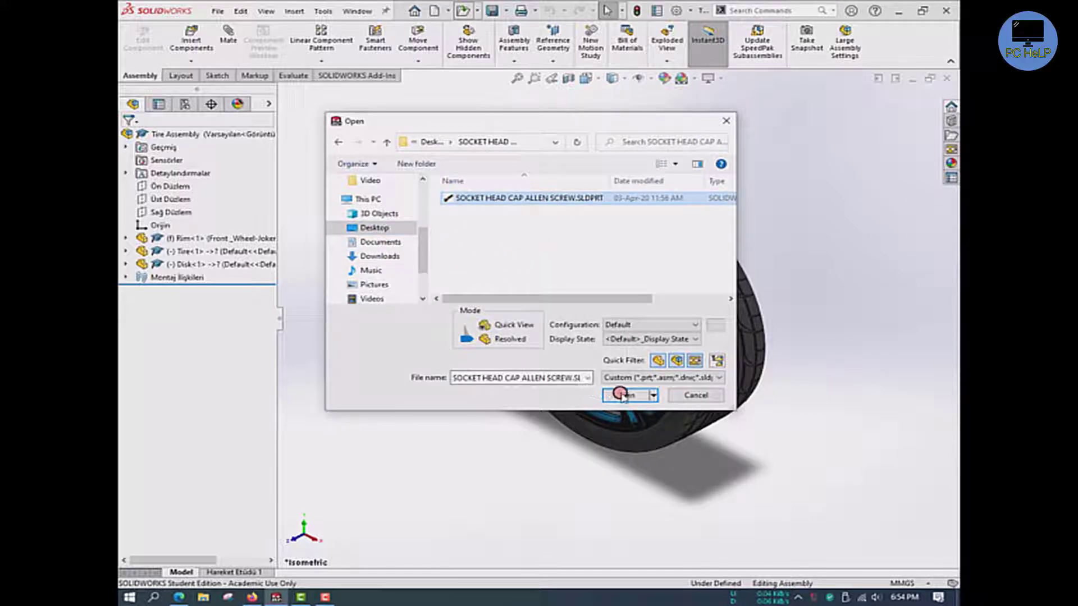
click(623, 394)
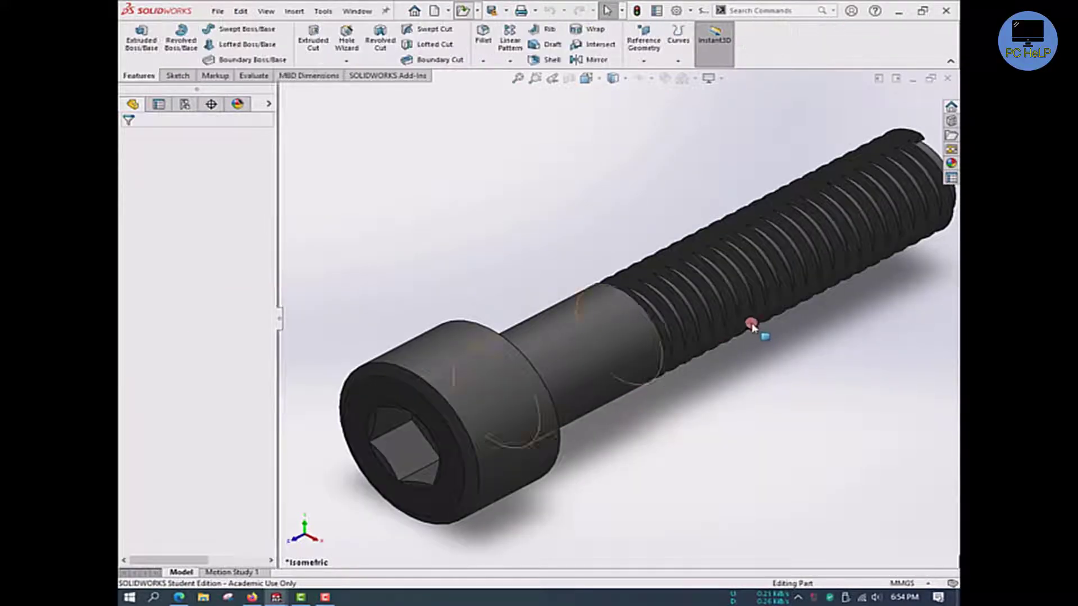
click(752, 324)
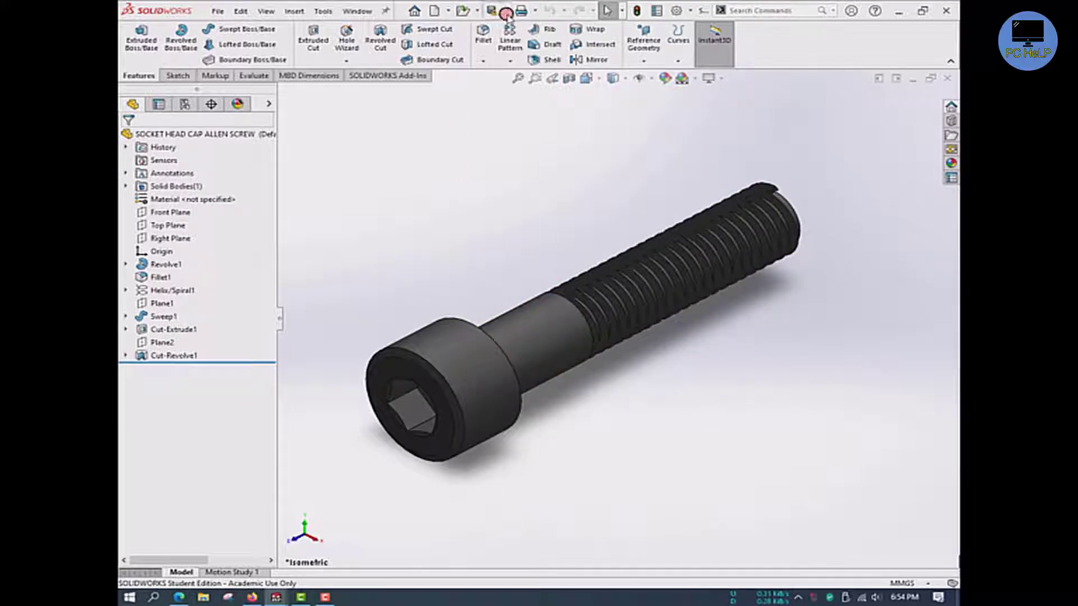
Save the screw as a Parasolid (*.x_t) file, replacing the existing copy
click(490, 10)
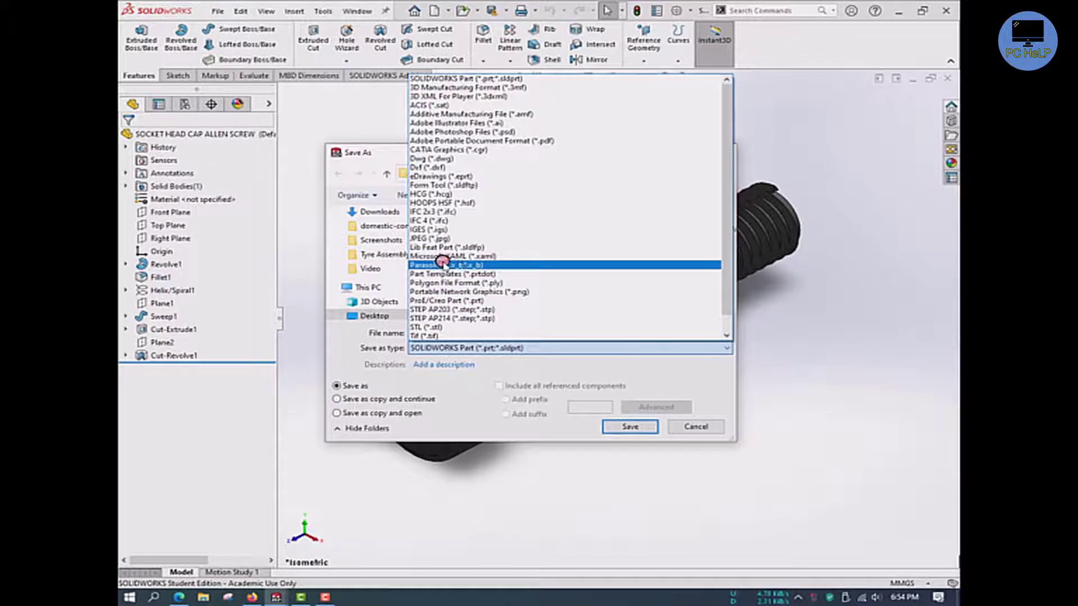
click(443, 265)
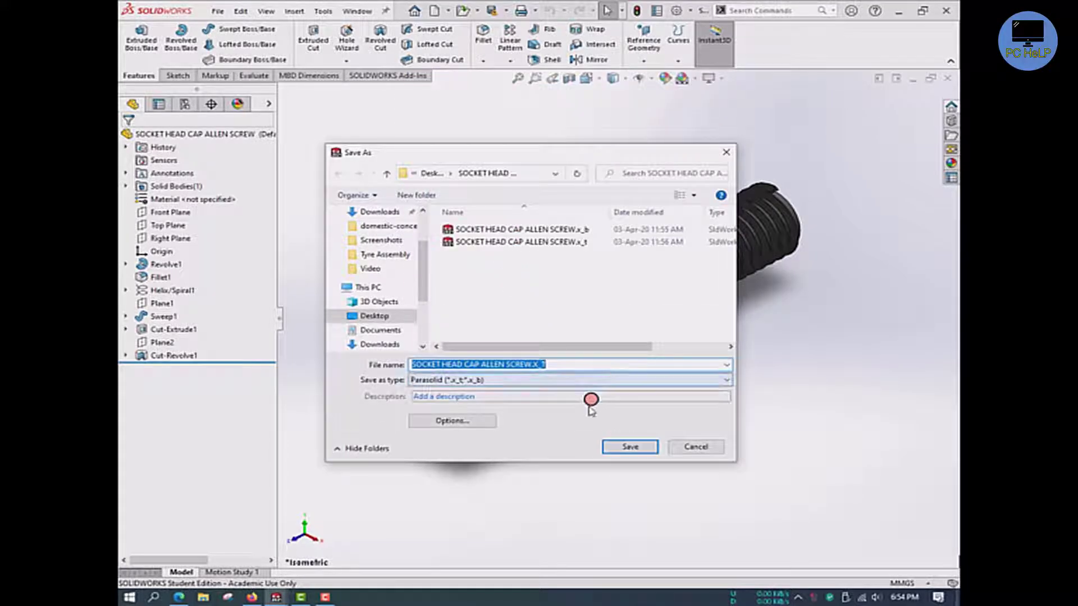
click(629, 446)
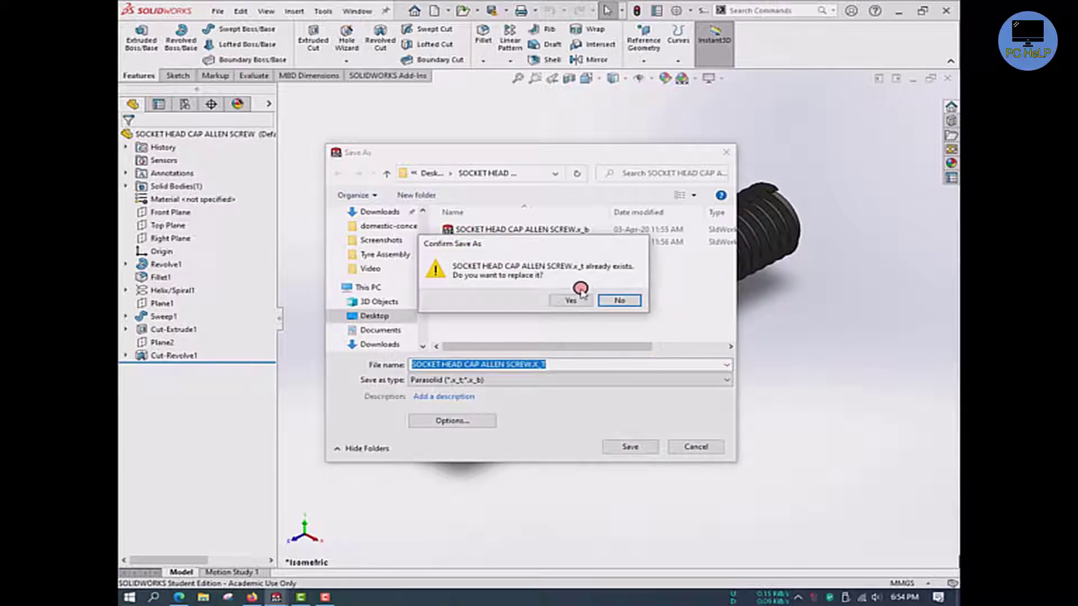
click(570, 301)
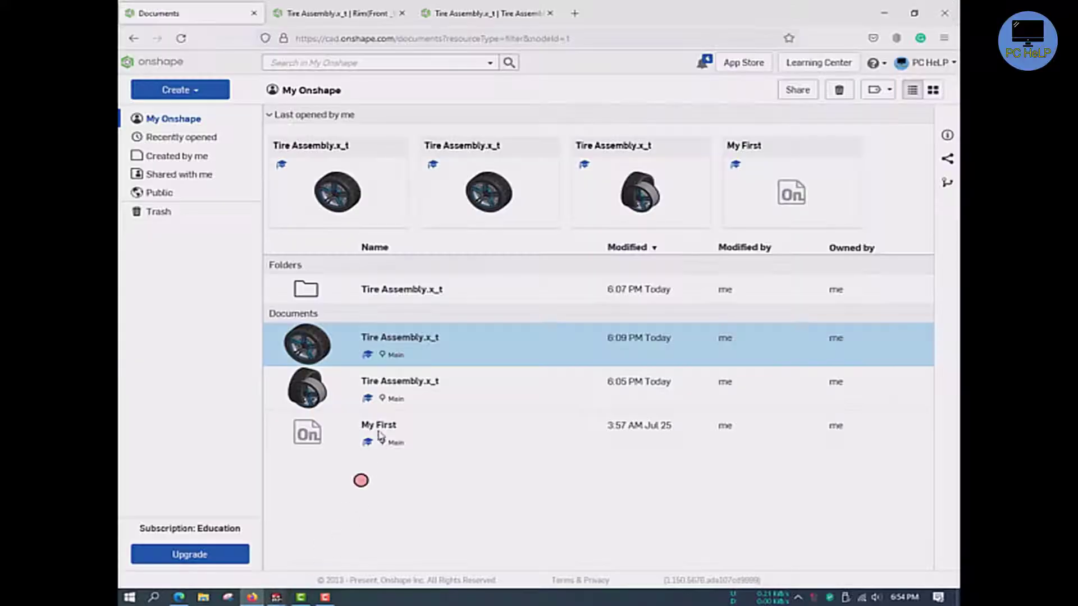
Start an import and upload SOCKET HEAD CAP ALLEN SCREW.x_t from its folder
click(180, 90)
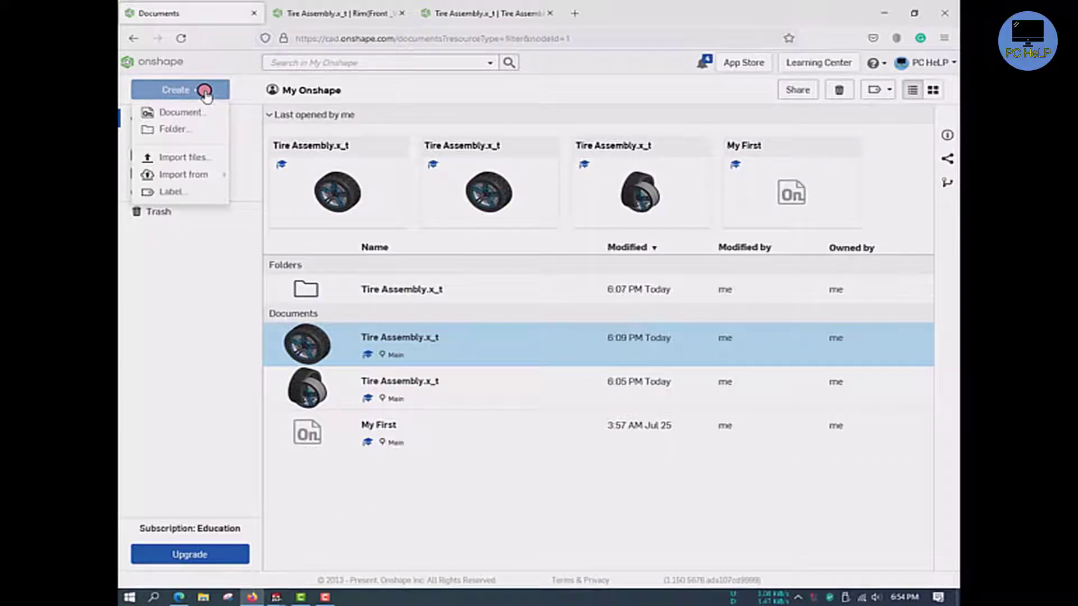
click(185, 157)
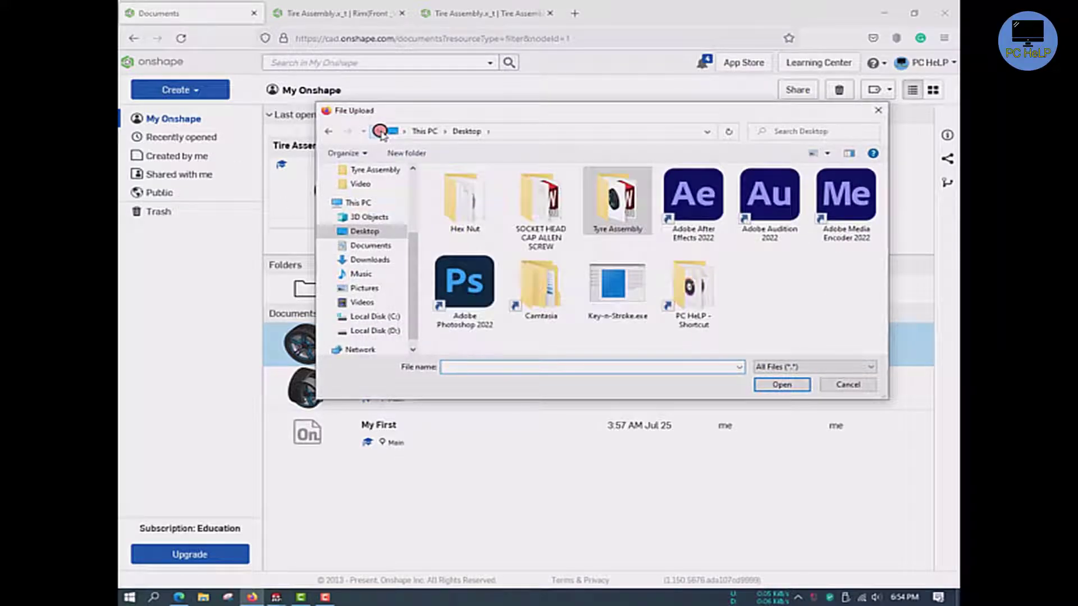
double_click(540, 200)
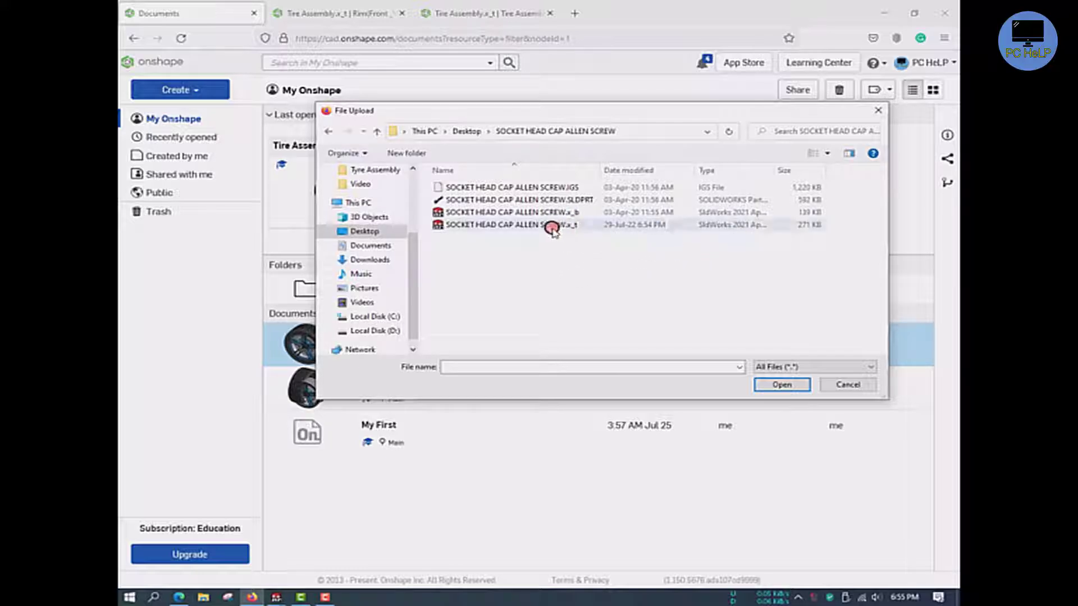
click(509, 224)
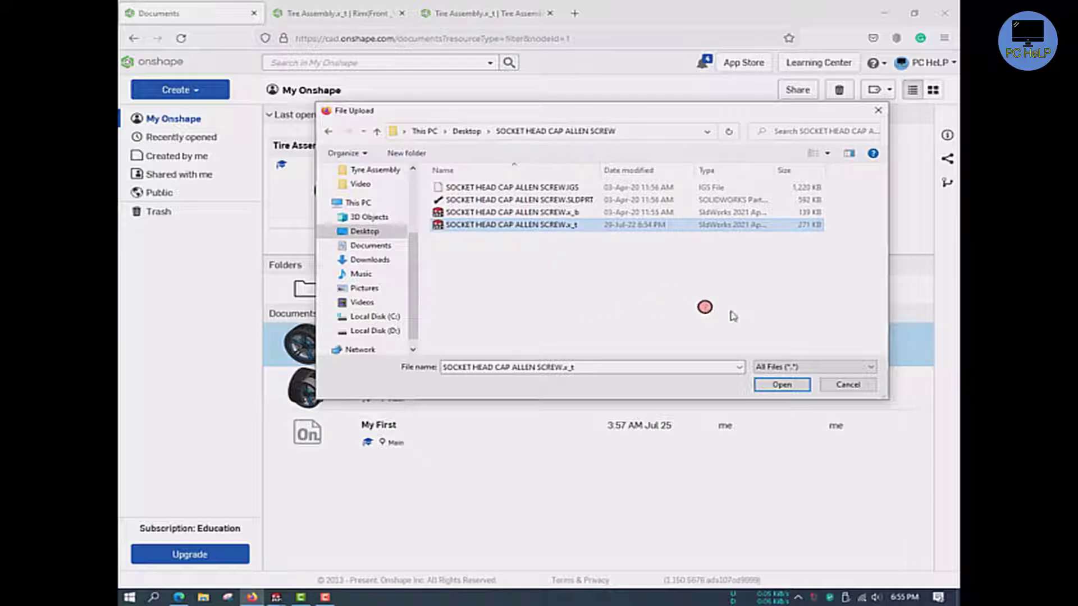
click(781, 384)
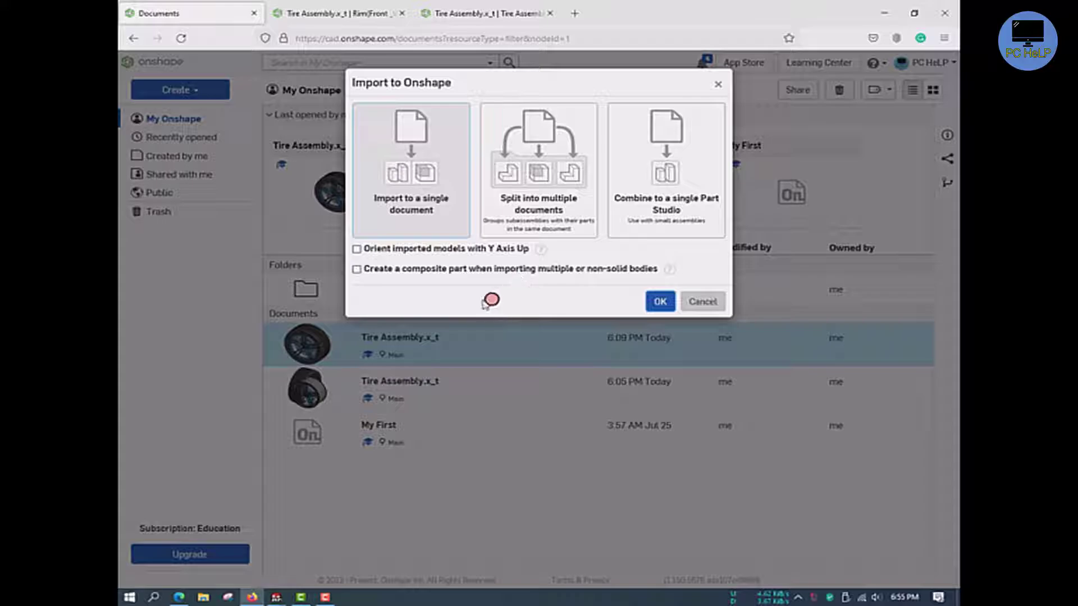
mouse_move(455, 297)
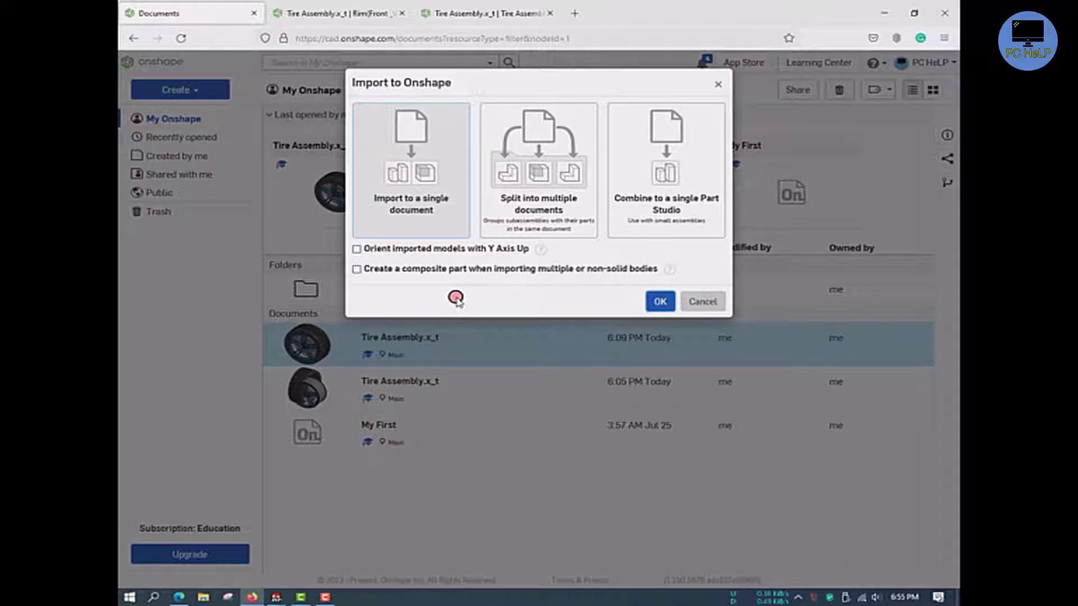
Import the screw as a single document with Y axis up and open the new document
click(357, 249)
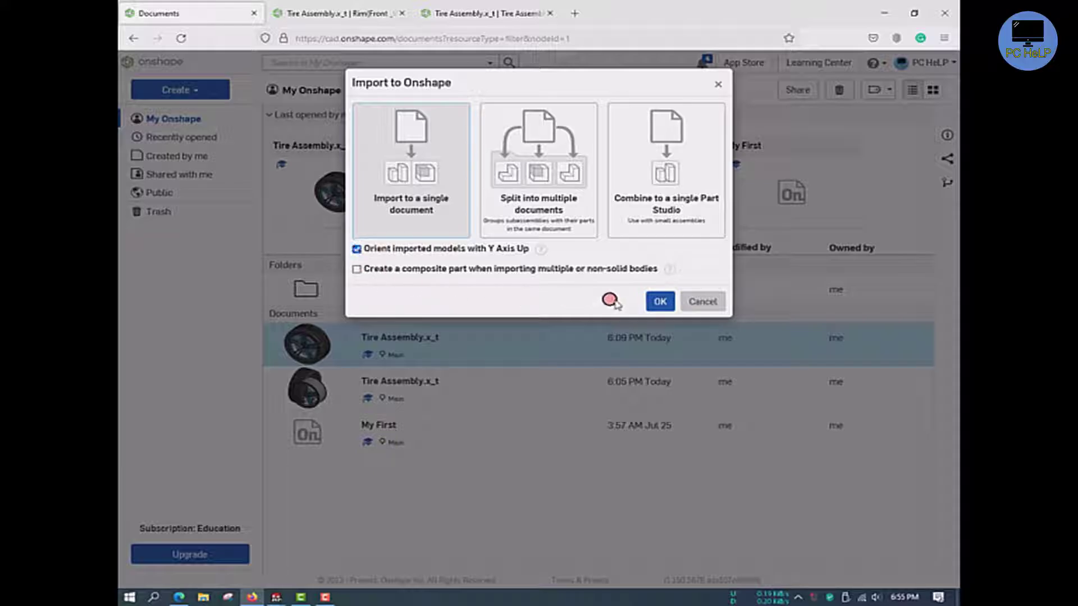
click(659, 301)
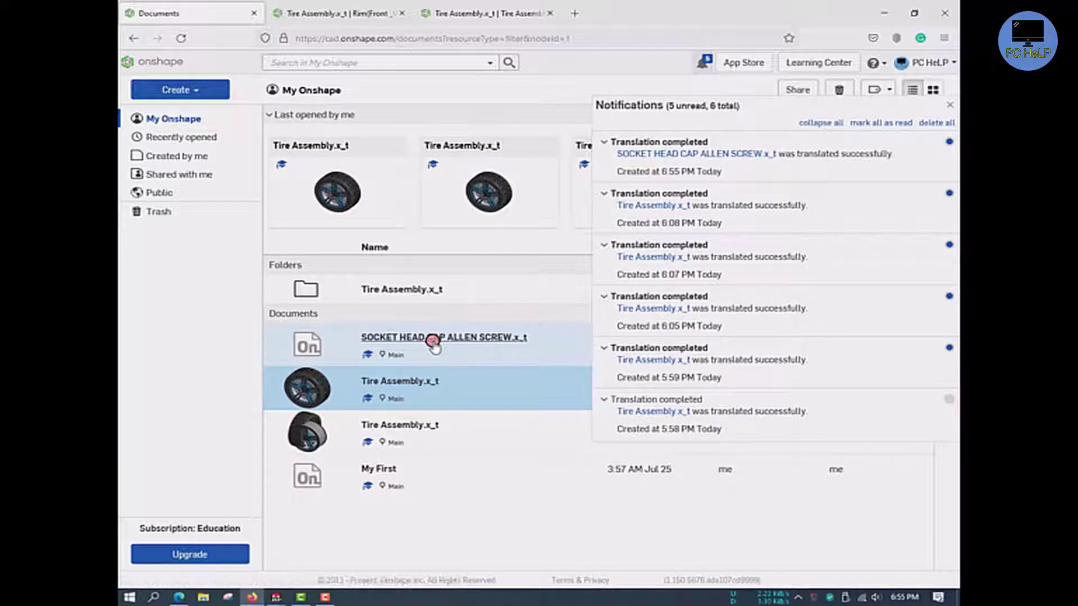
click(443, 338)
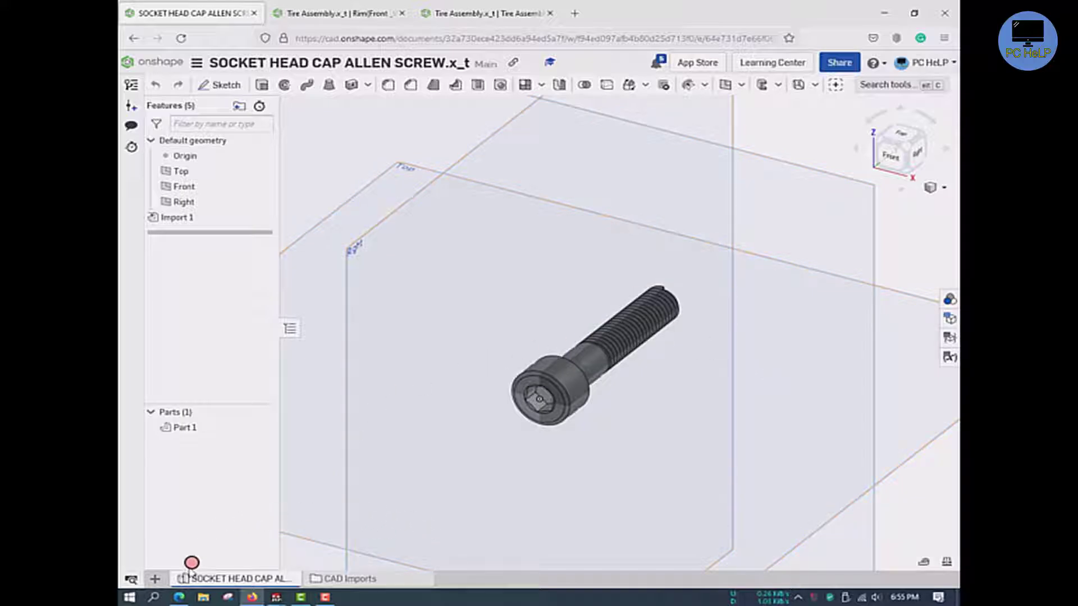
Import Tire Assembly.x_t into the screw document via the + tab menu, oriented Y axis up
click(155, 578)
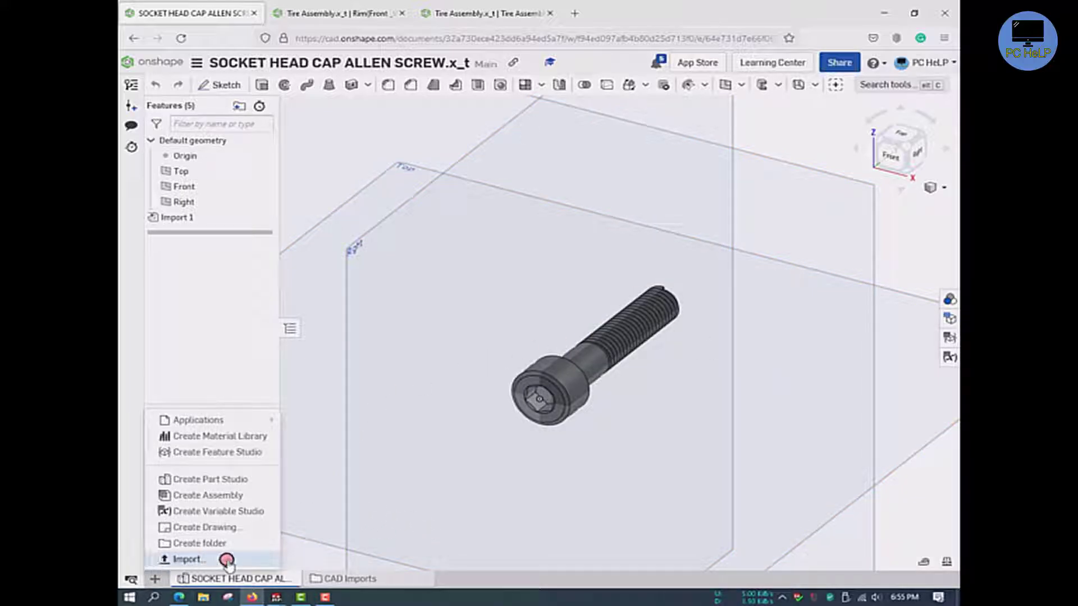
click(189, 559)
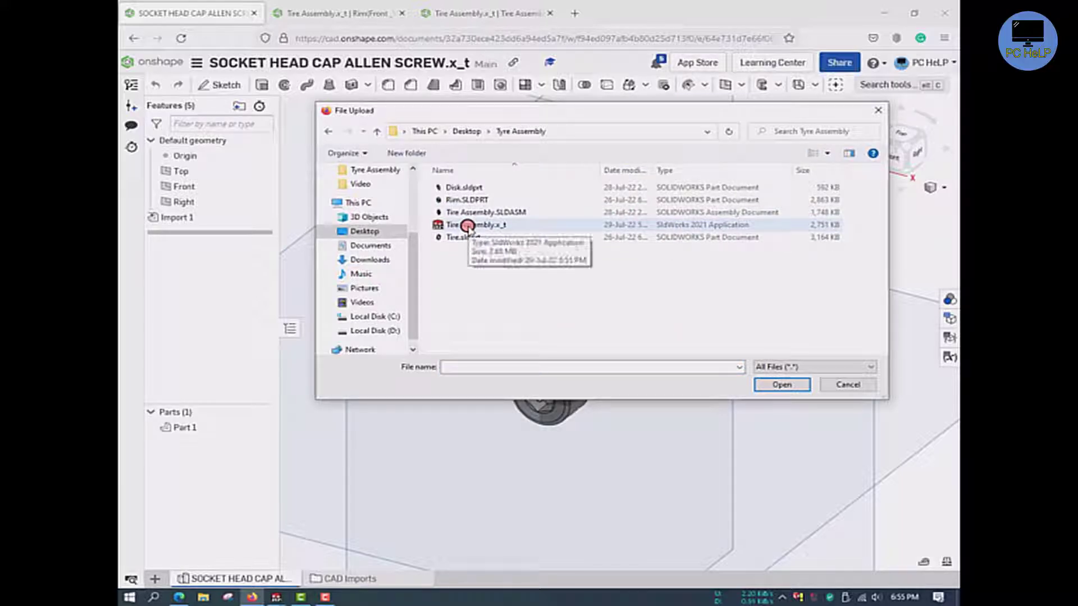
click(782, 384)
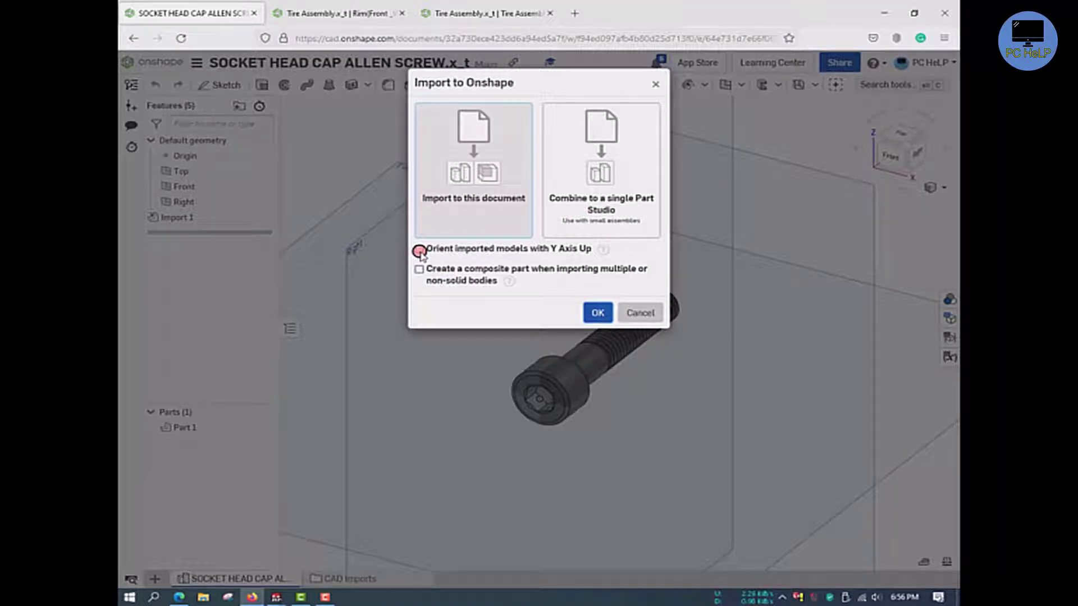
click(418, 250)
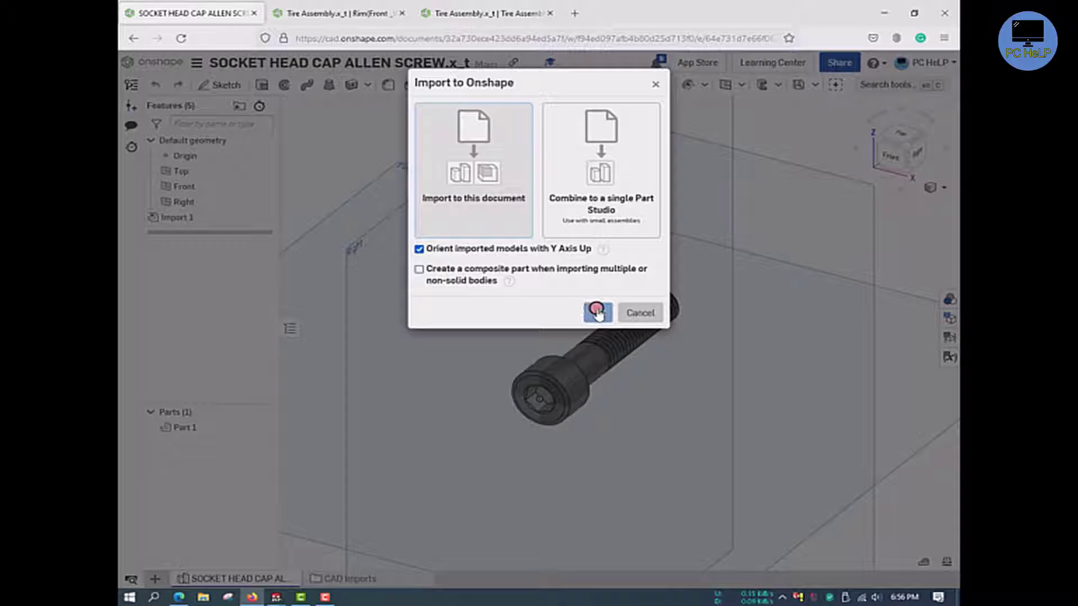
click(596, 313)
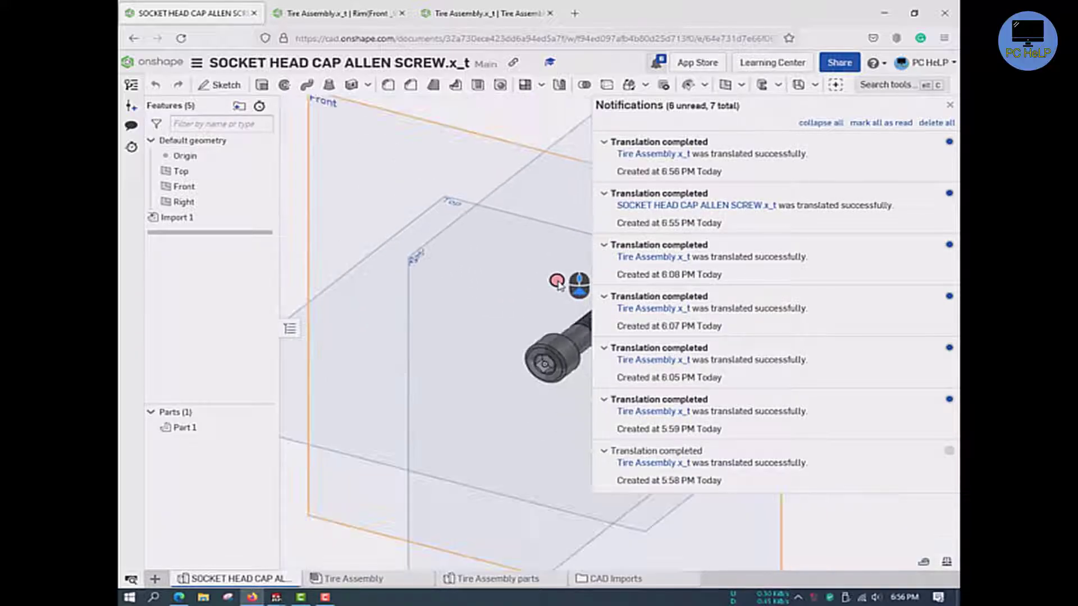
View the new Tire Assembly and its parts tab, then return to the screw's Part Studio
click(950, 104)
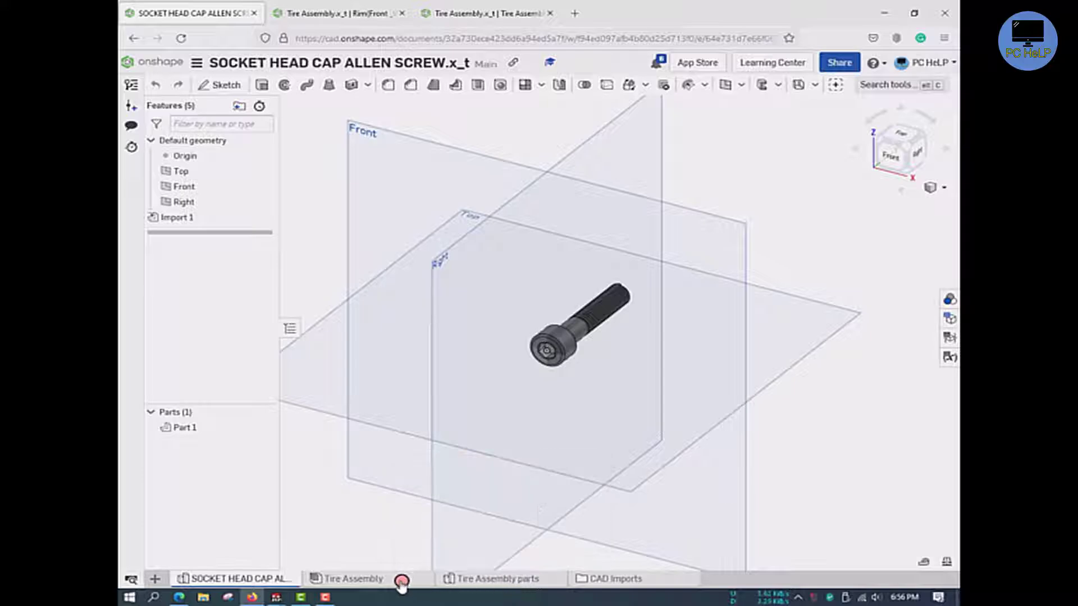
click(350, 578)
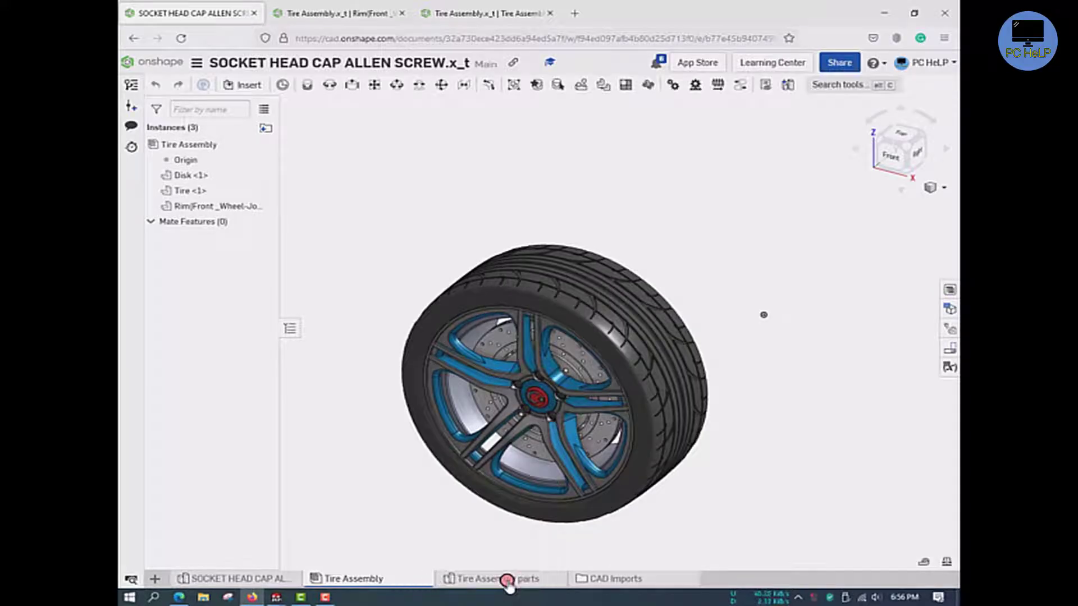
click(500, 578)
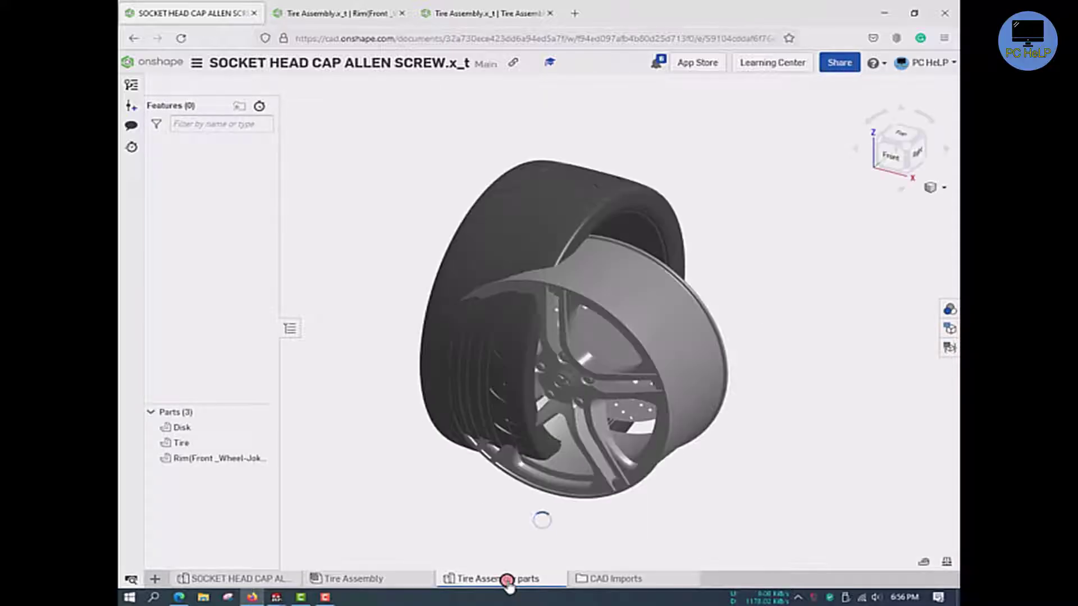
click(233, 579)
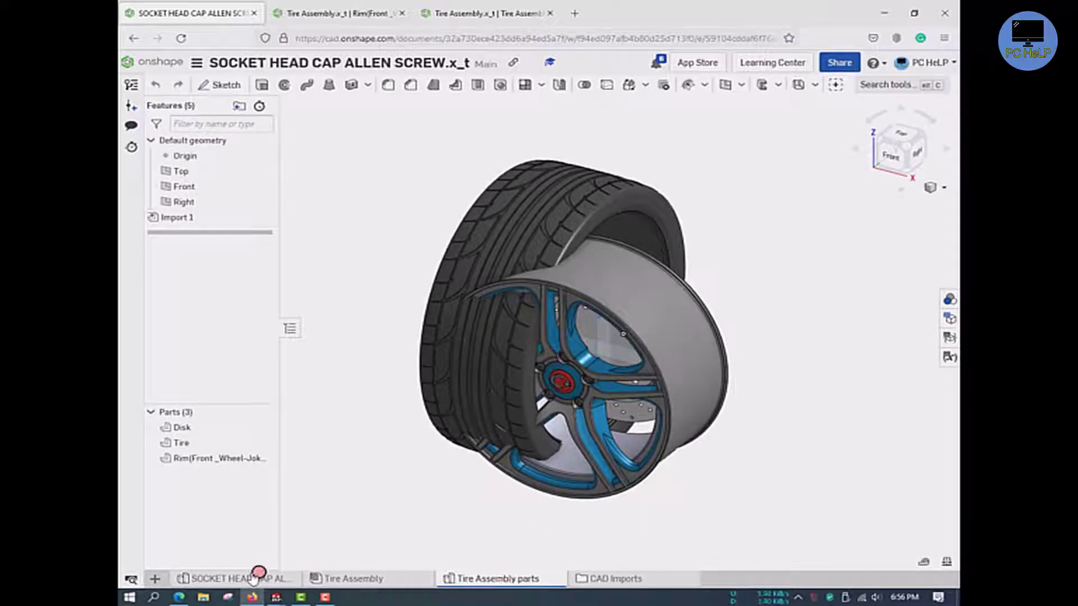
click(240, 578)
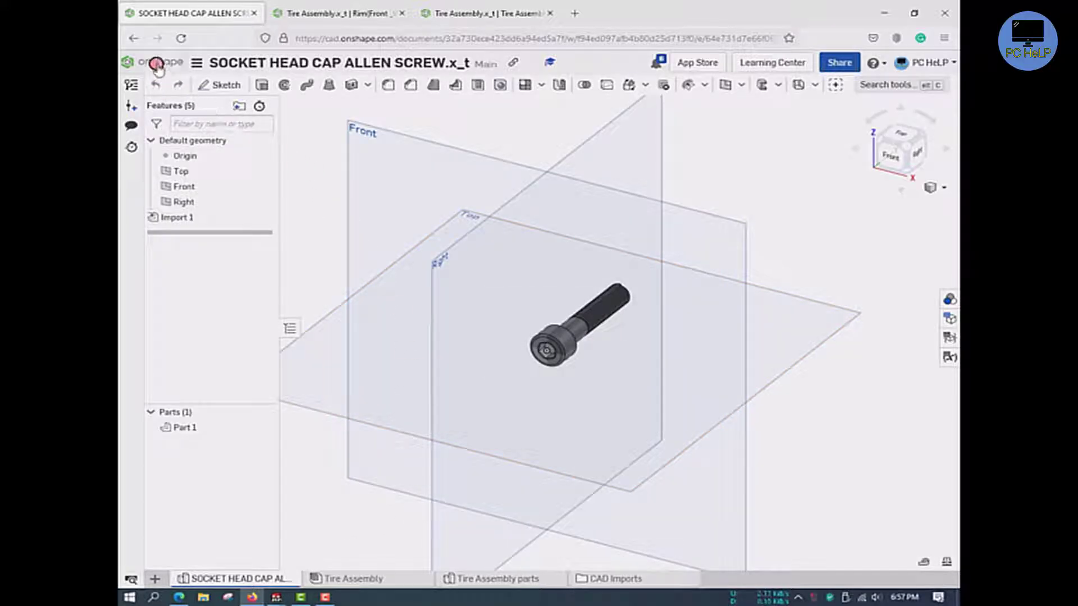
Return to the documents list and start importing files from the computer
click(157, 63)
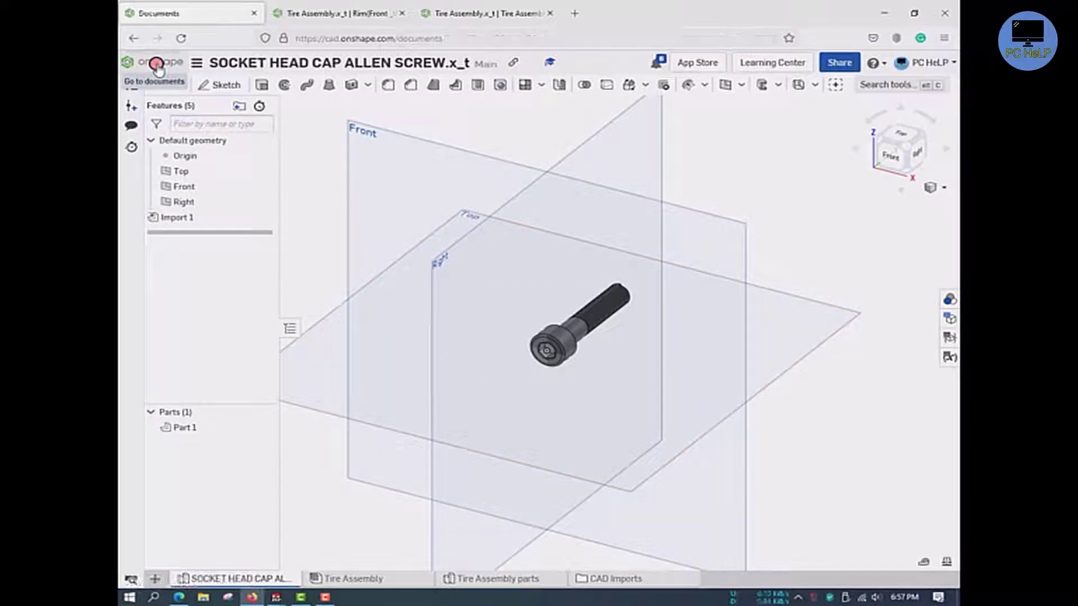
click(153, 81)
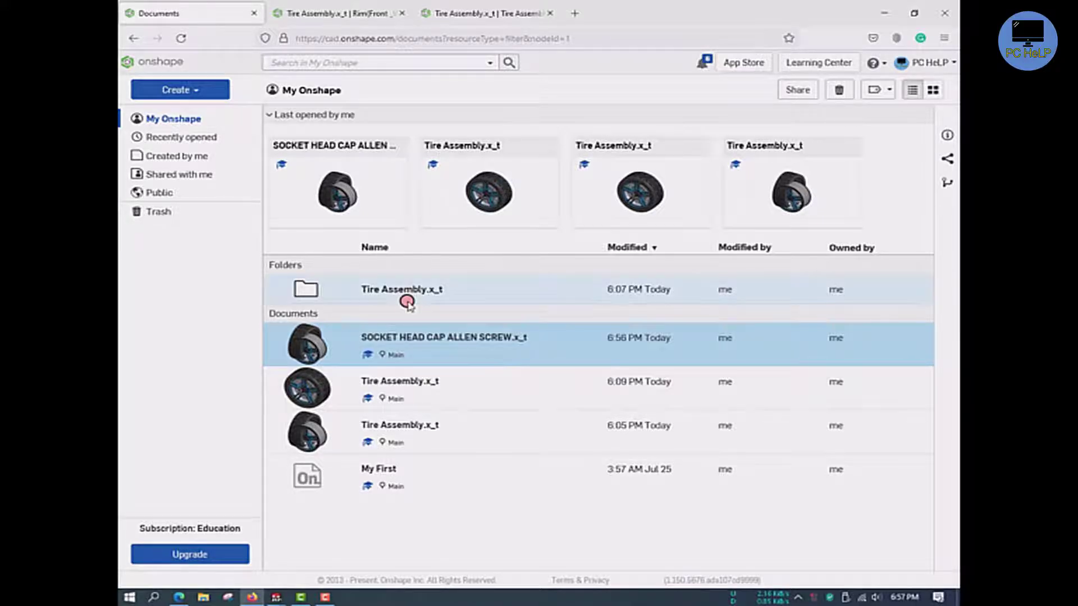
click(180, 90)
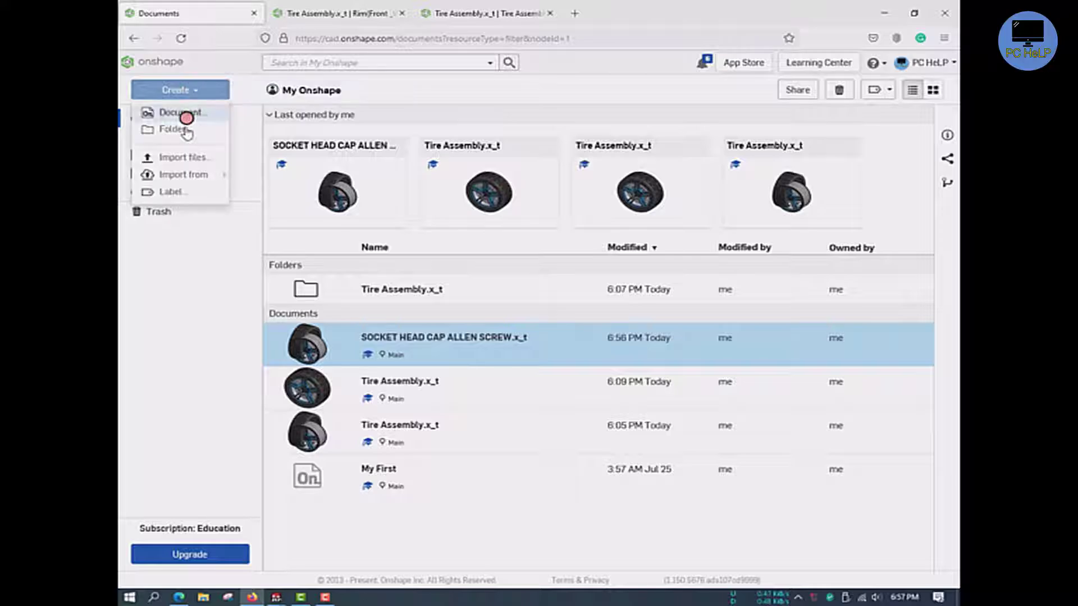
click(184, 157)
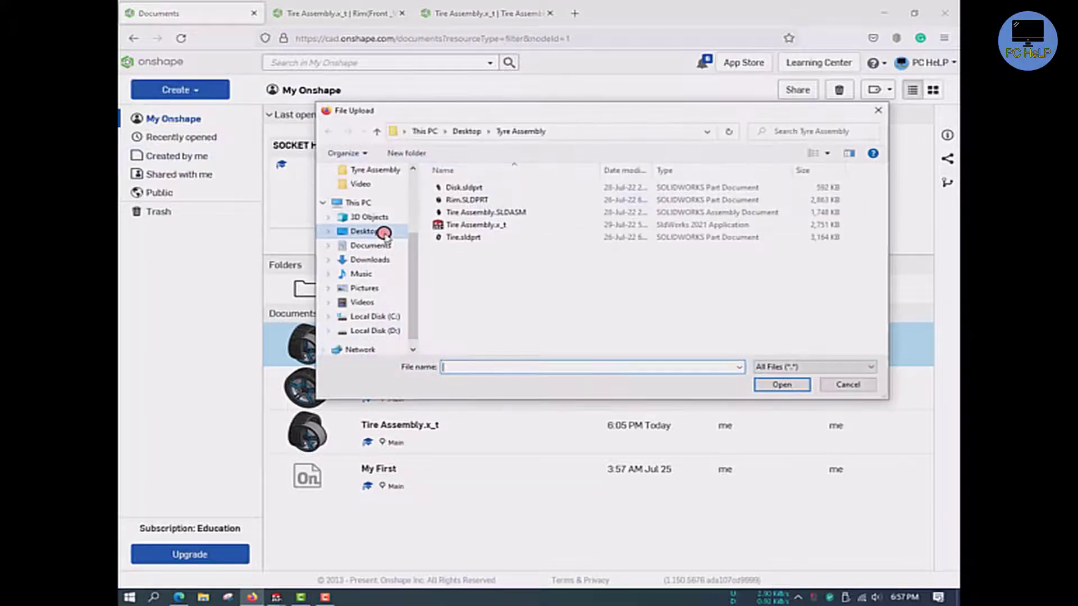
Pick SOCKET HEAD CAP ALLEN SCREW.x_t from the desktop folder and import it as a single document
click(365, 231)
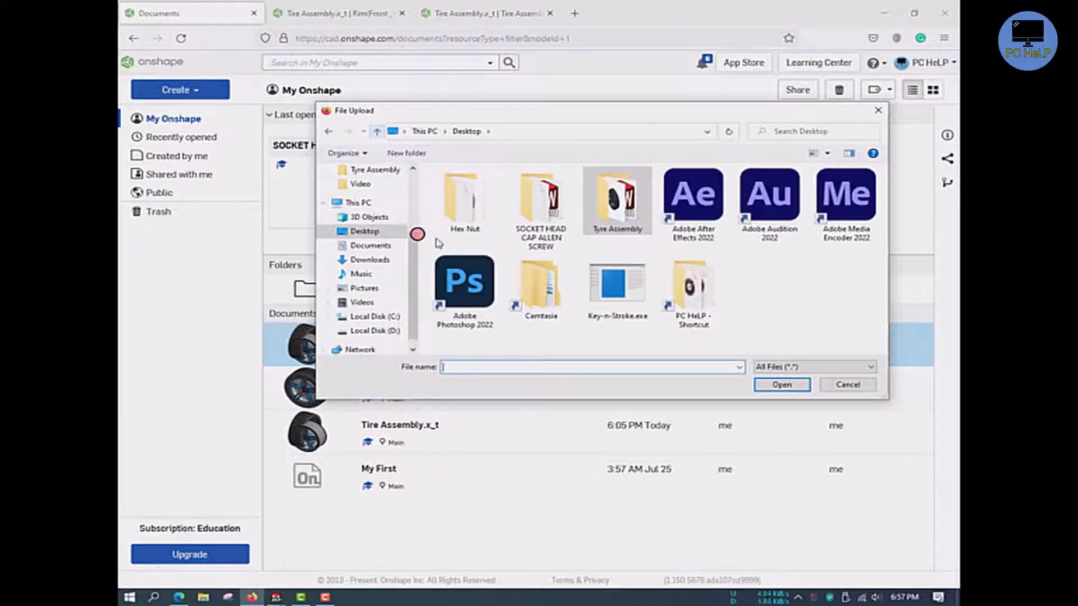
double_click(540, 200)
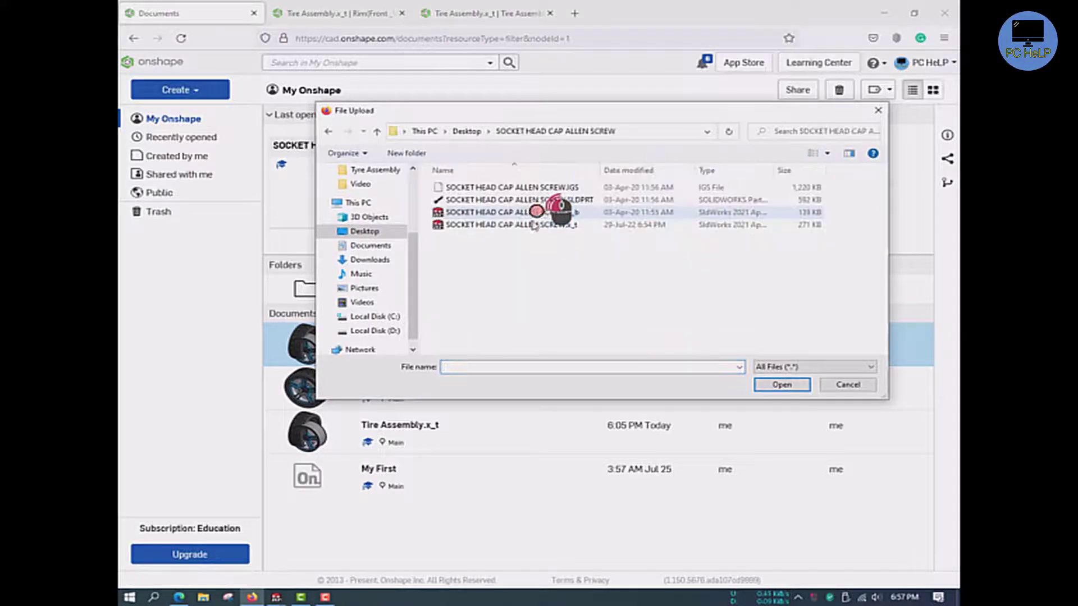
click(510, 225)
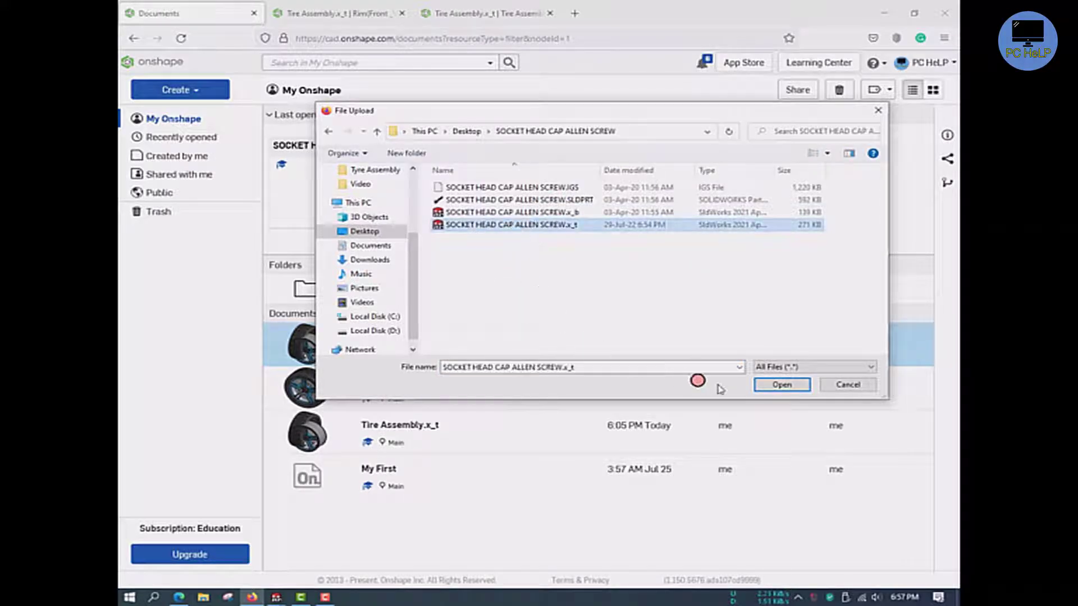
click(781, 384)
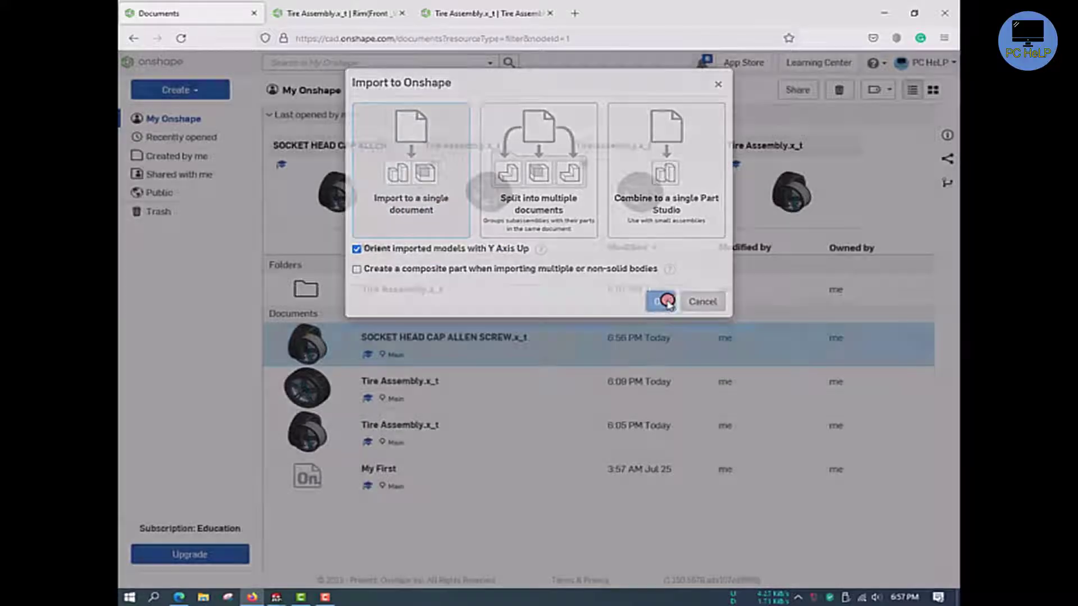
click(660, 302)
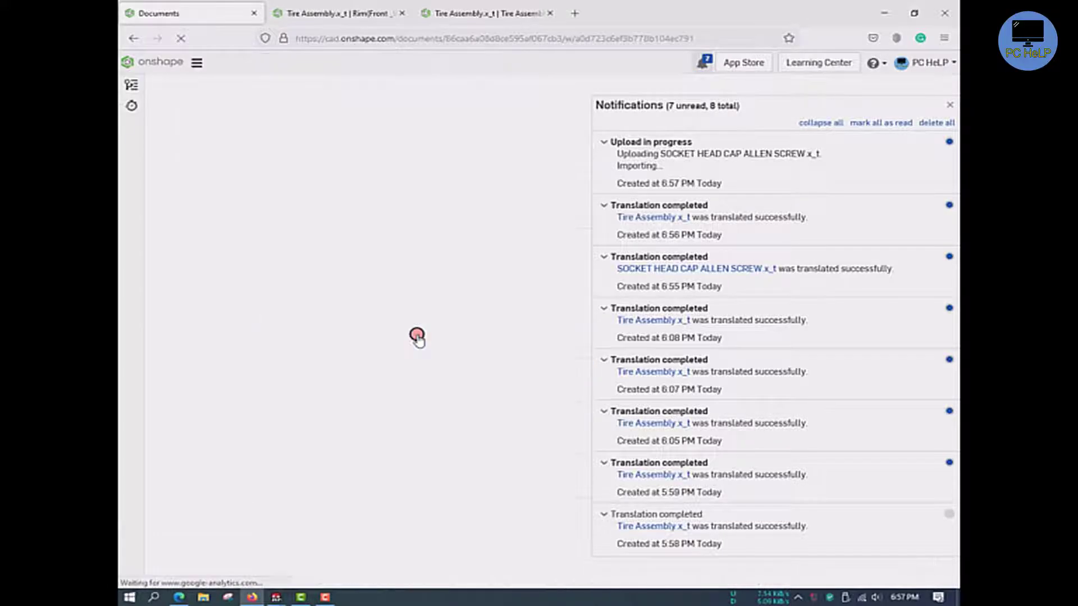
Import Tire Assembly.x_t from the Tyre Assembly folder into the screw document
click(693, 268)
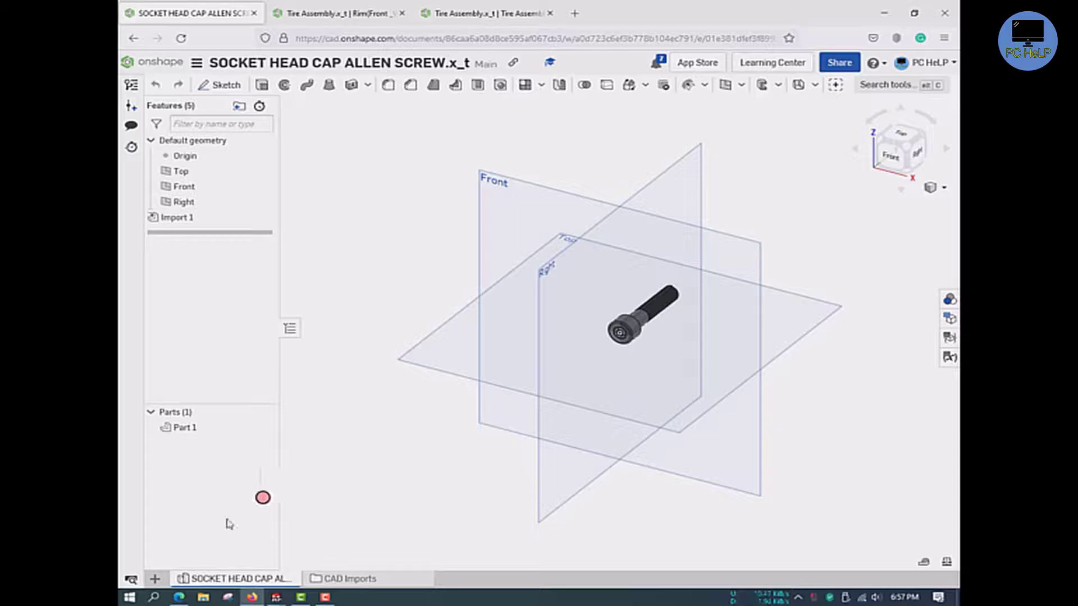
click(154, 578)
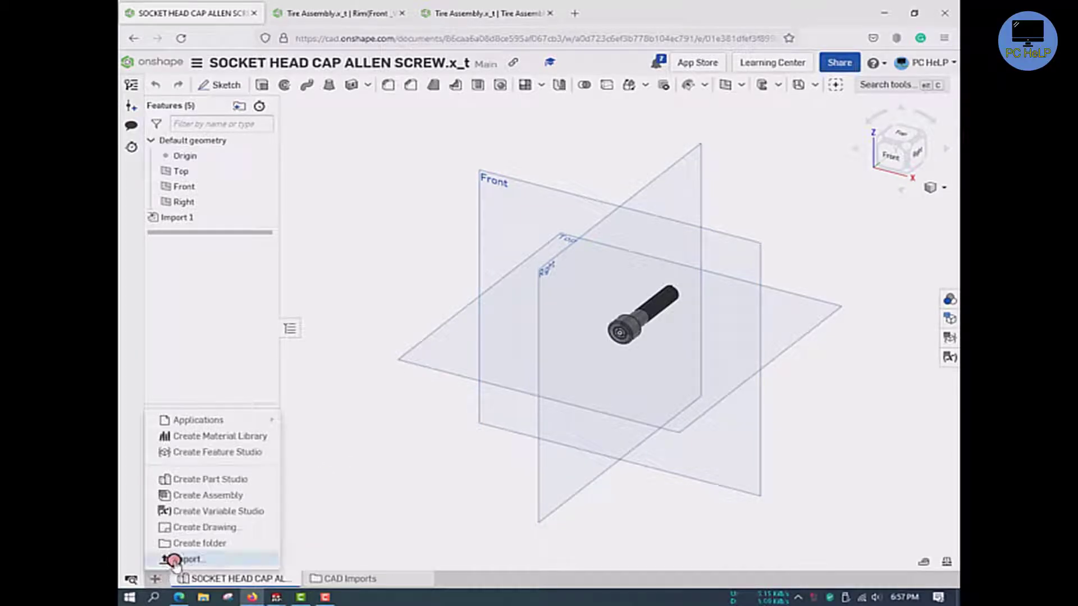
click(185, 559)
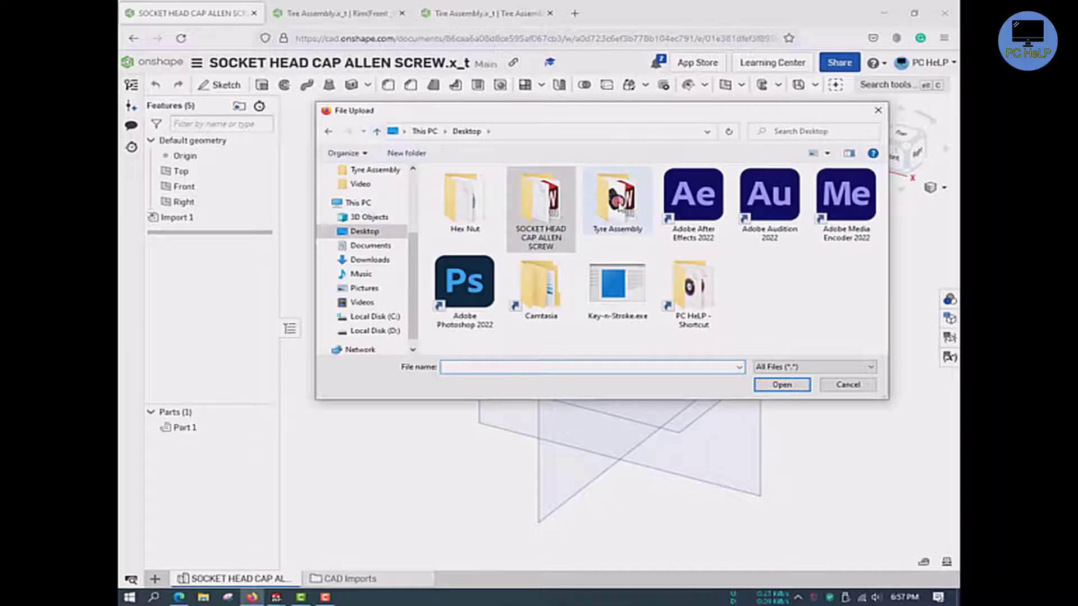
double_click(617, 199)
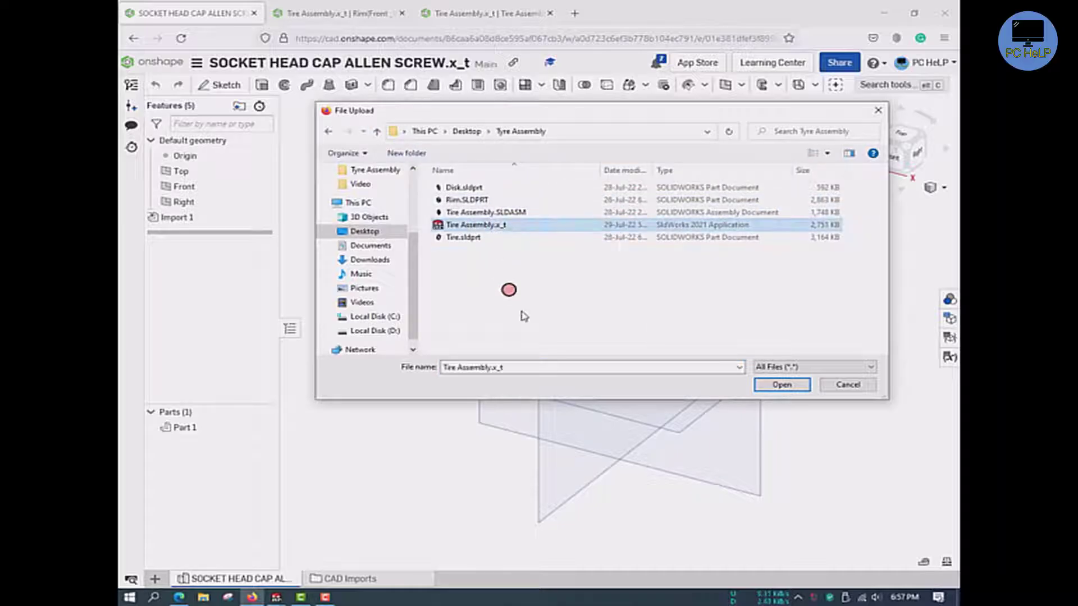
click(782, 384)
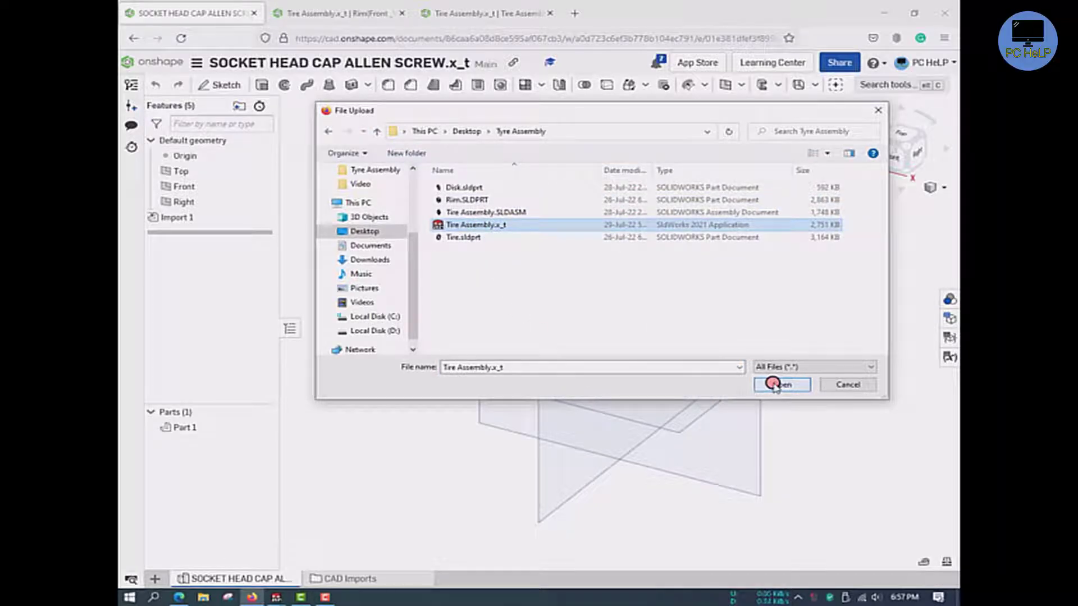
click(782, 384)
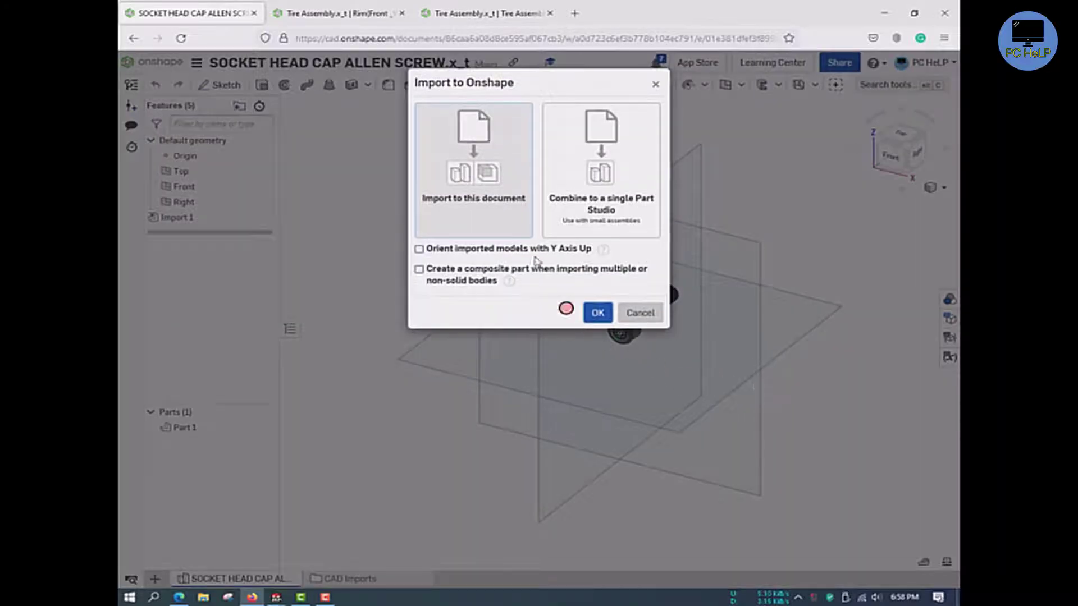
Choose Combine to a single Part Studio and toggle Y-axis-up orientation for the import
click(599, 168)
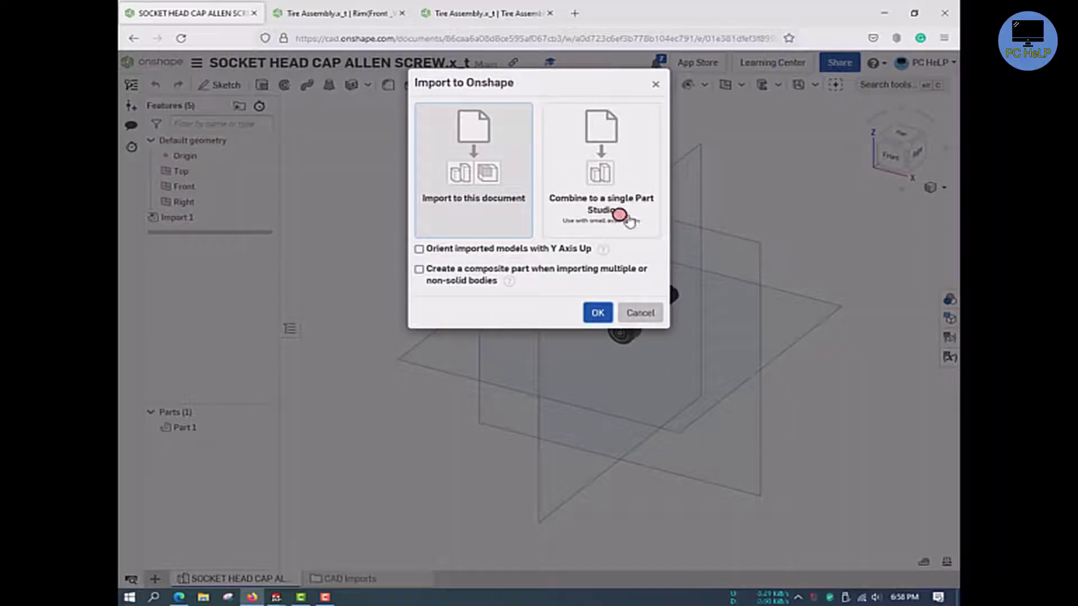
click(600, 169)
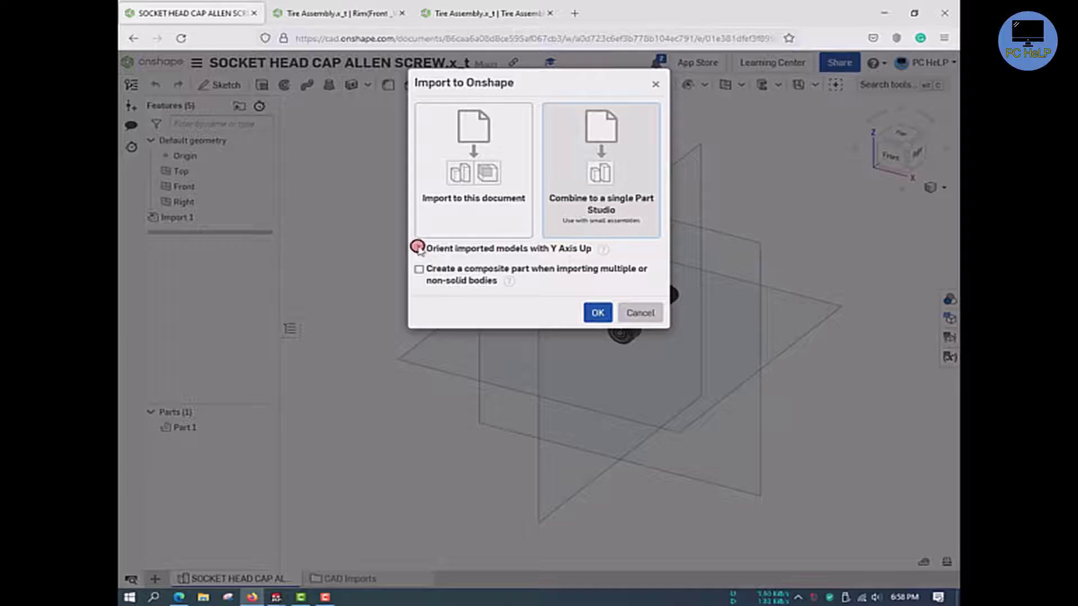
click(418, 249)
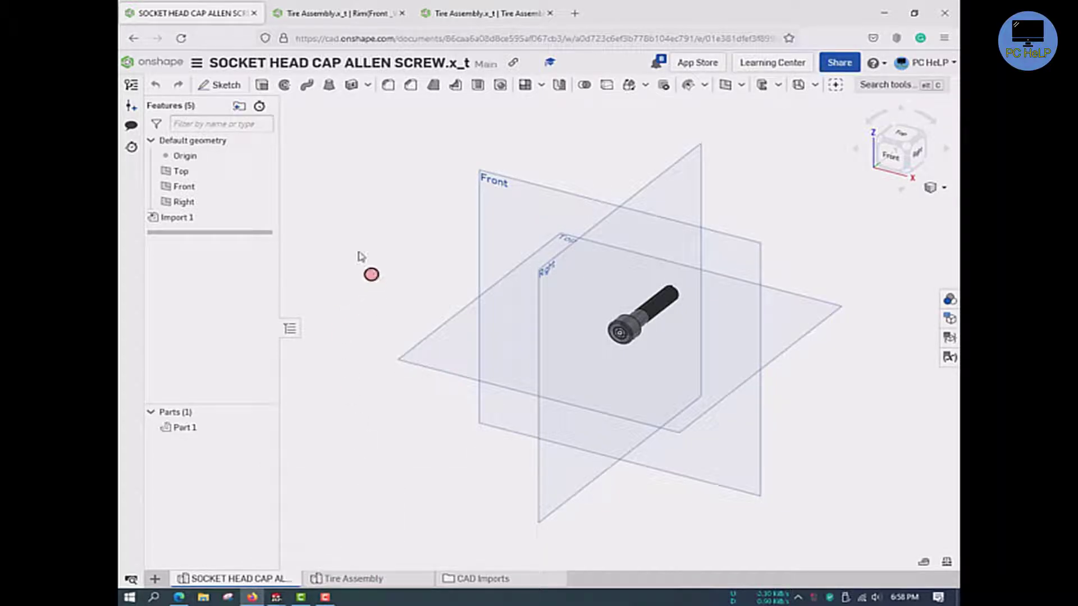
From the documents list, open each SOCKET HEAD CAP ALLEN SCREW document in a new browser tab
click(153, 61)
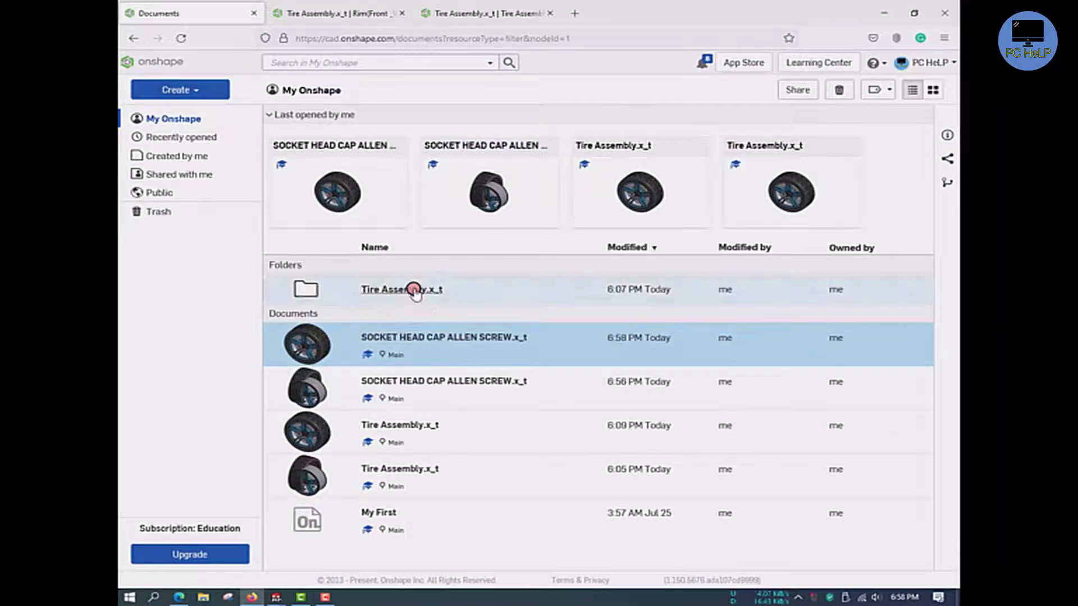
right_click(433, 340)
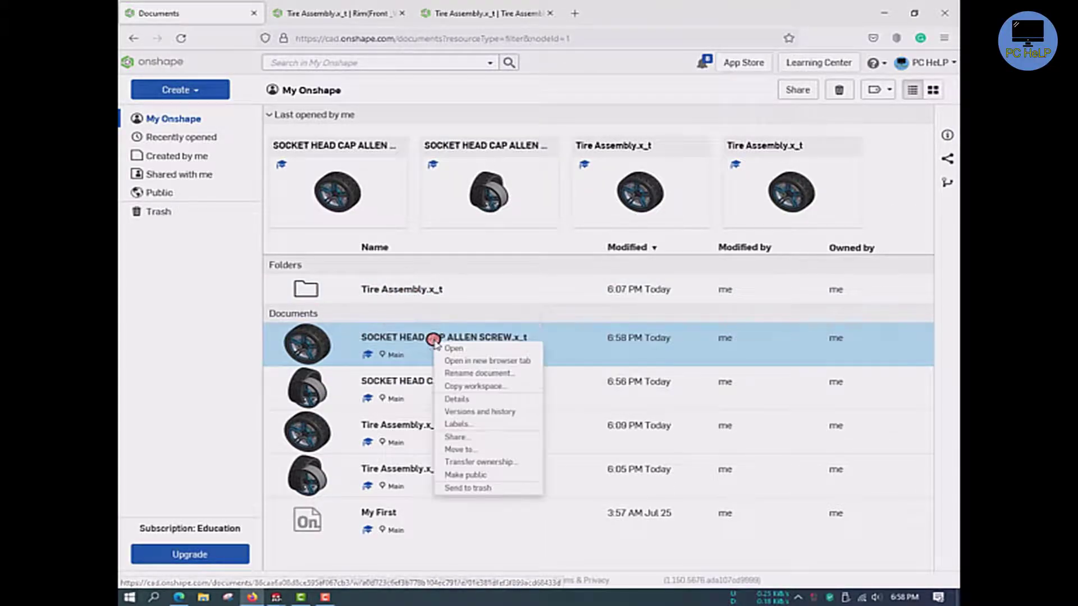
click(486, 360)
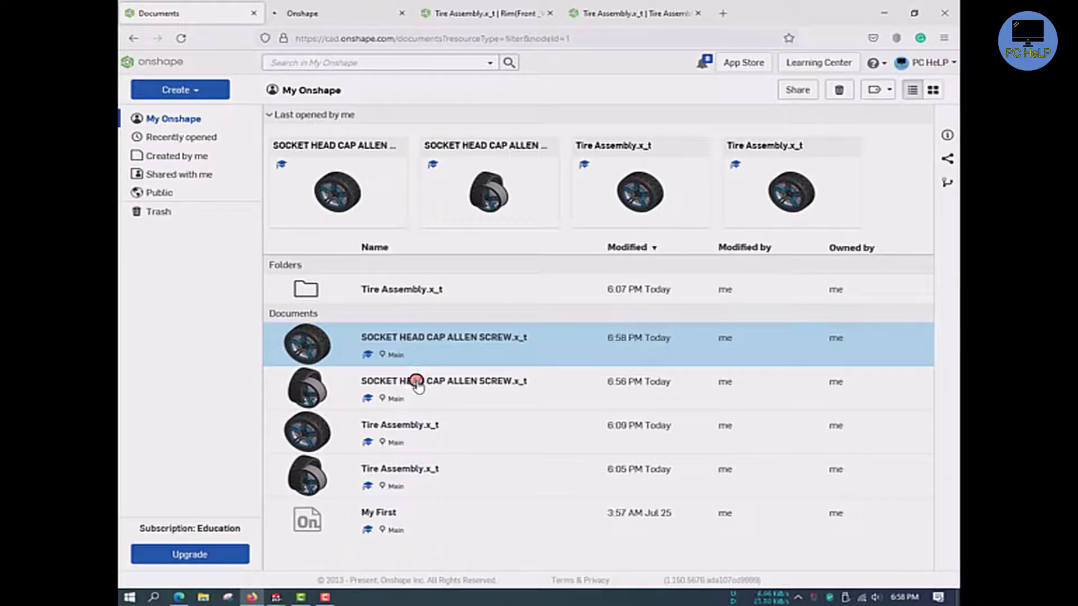
right_click(419, 385)
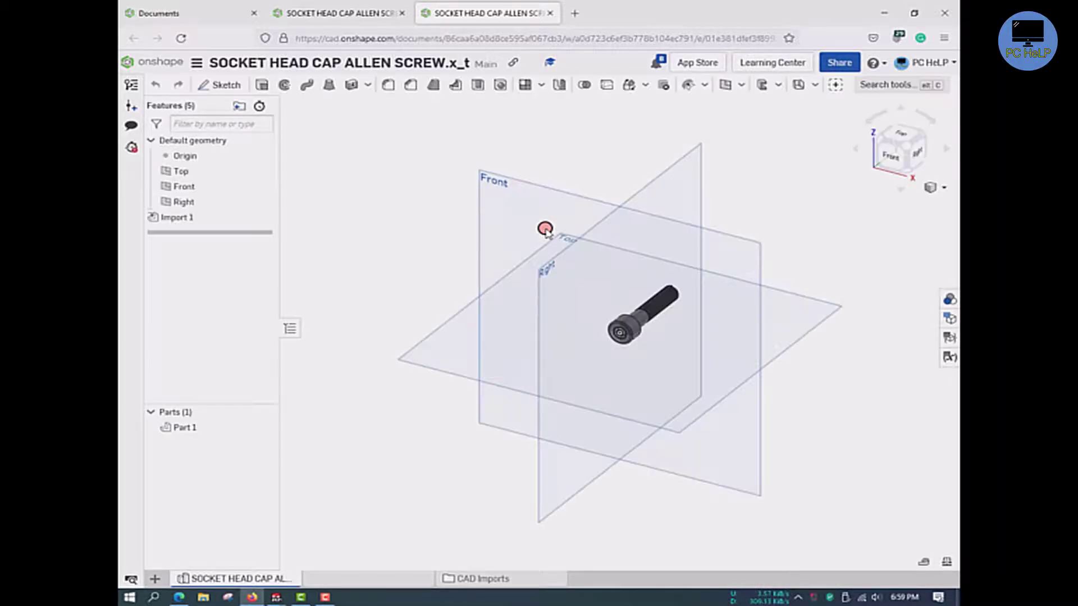
View the original screw document with its tire tabs, then return to the Documents tab
click(278, 578)
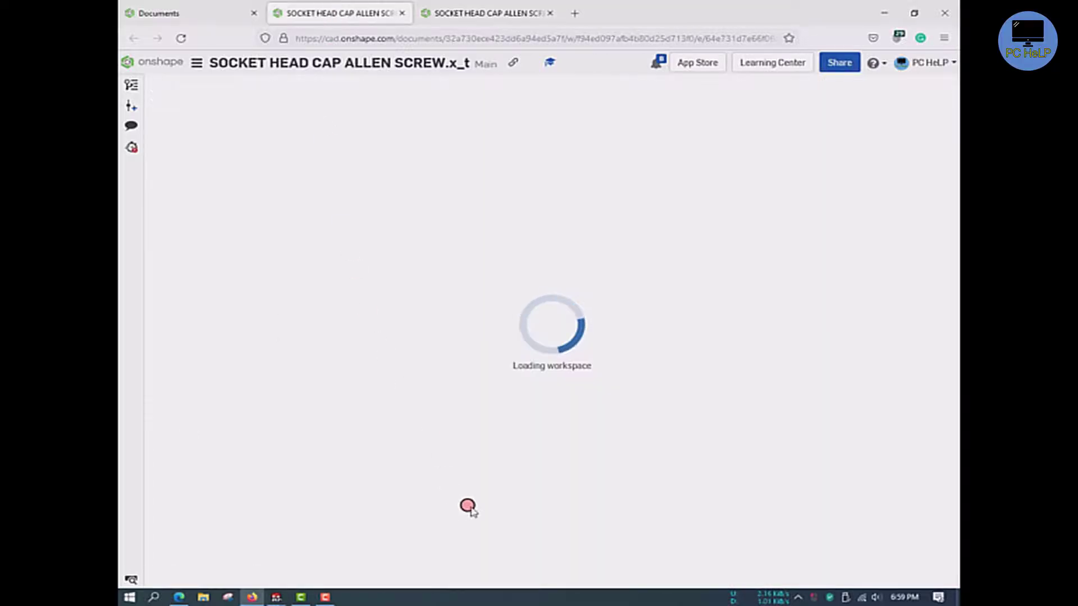
mouse_move(476, 489)
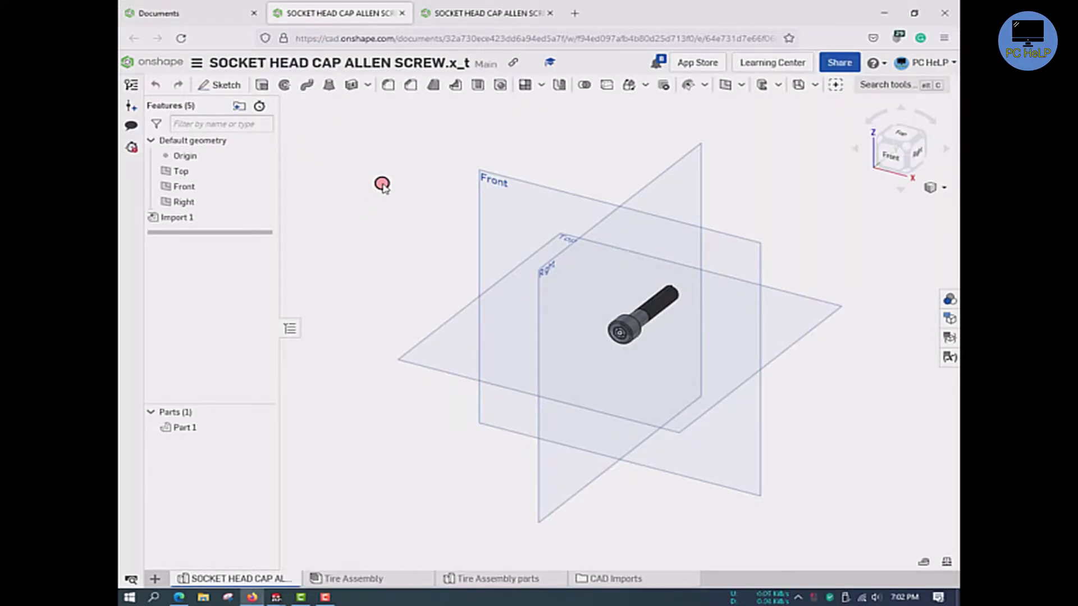
click(160, 12)
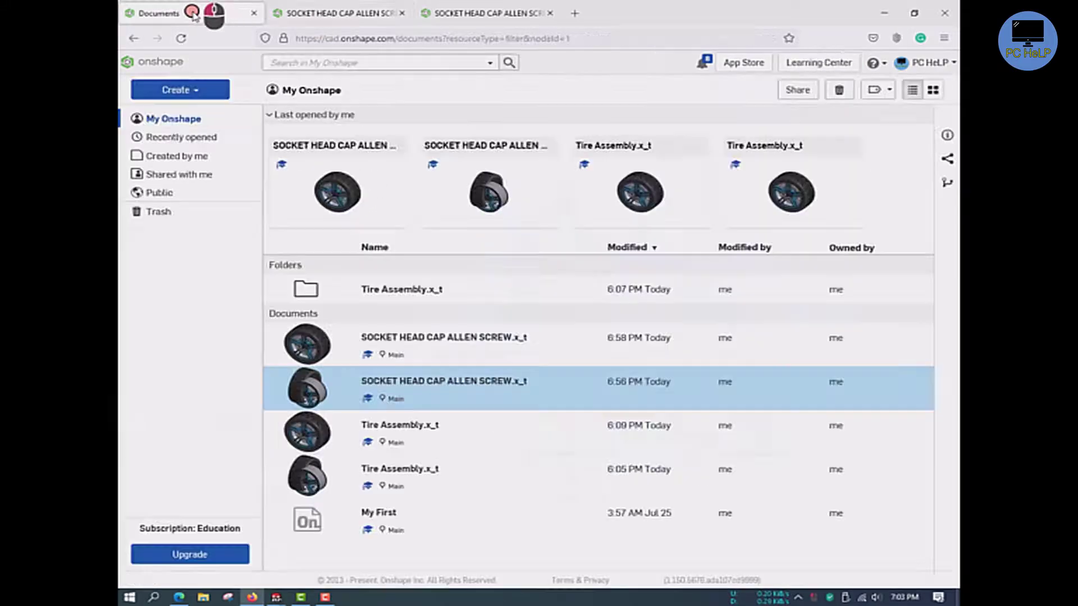